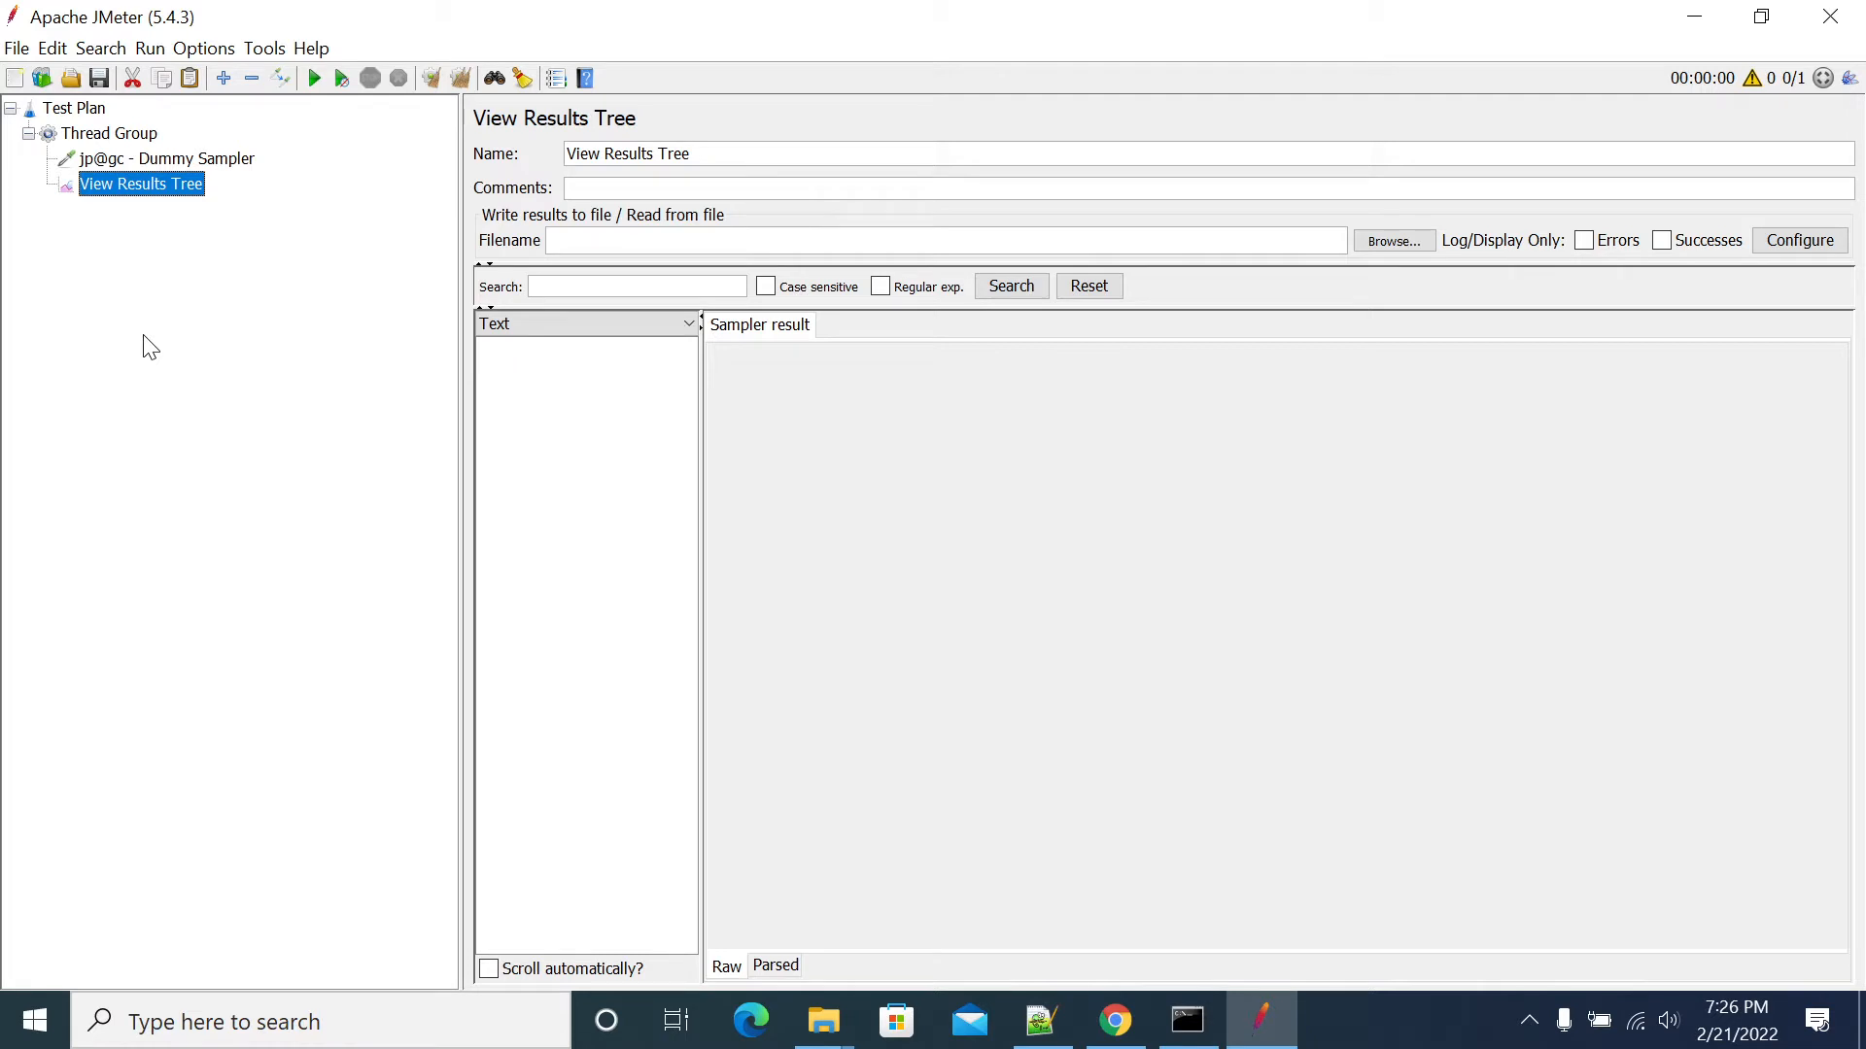
mouse_move(128, 346)
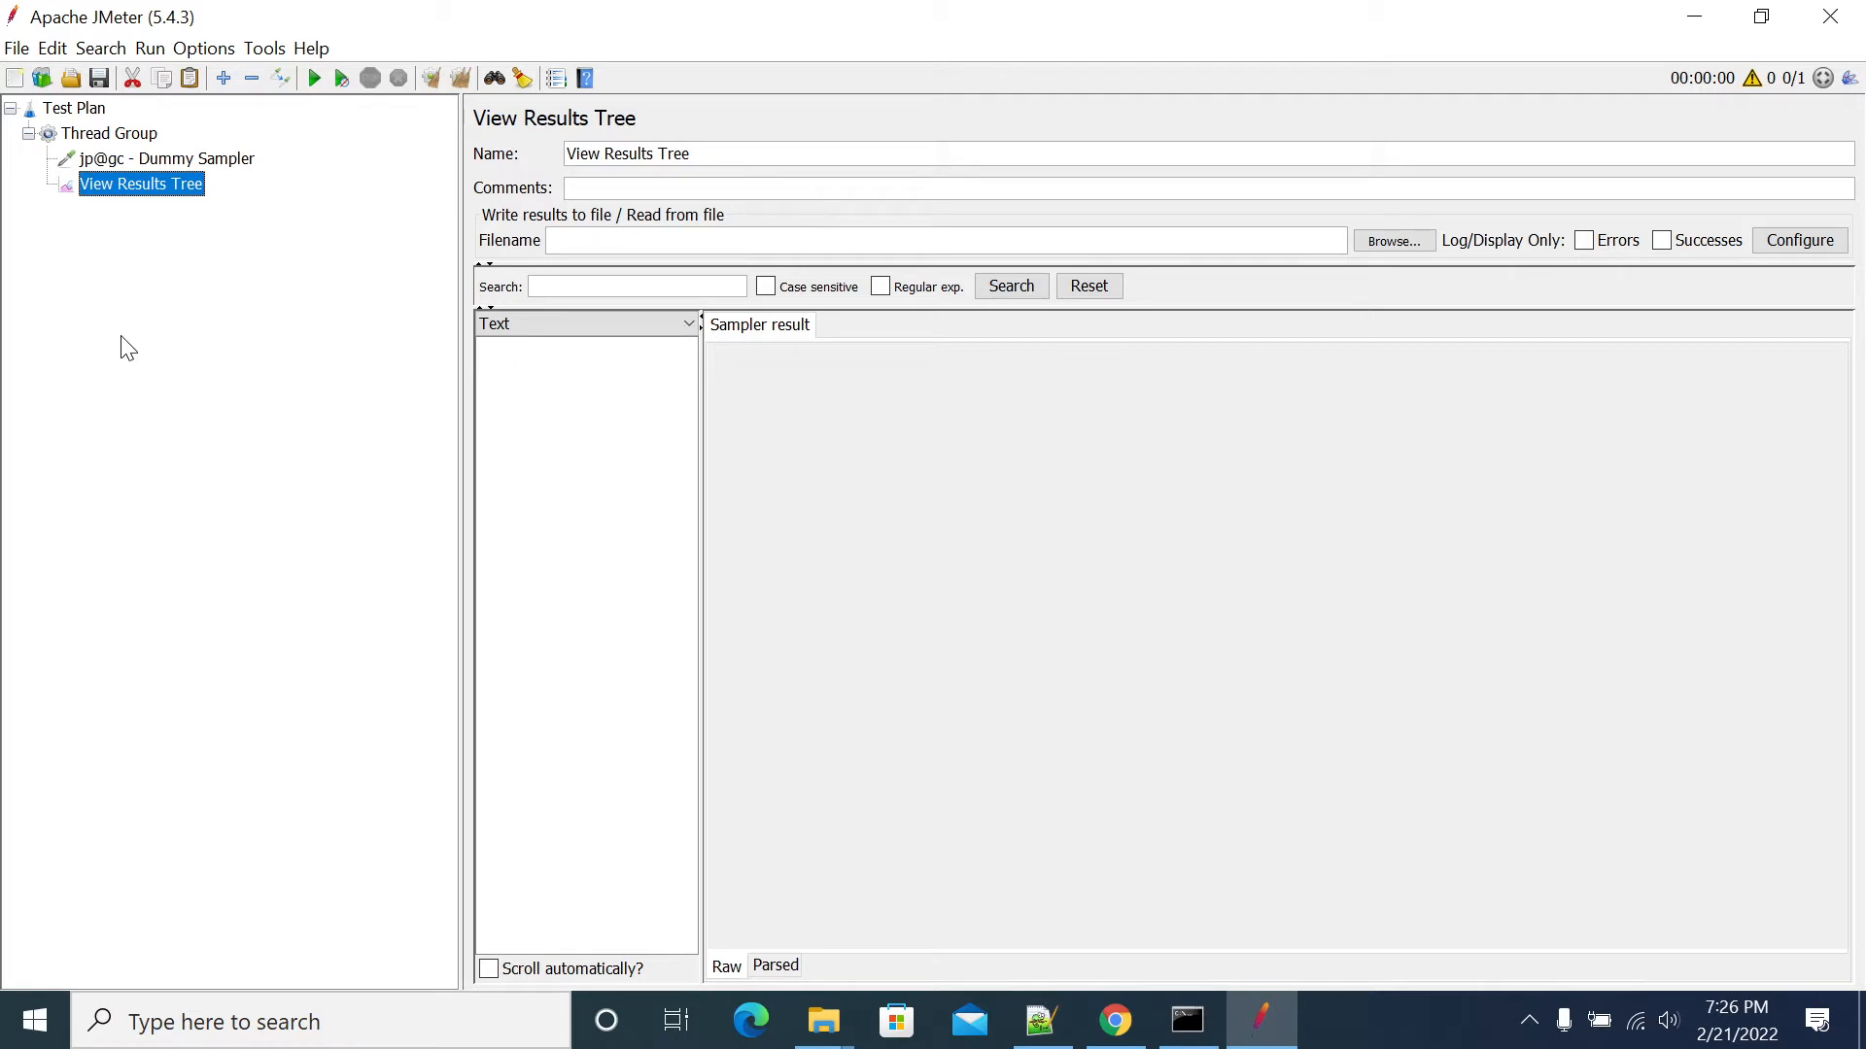
Review the Thread Group and Dummy Sampler settings and browse the Add > Post Processors menu
left_click(99, 132)
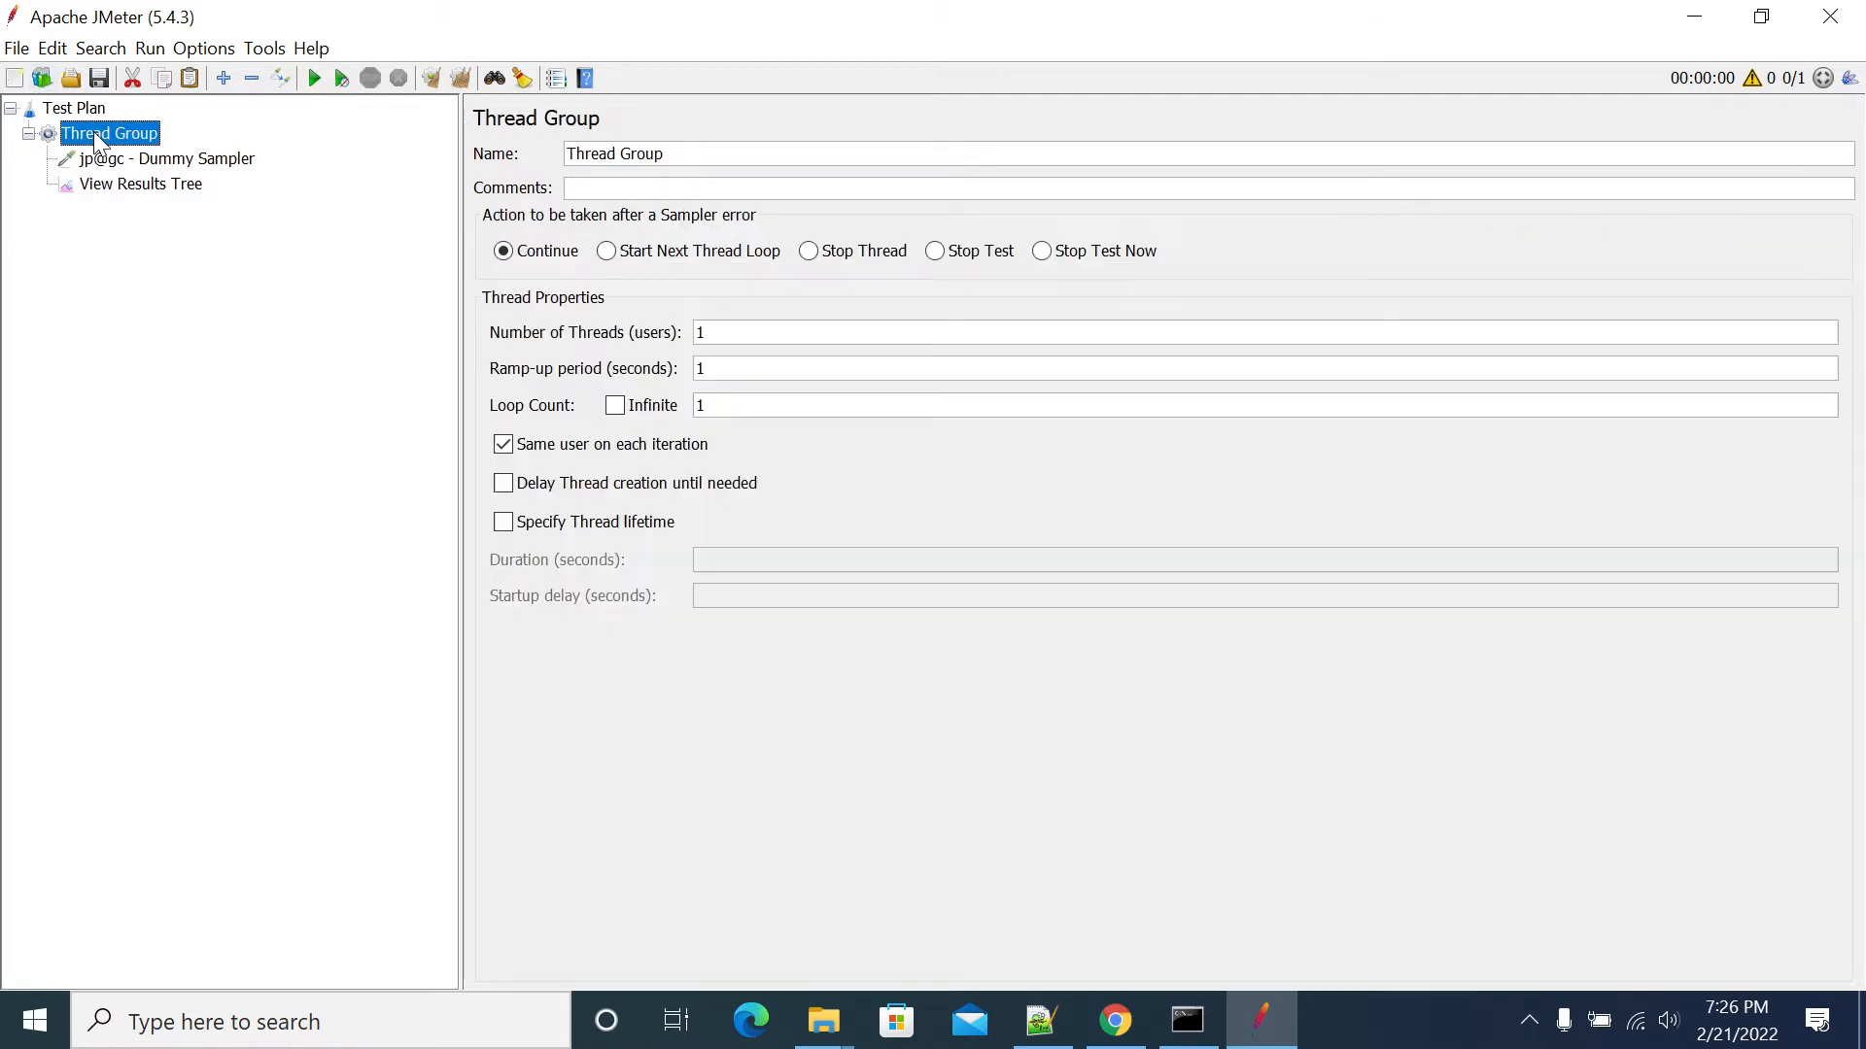
left_click(165, 160)
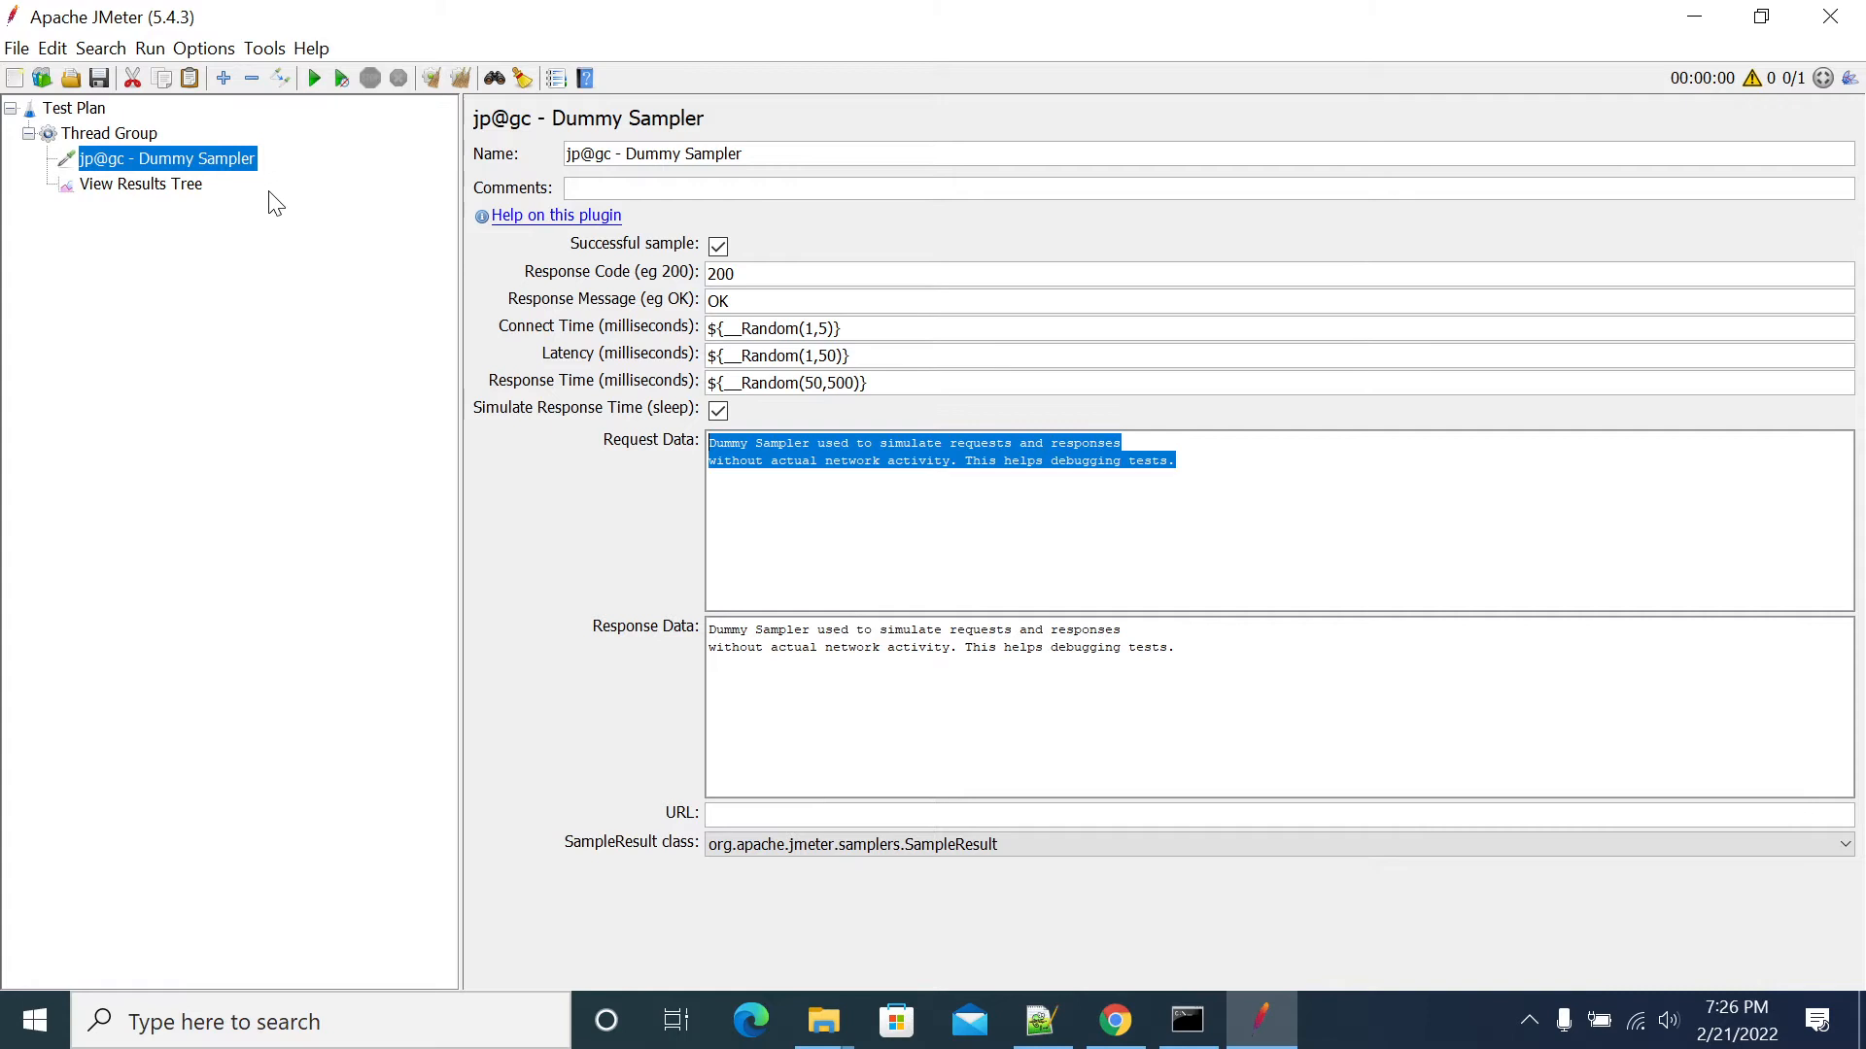
right_click(165, 160)
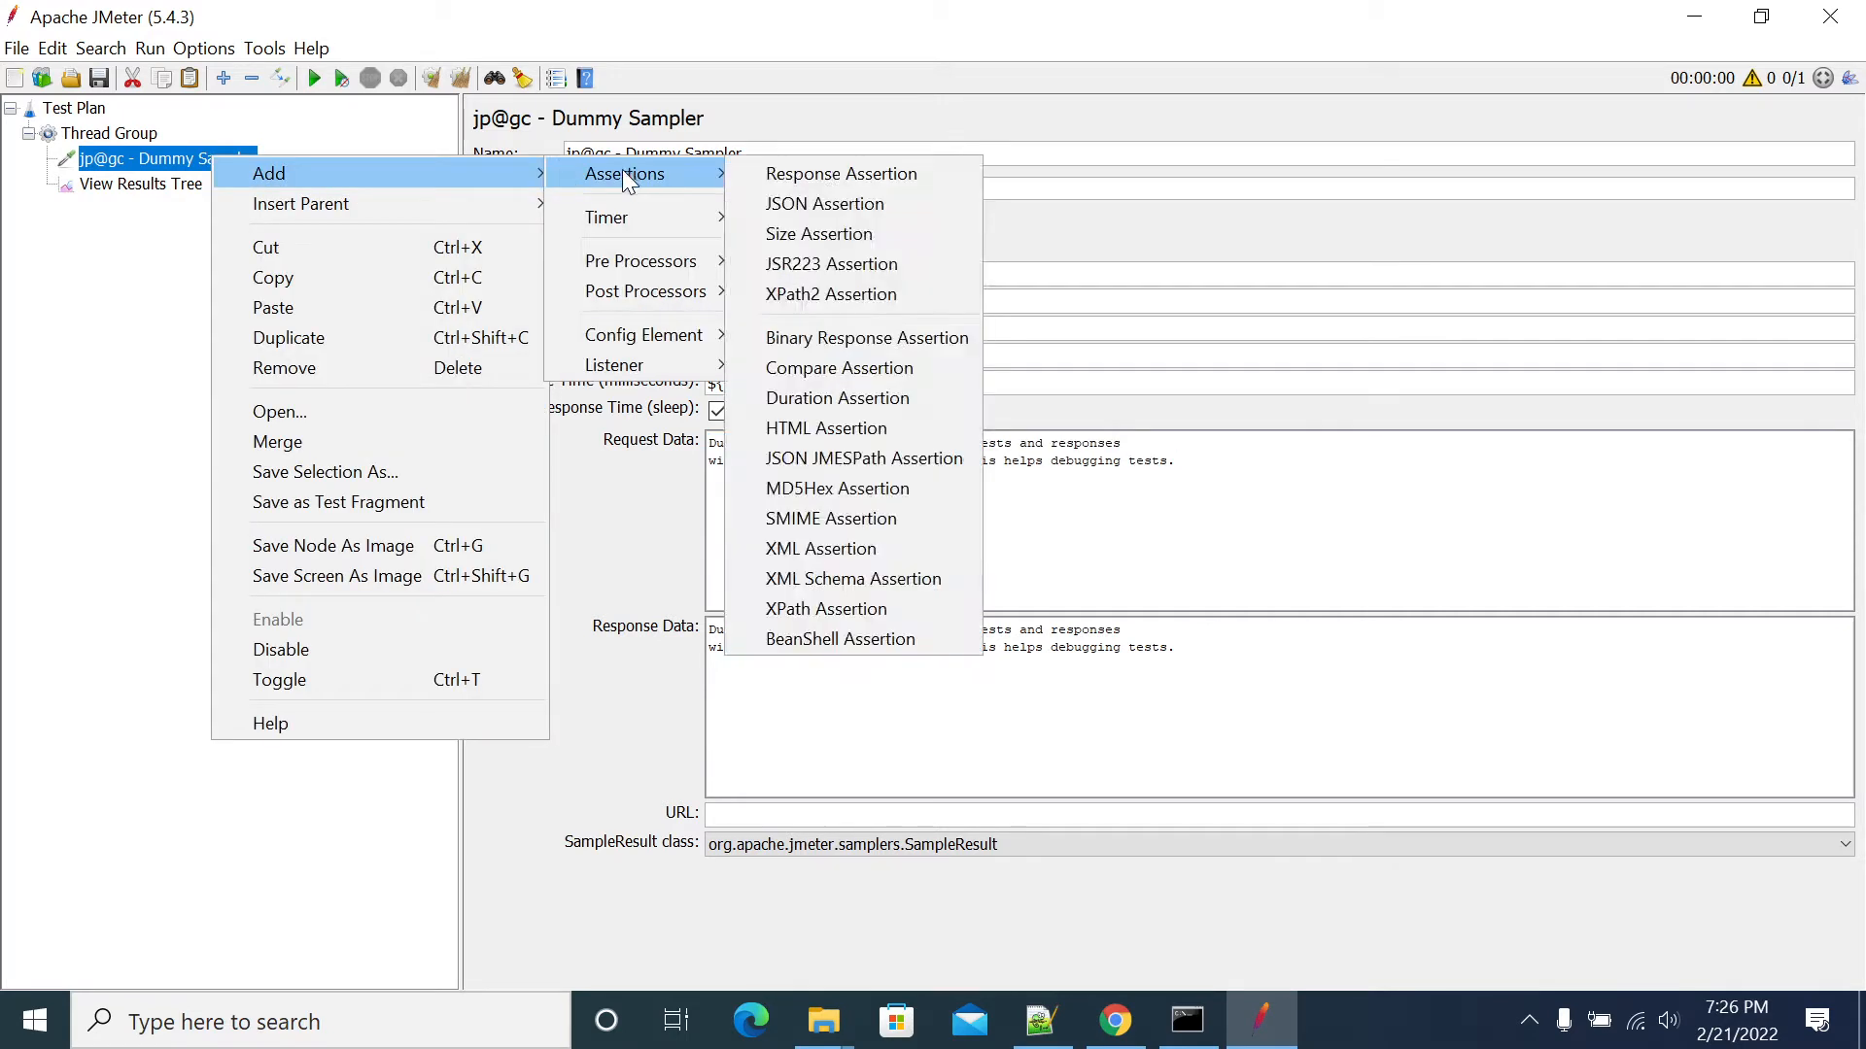
mouse_move(646, 291)
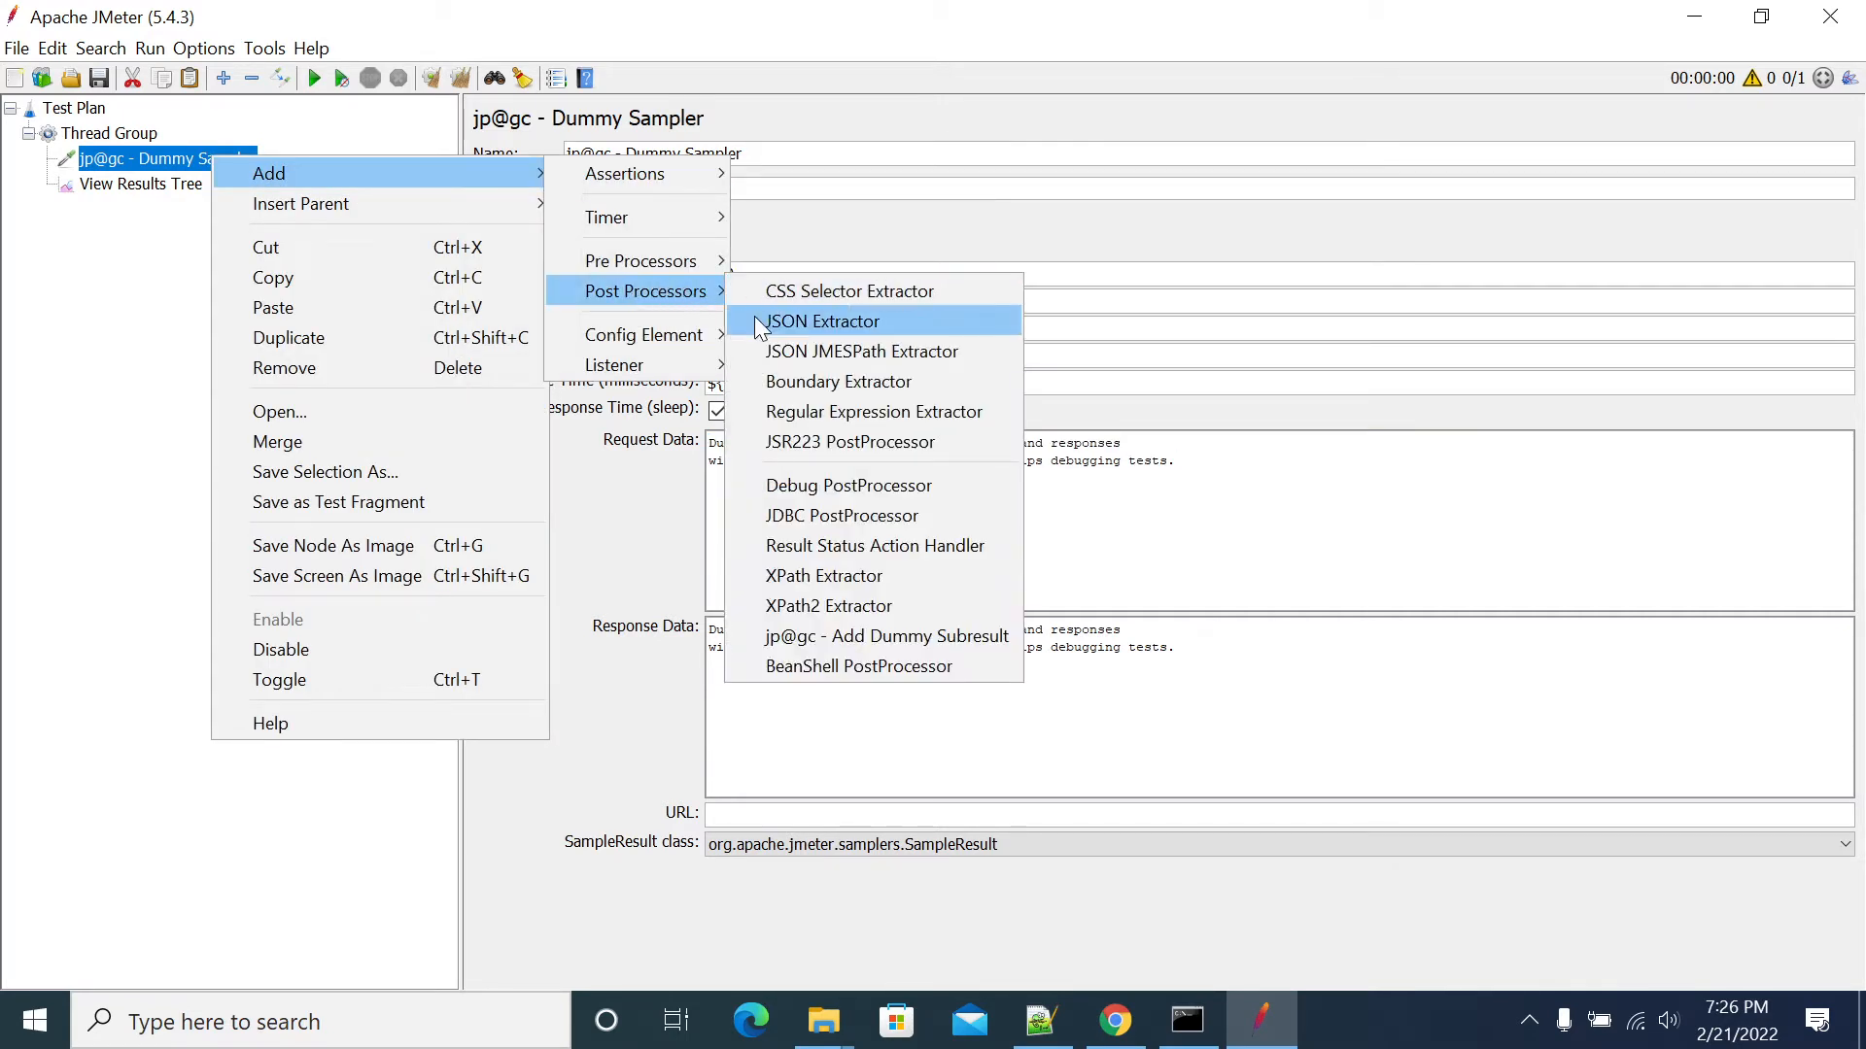
mouse_move(834, 647)
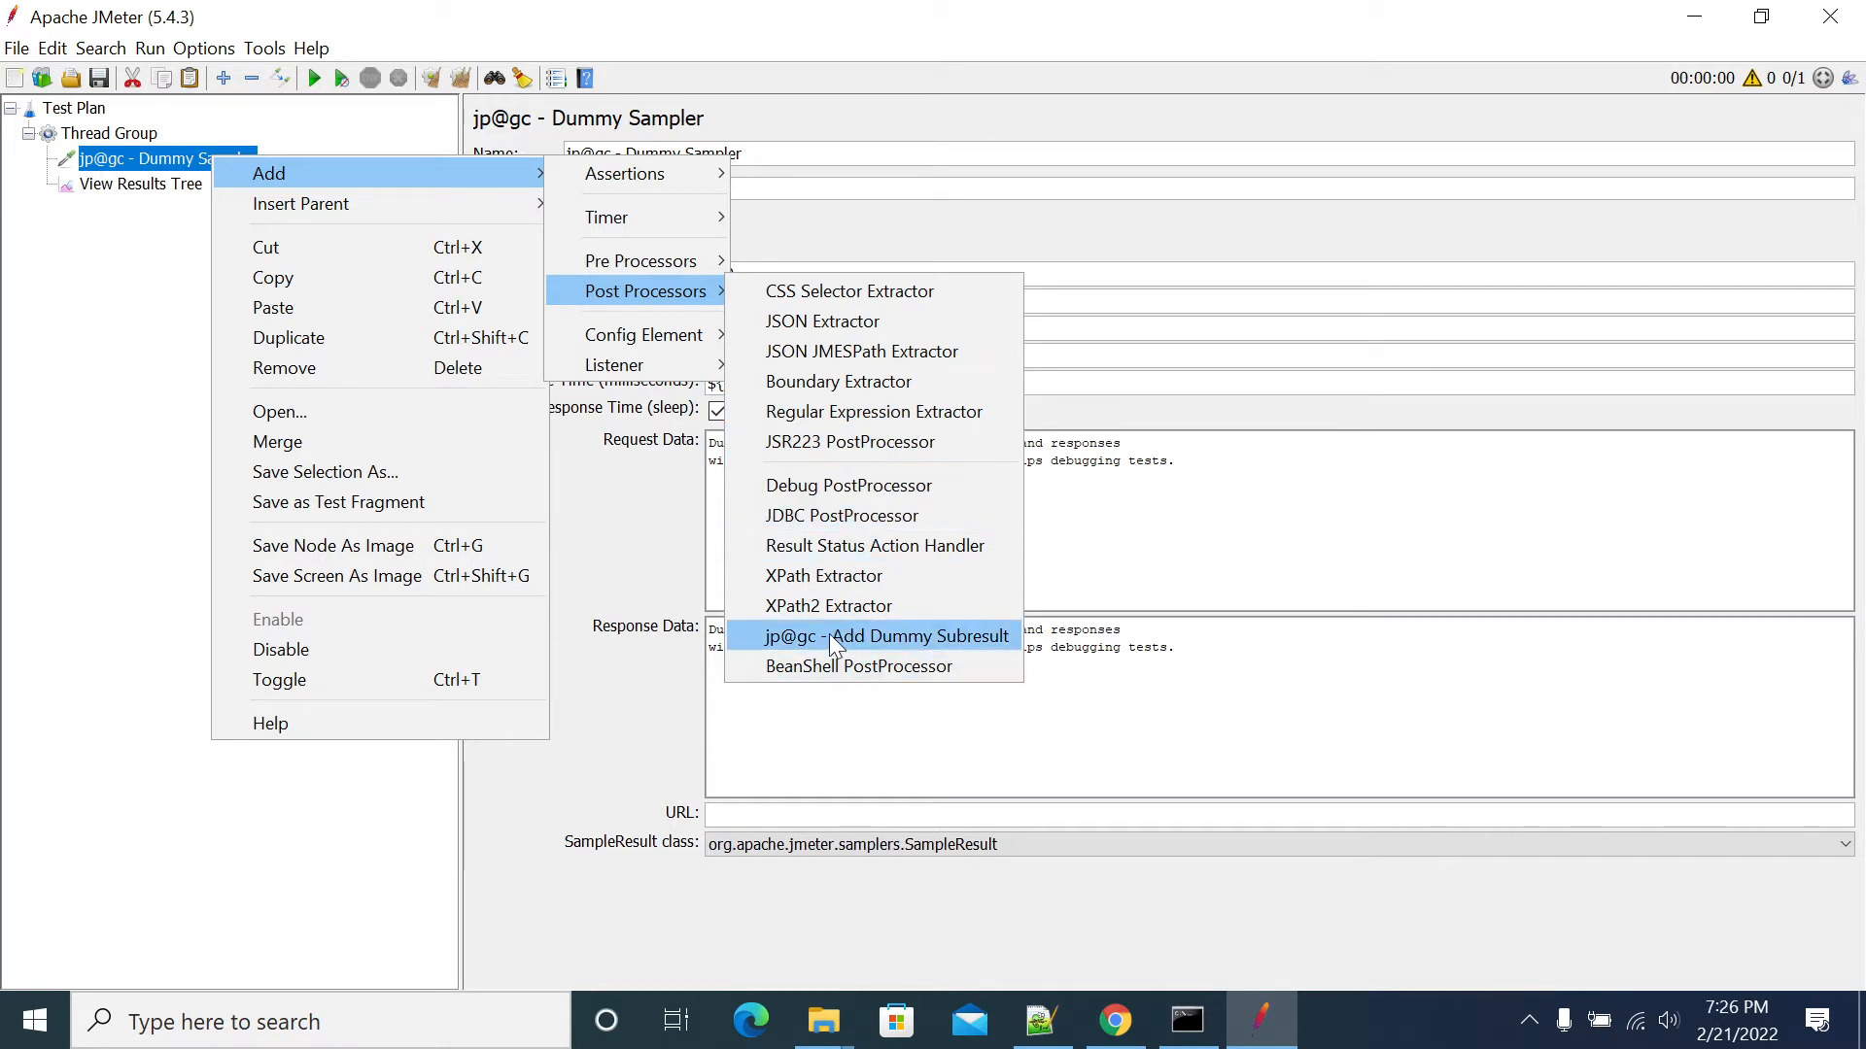
mouse_move(857, 400)
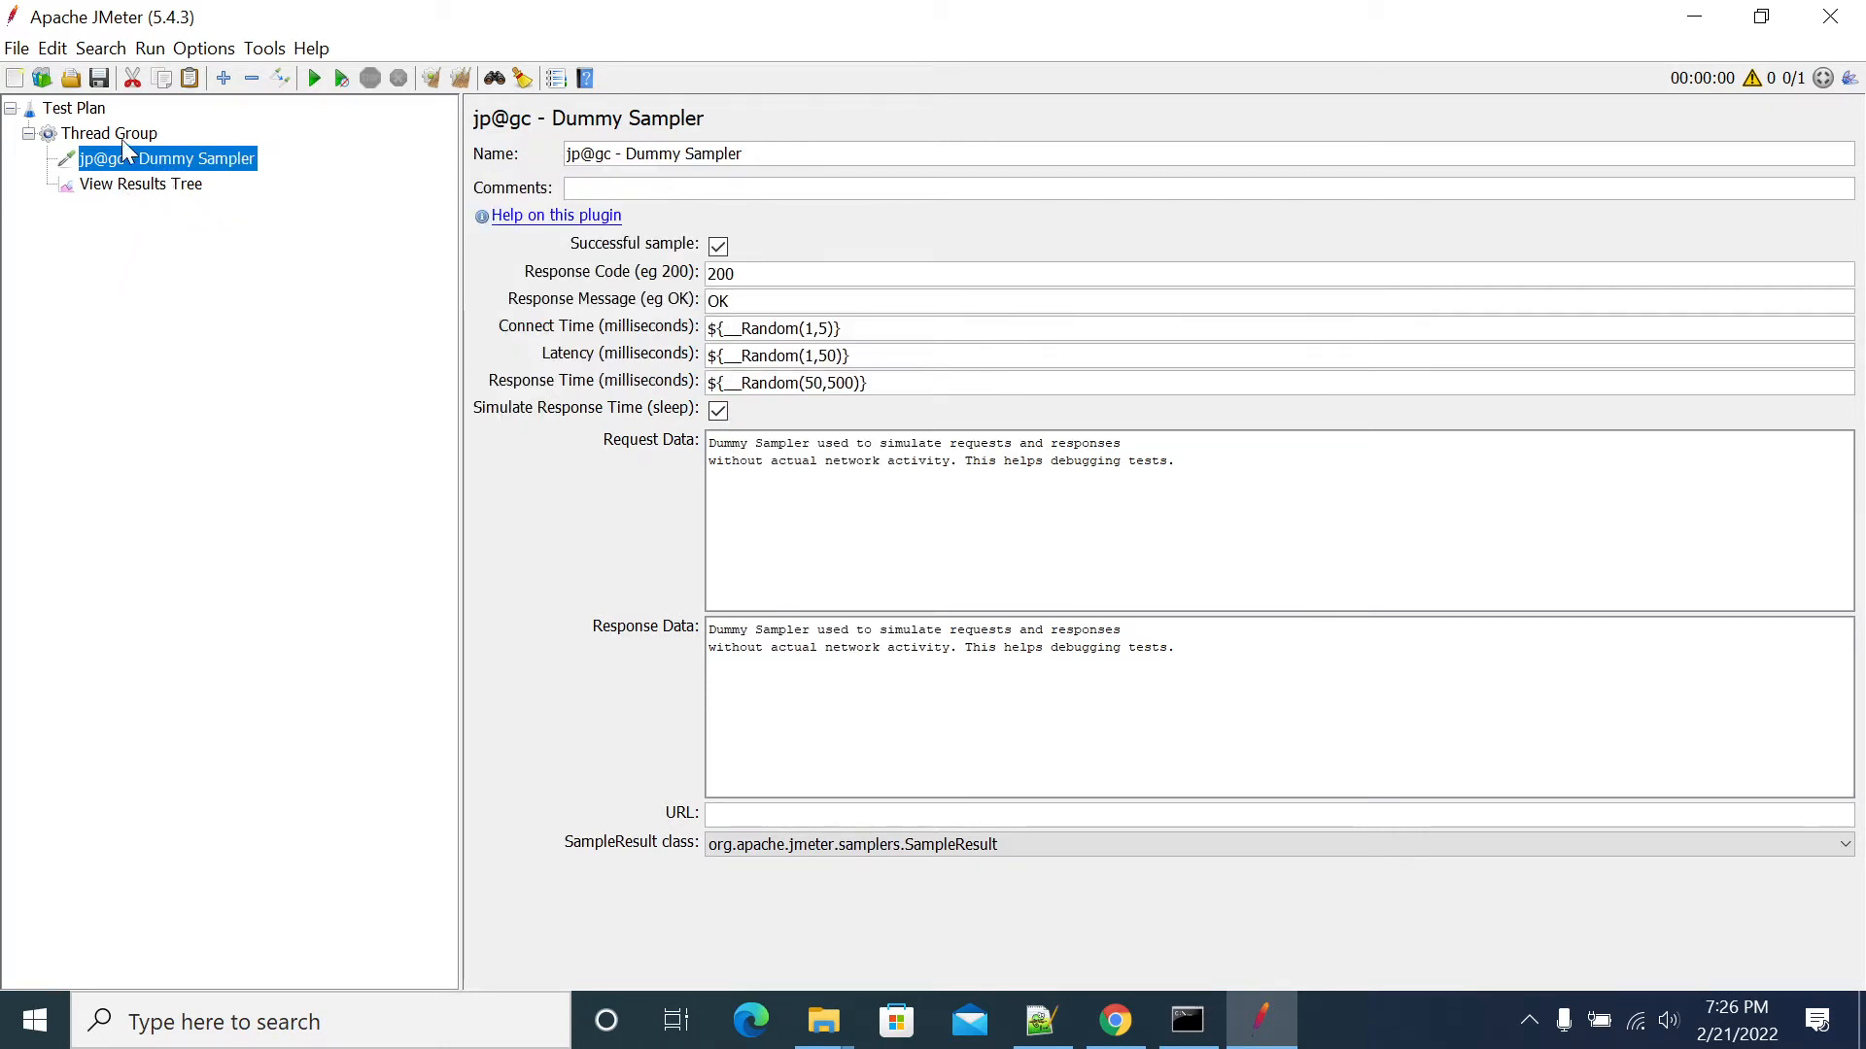
Add a JSON Extractor from the Thread Group menu and nest it under the Dummy Sampler
right_click(109, 132)
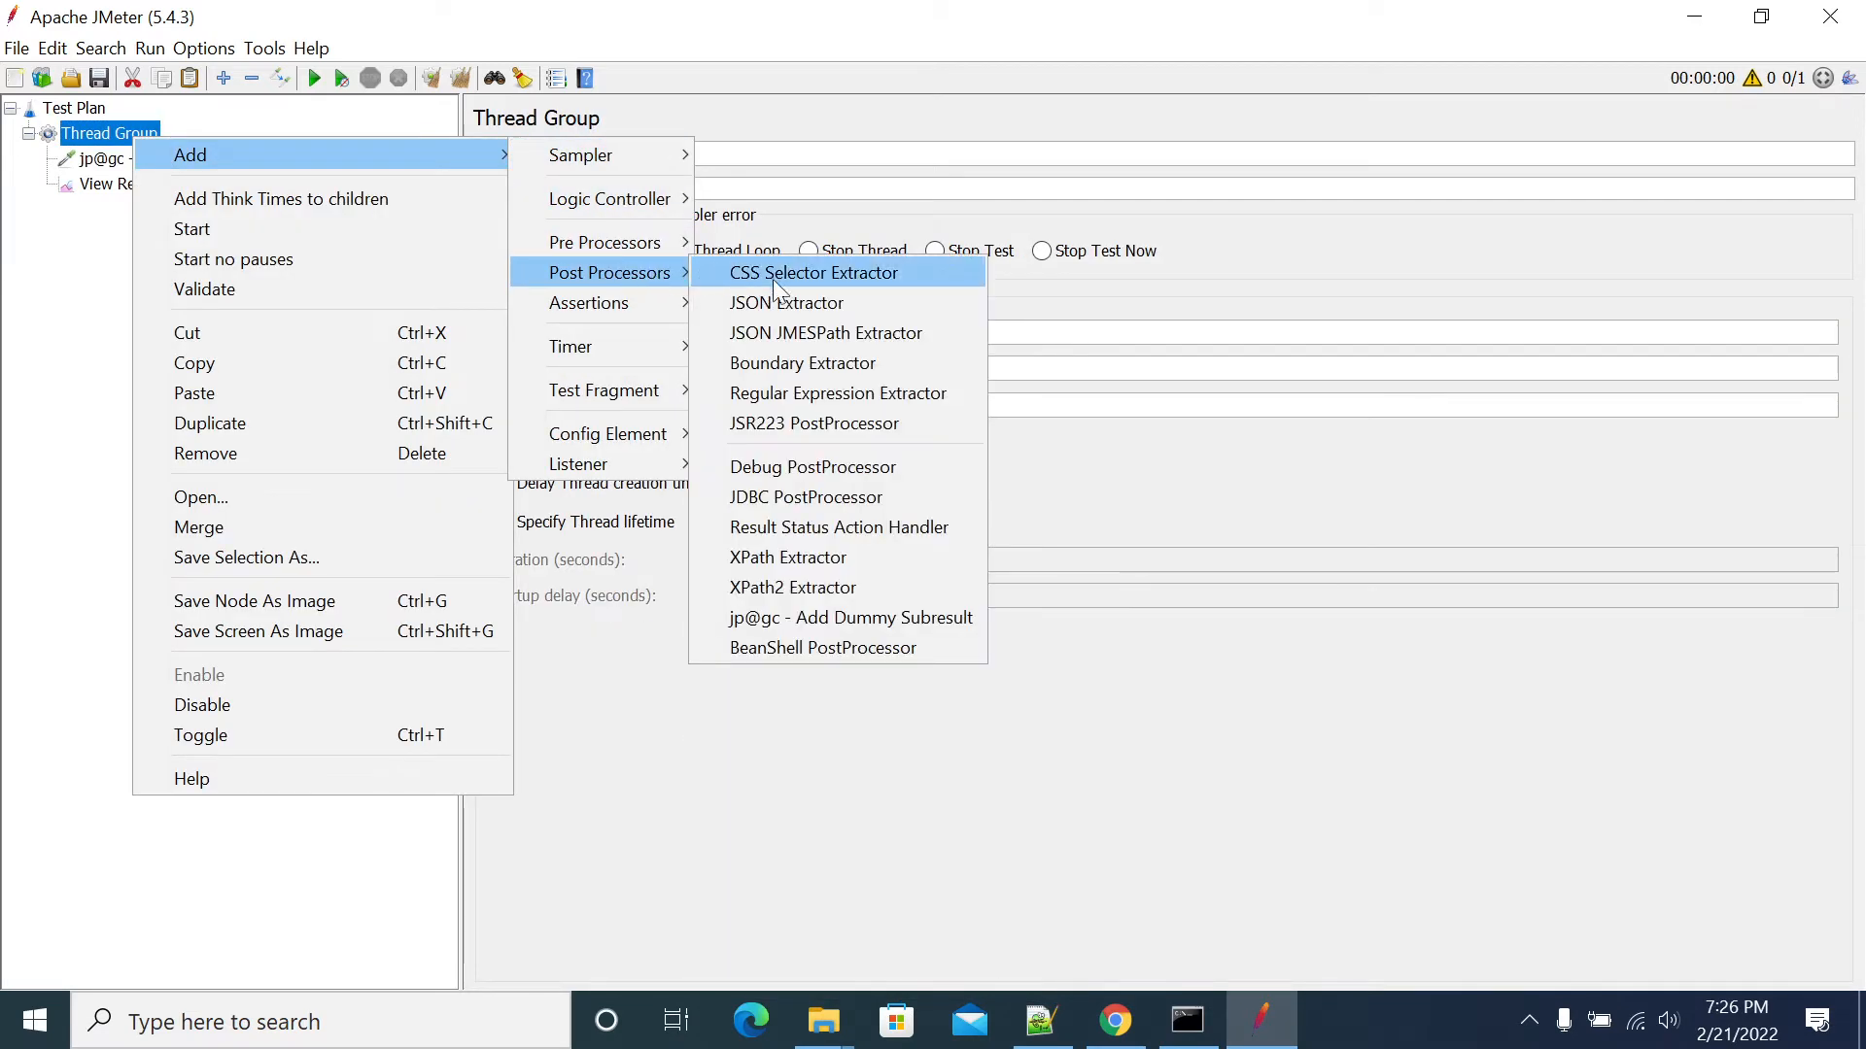
mouse_move(793, 385)
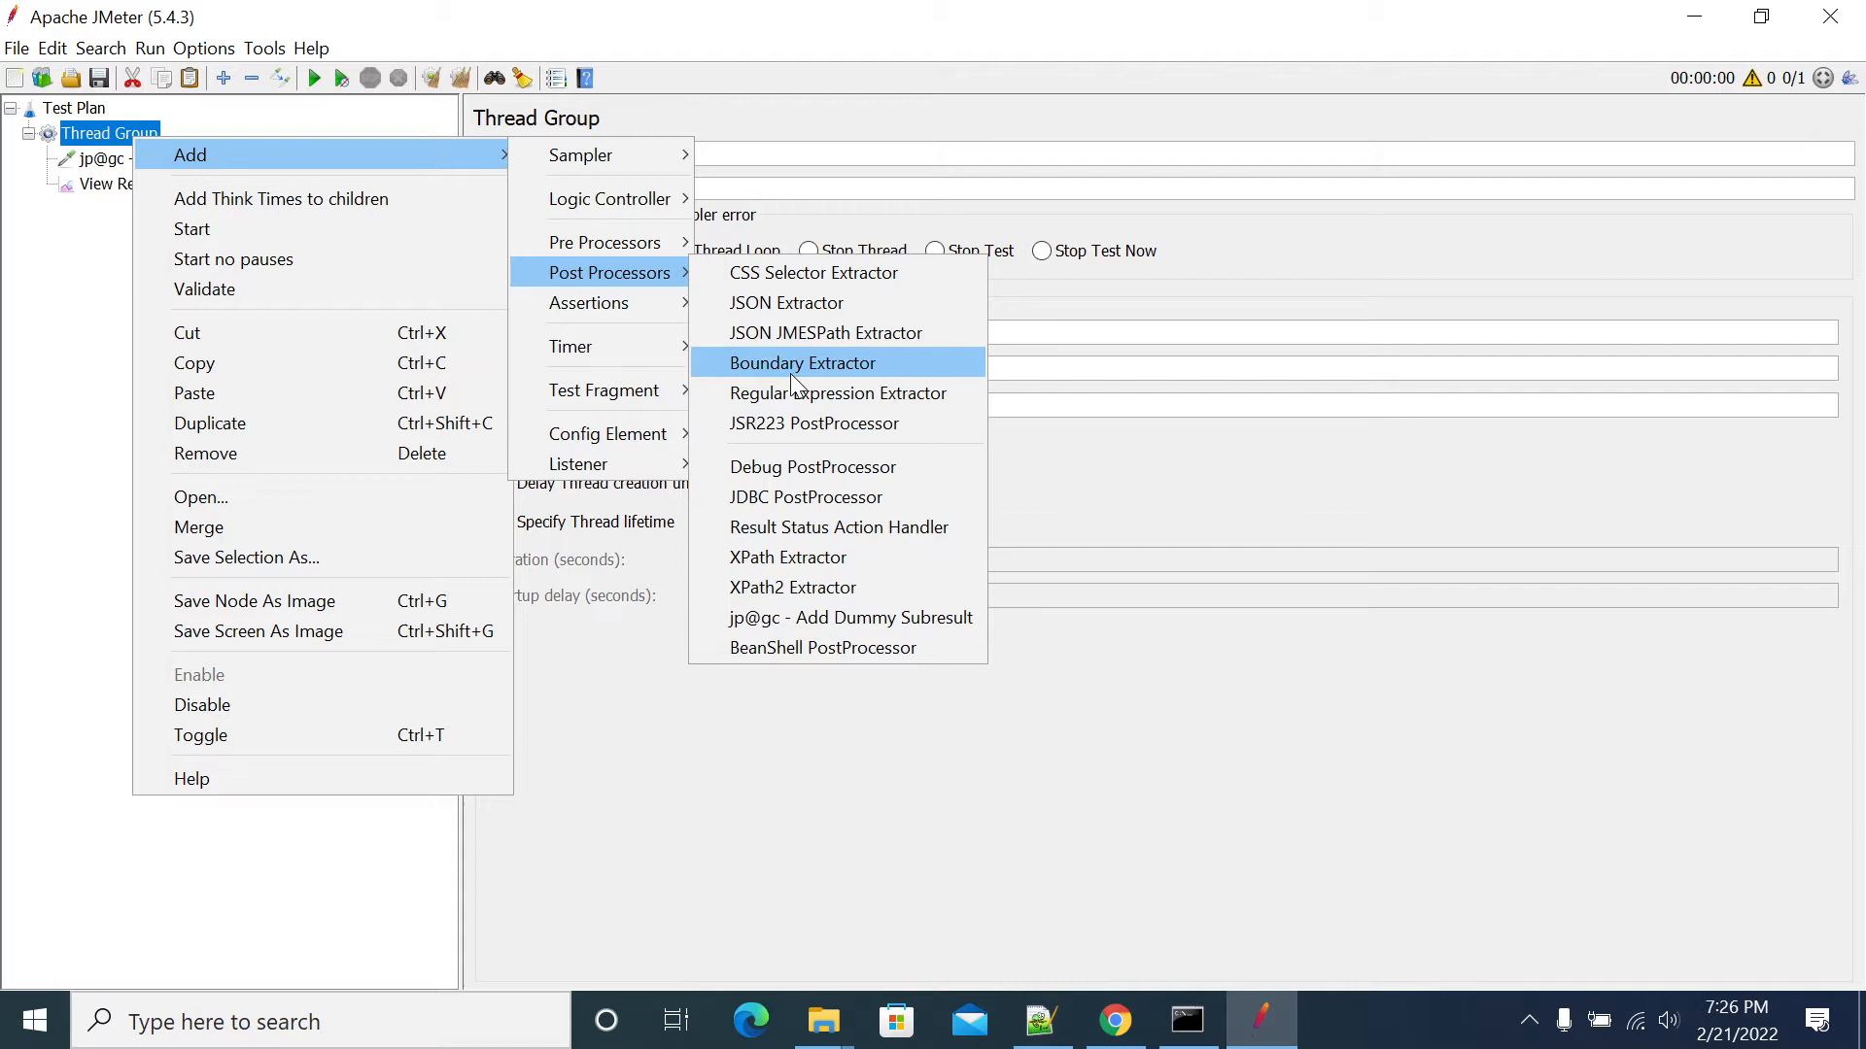
mouse_move(786, 334)
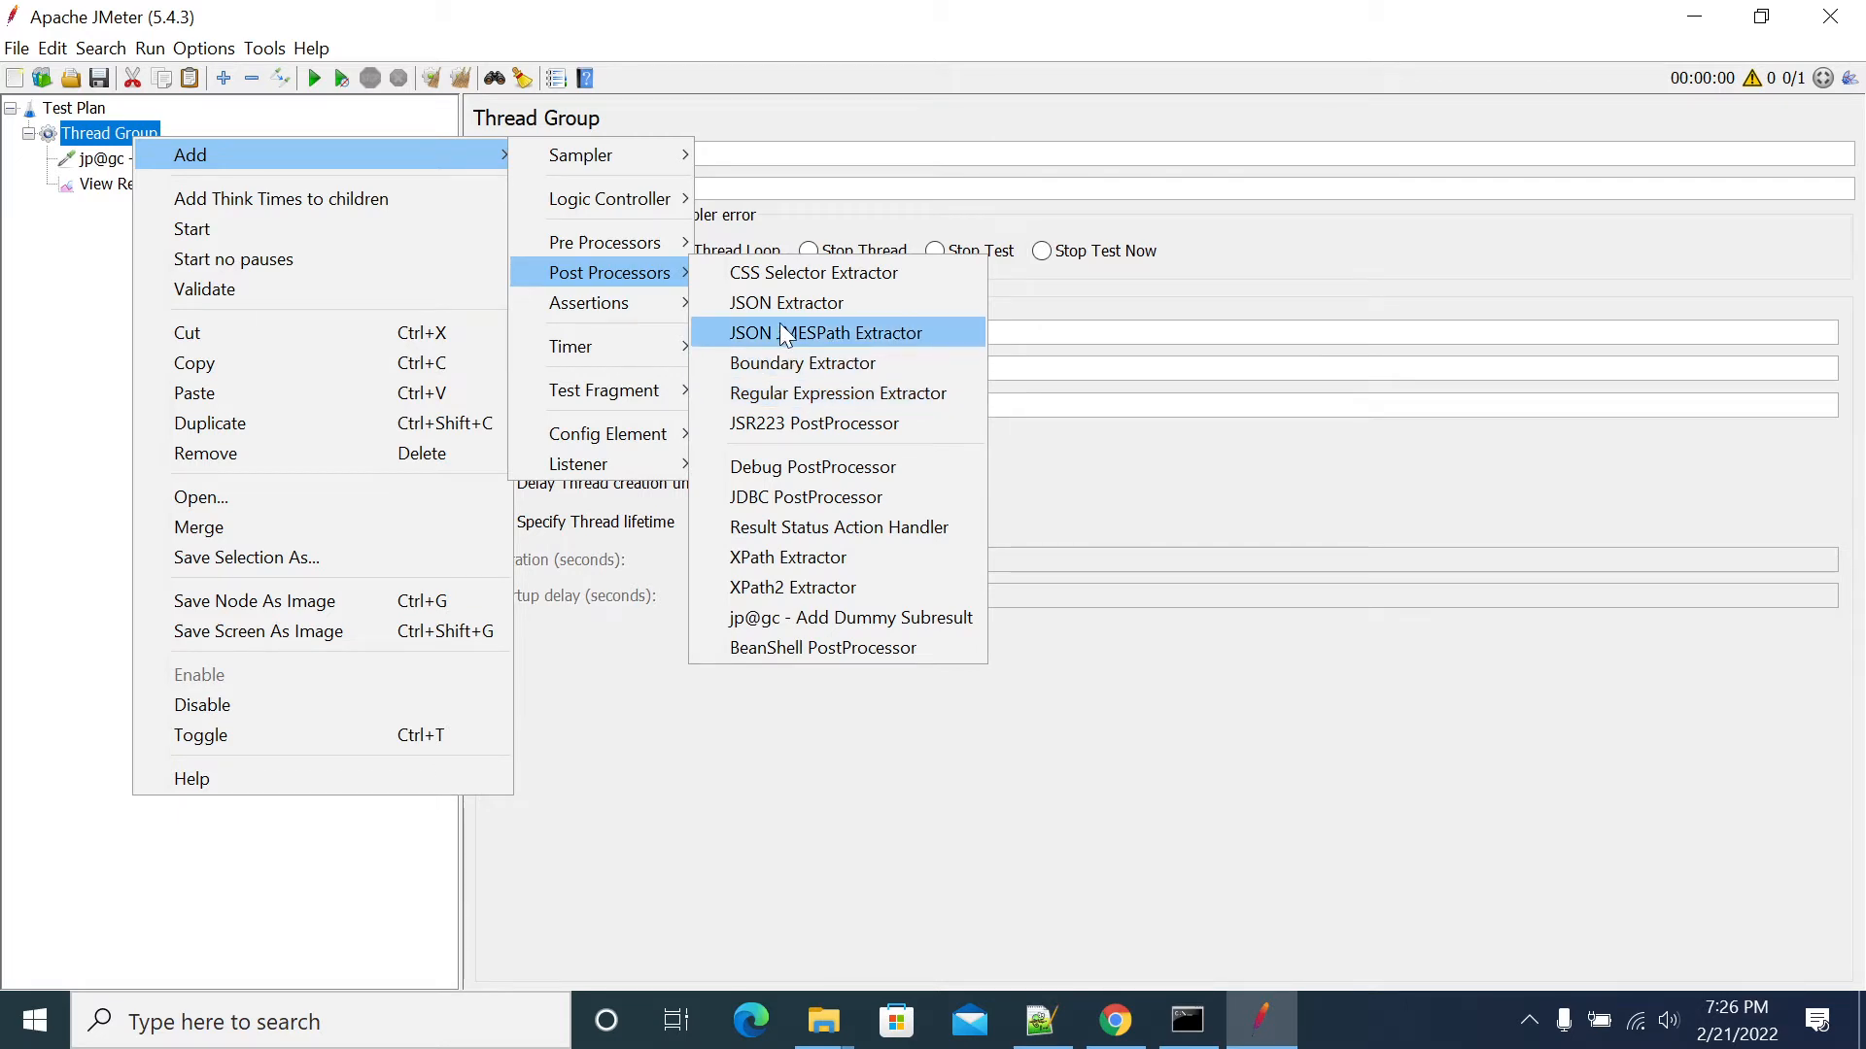
left_click(786, 301)
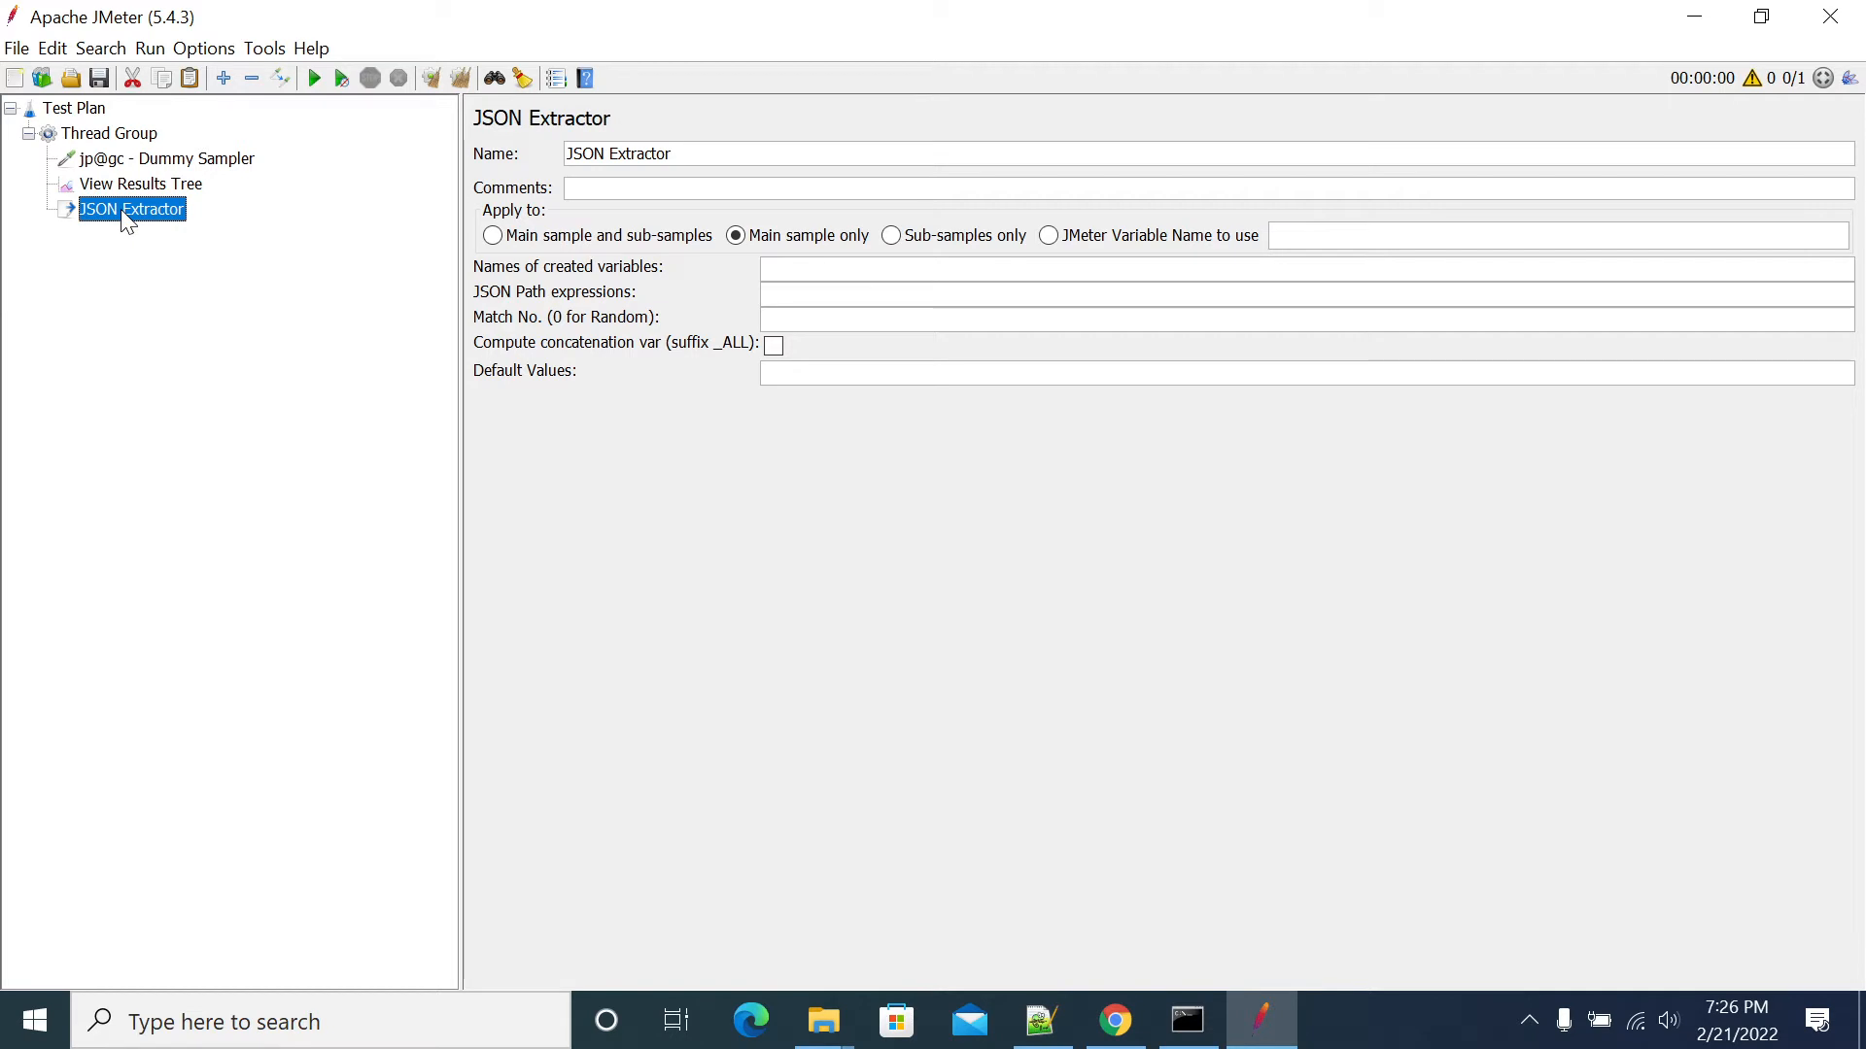
left_click(107, 132)
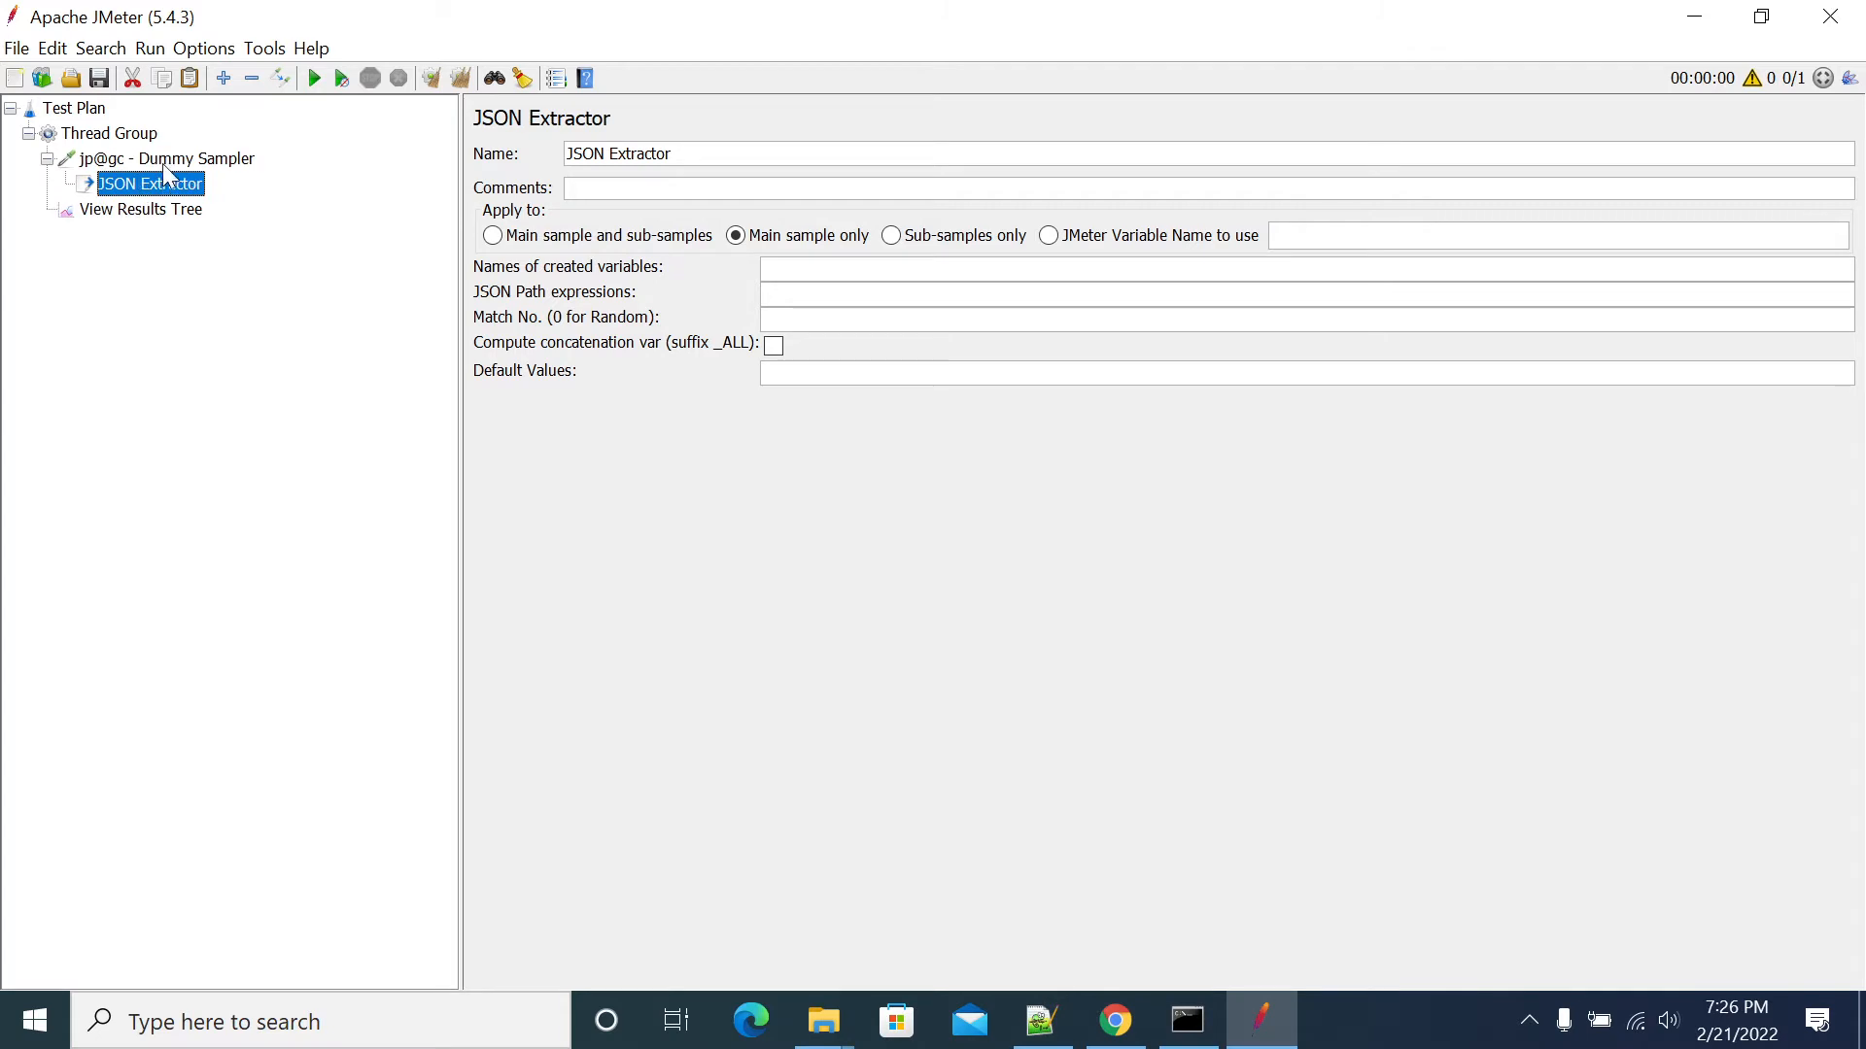
left_click(155, 160)
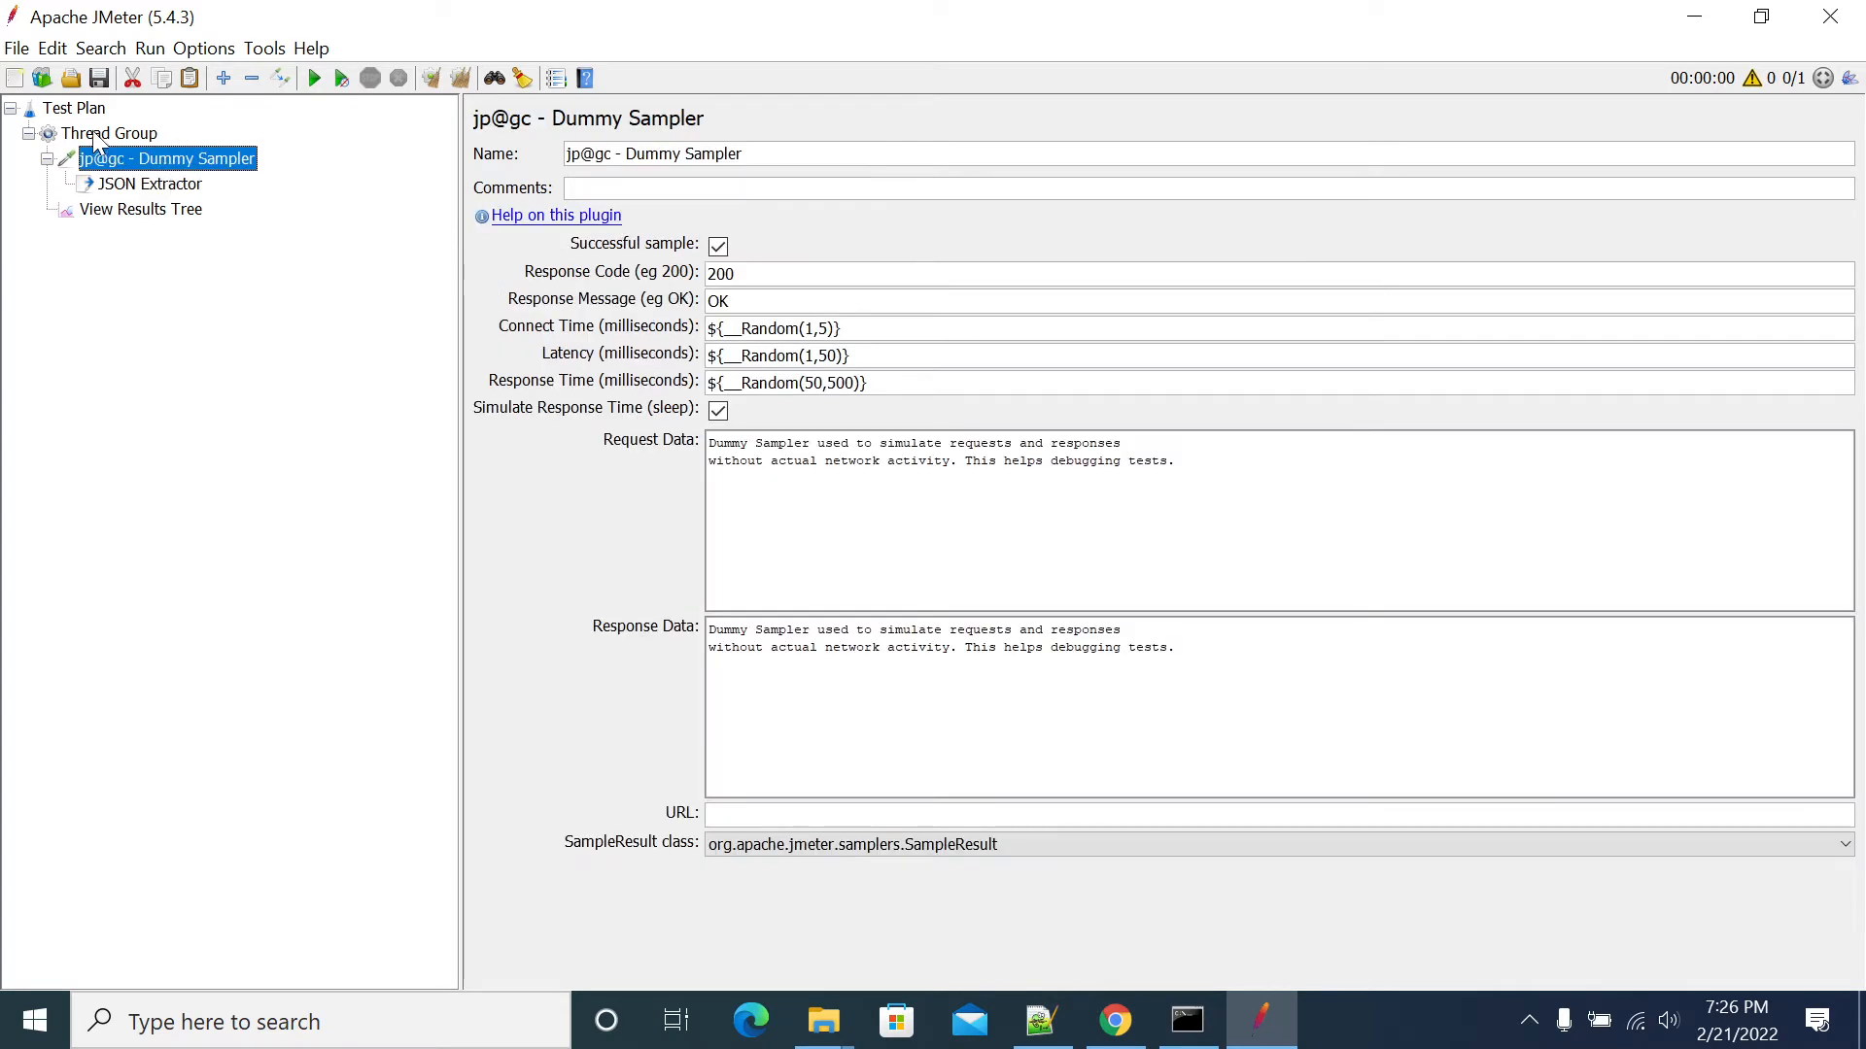
left_click(74, 109)
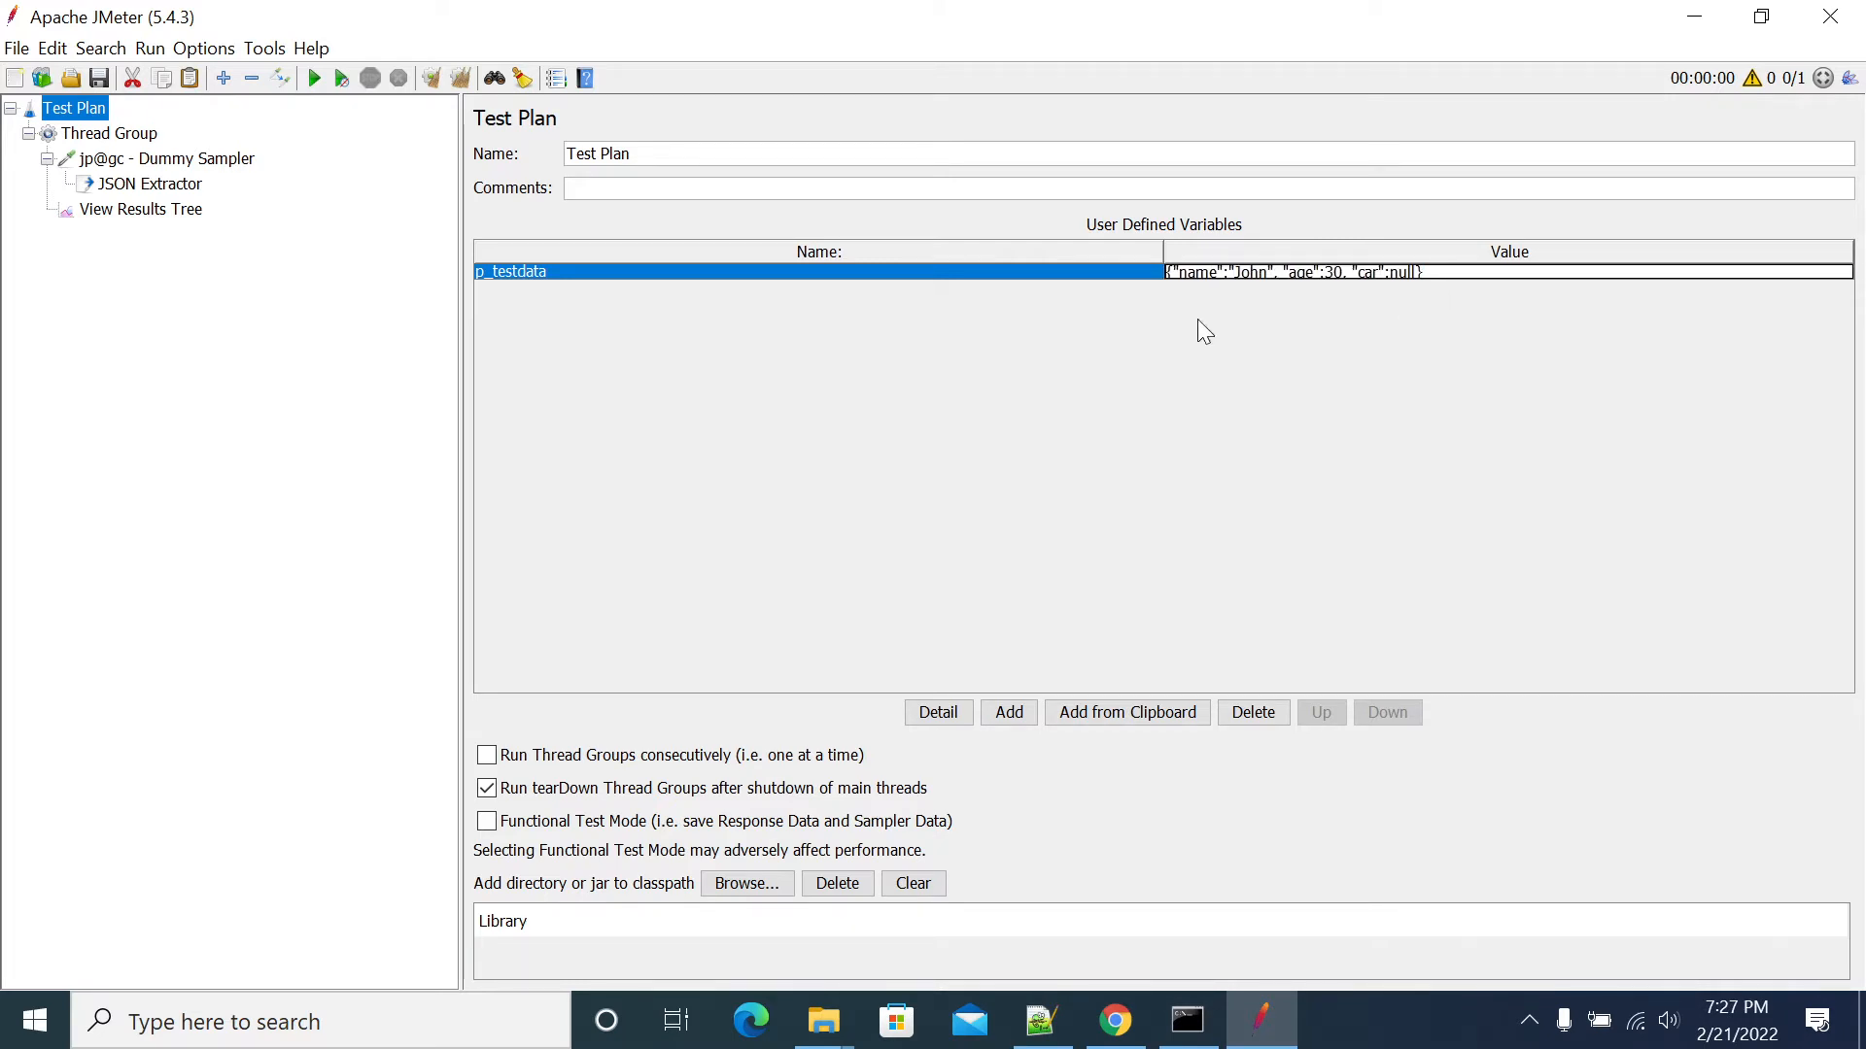
mouse_move(1018, 320)
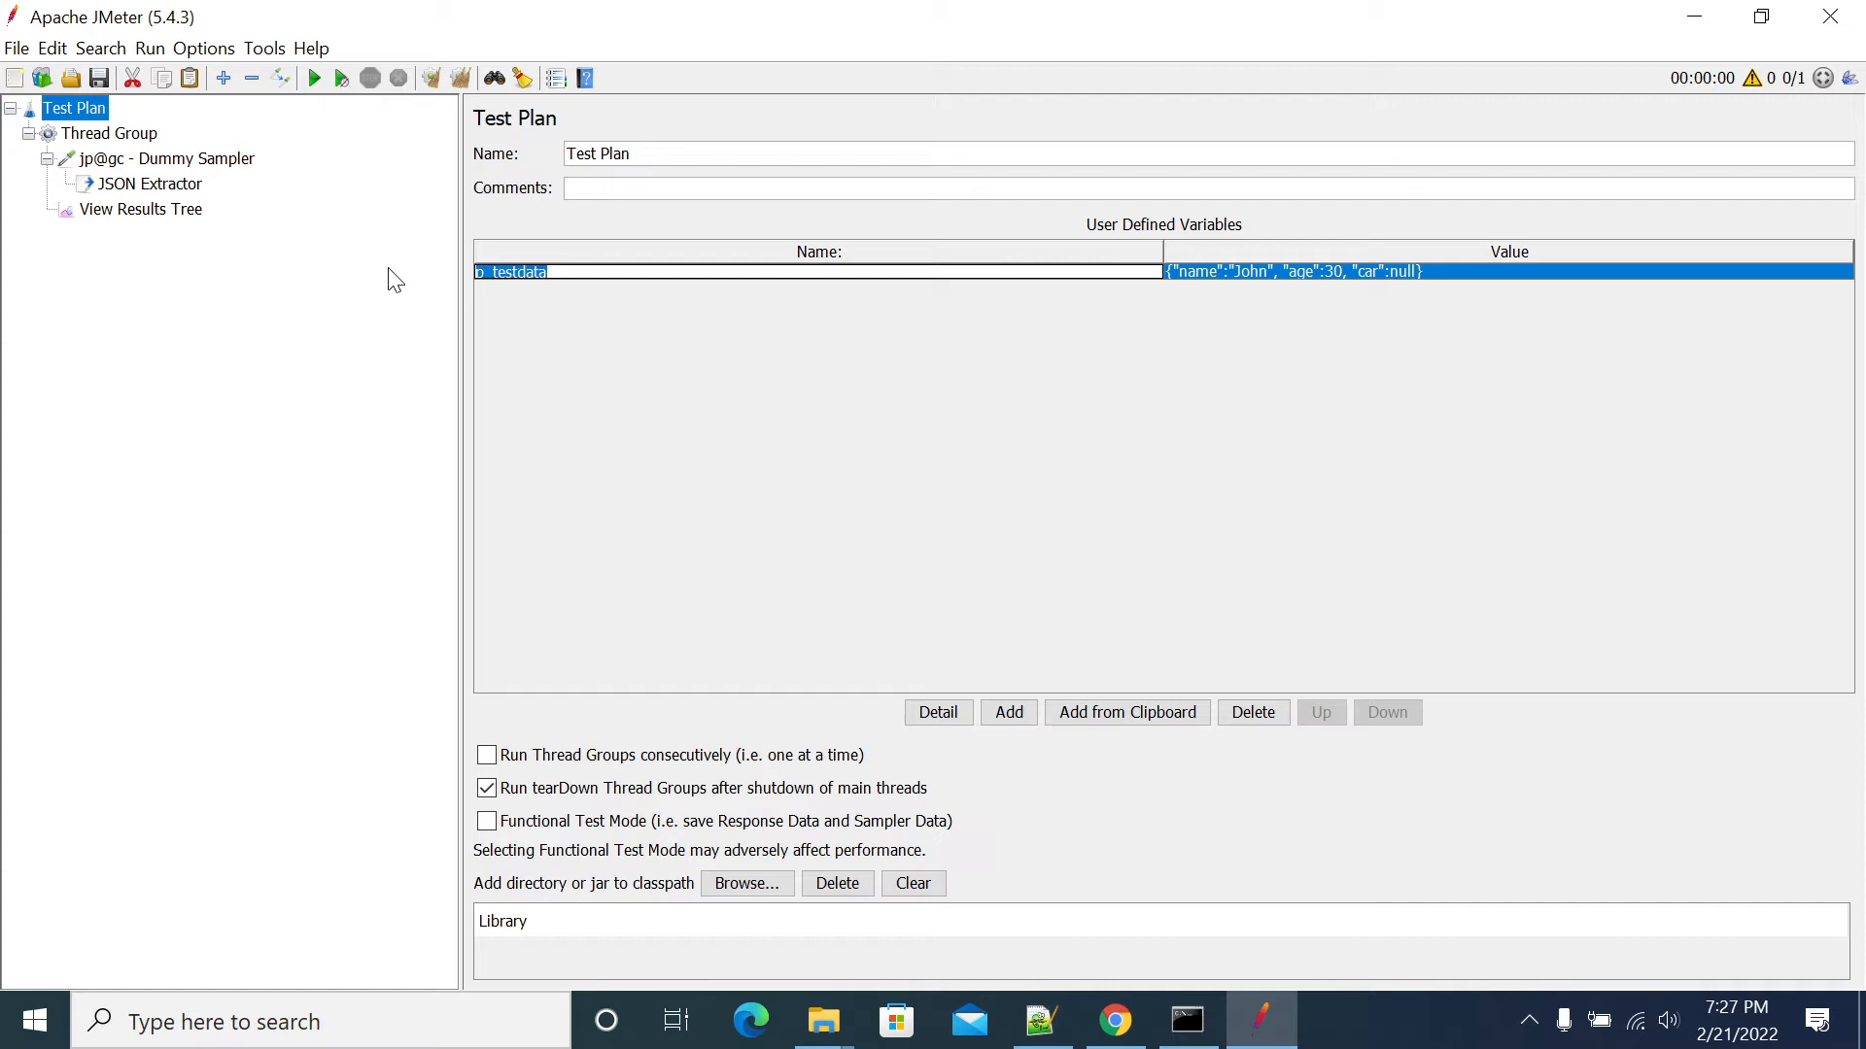
mouse_move(1096, 272)
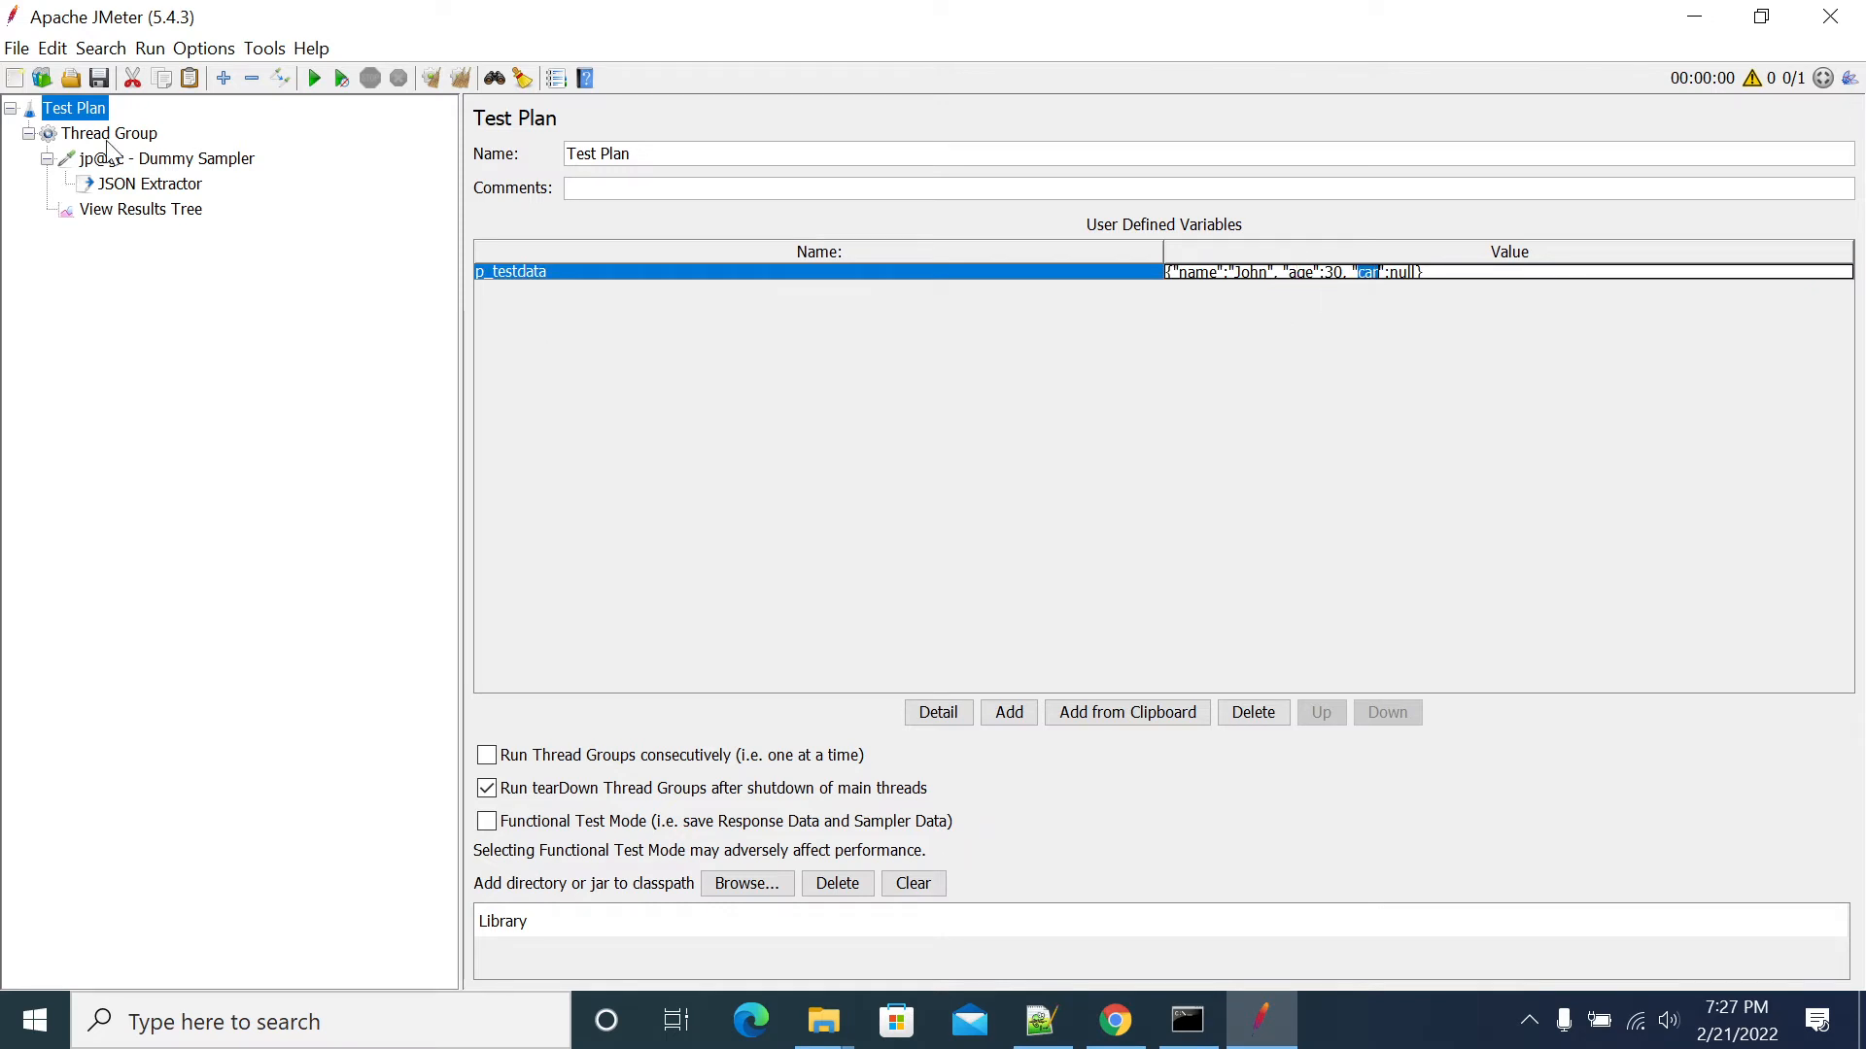
left_click(155, 160)
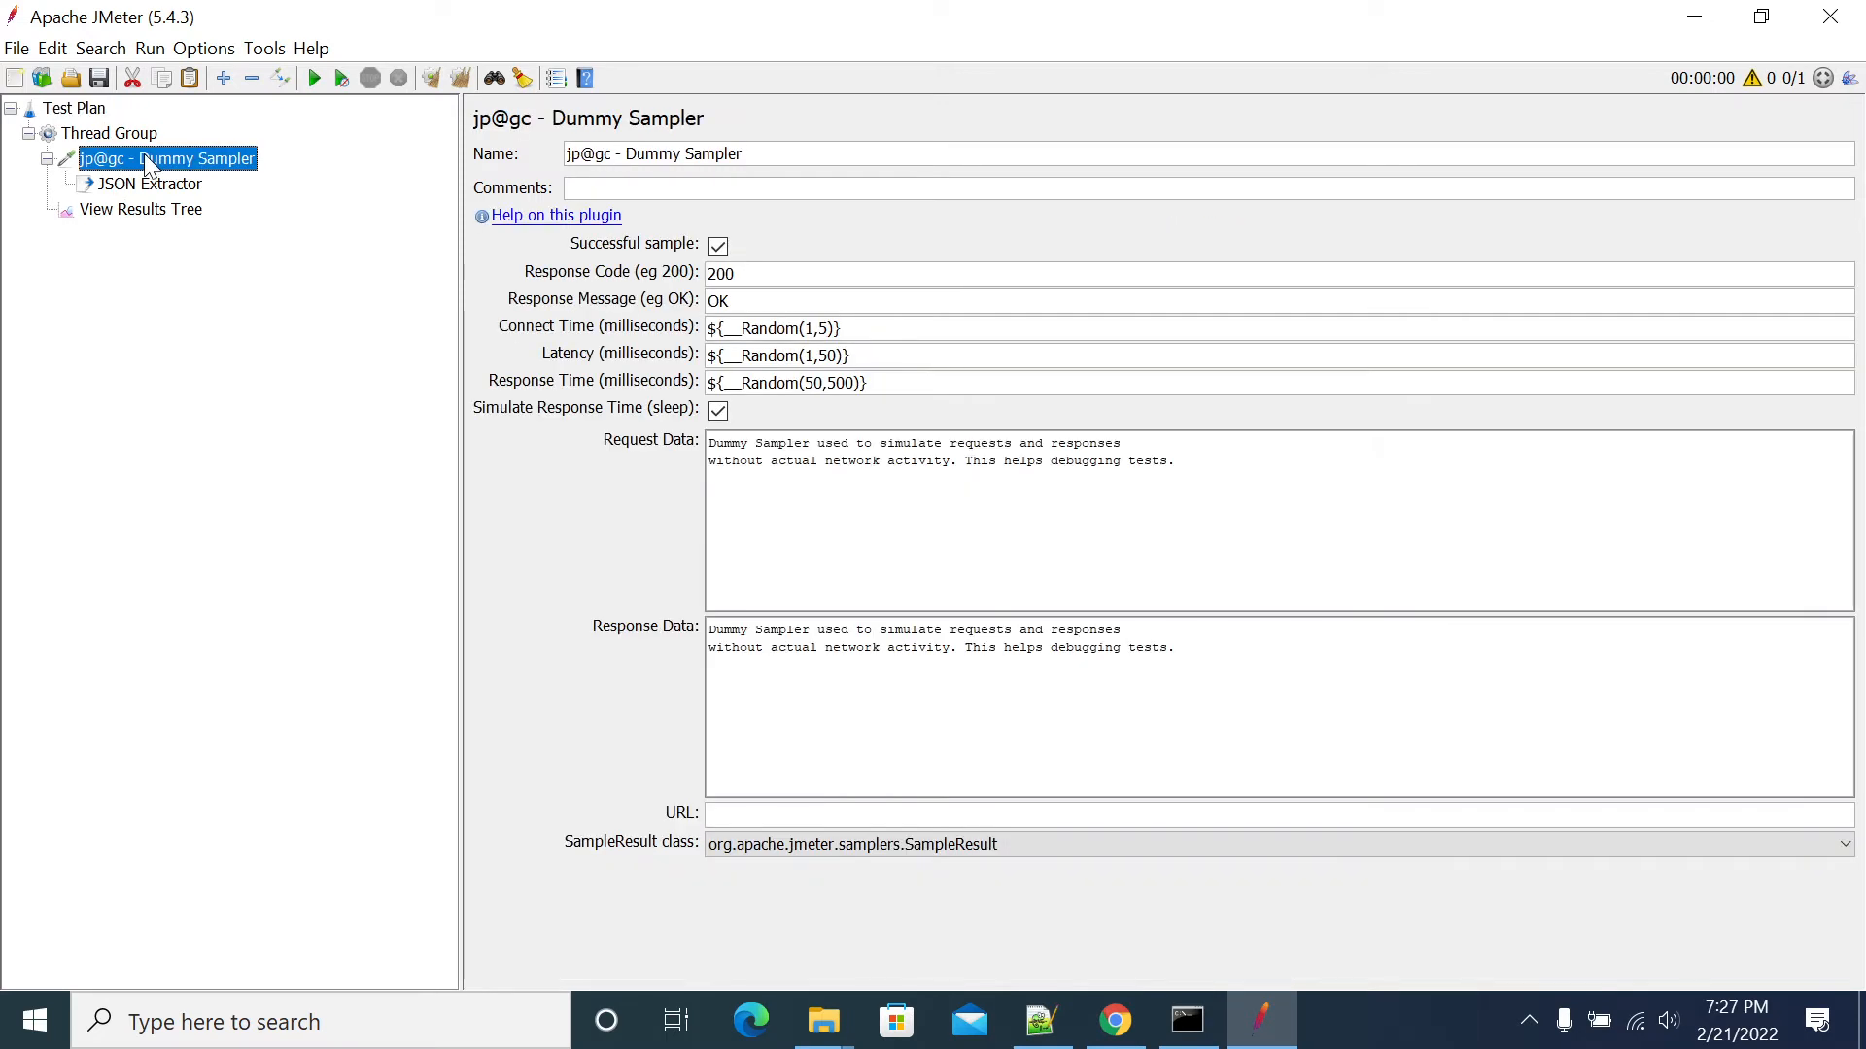
Set the JSON Extractor to read from JMeter variable p_testdata after checking it in the test plan
left_click(149, 183)
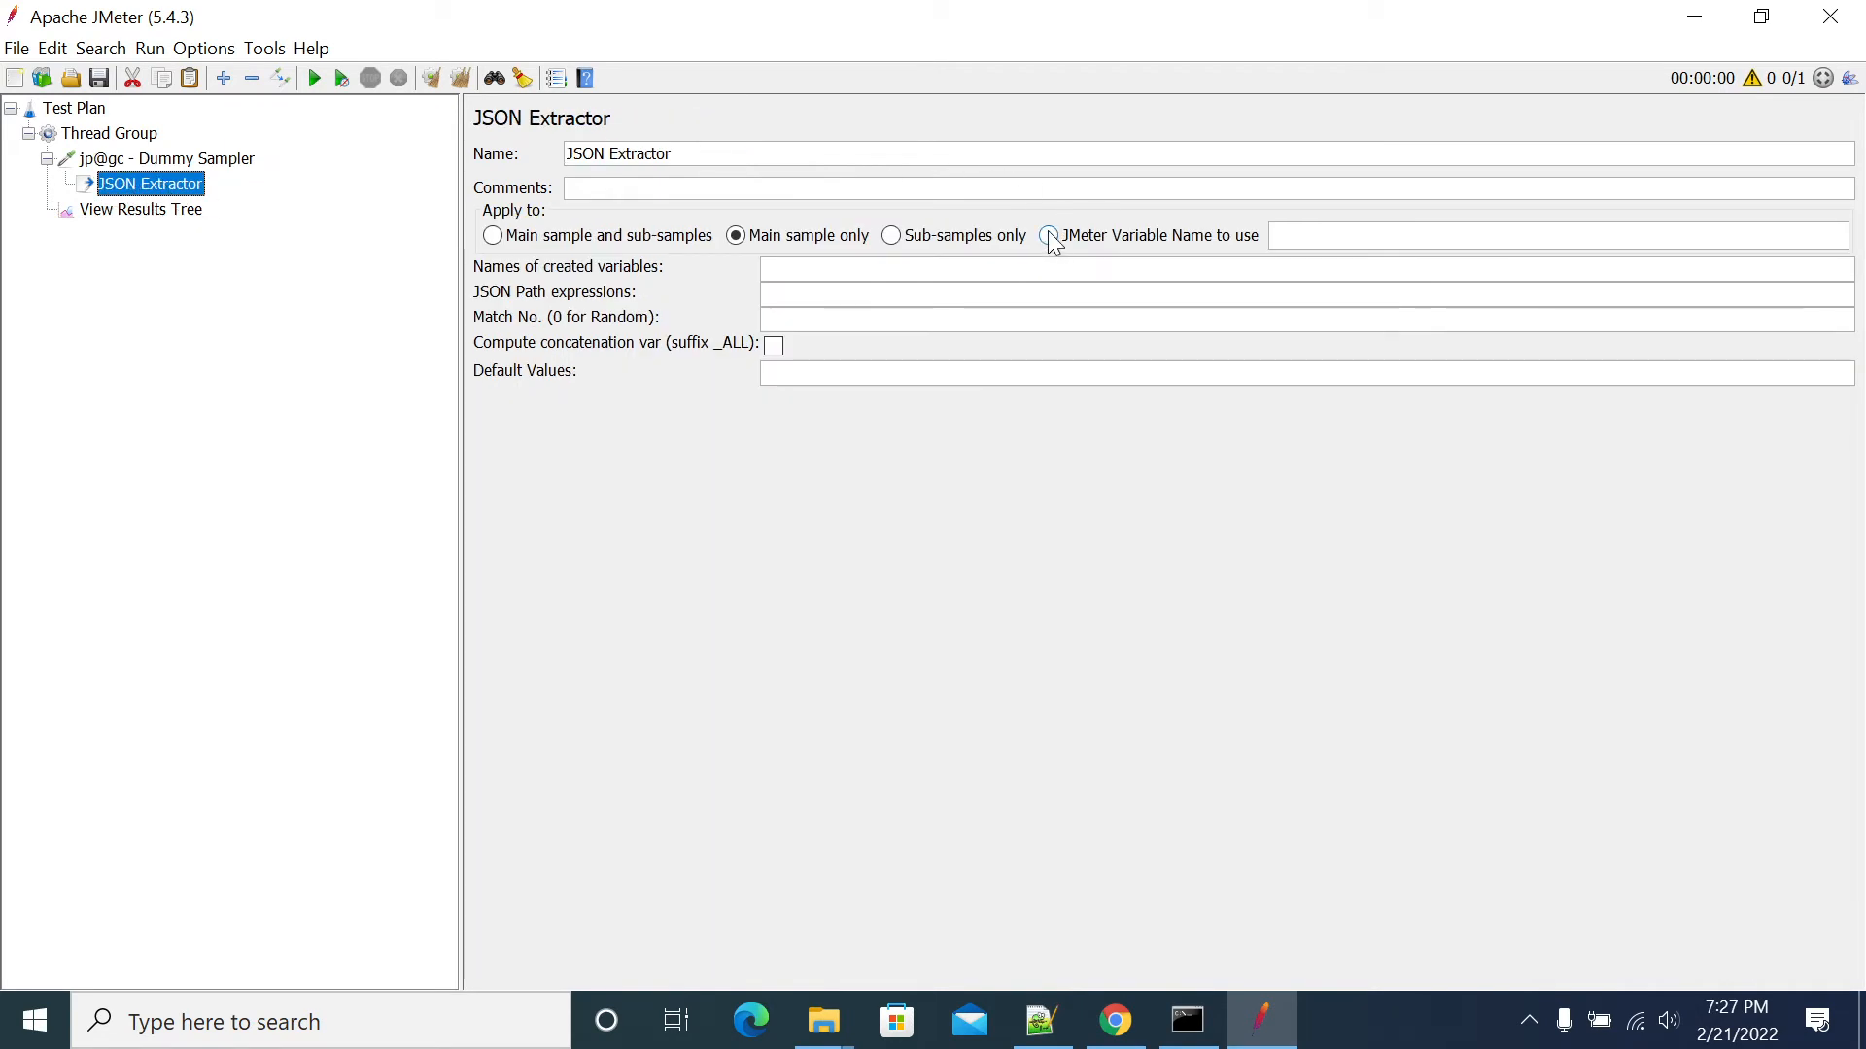
left_click(1048, 235)
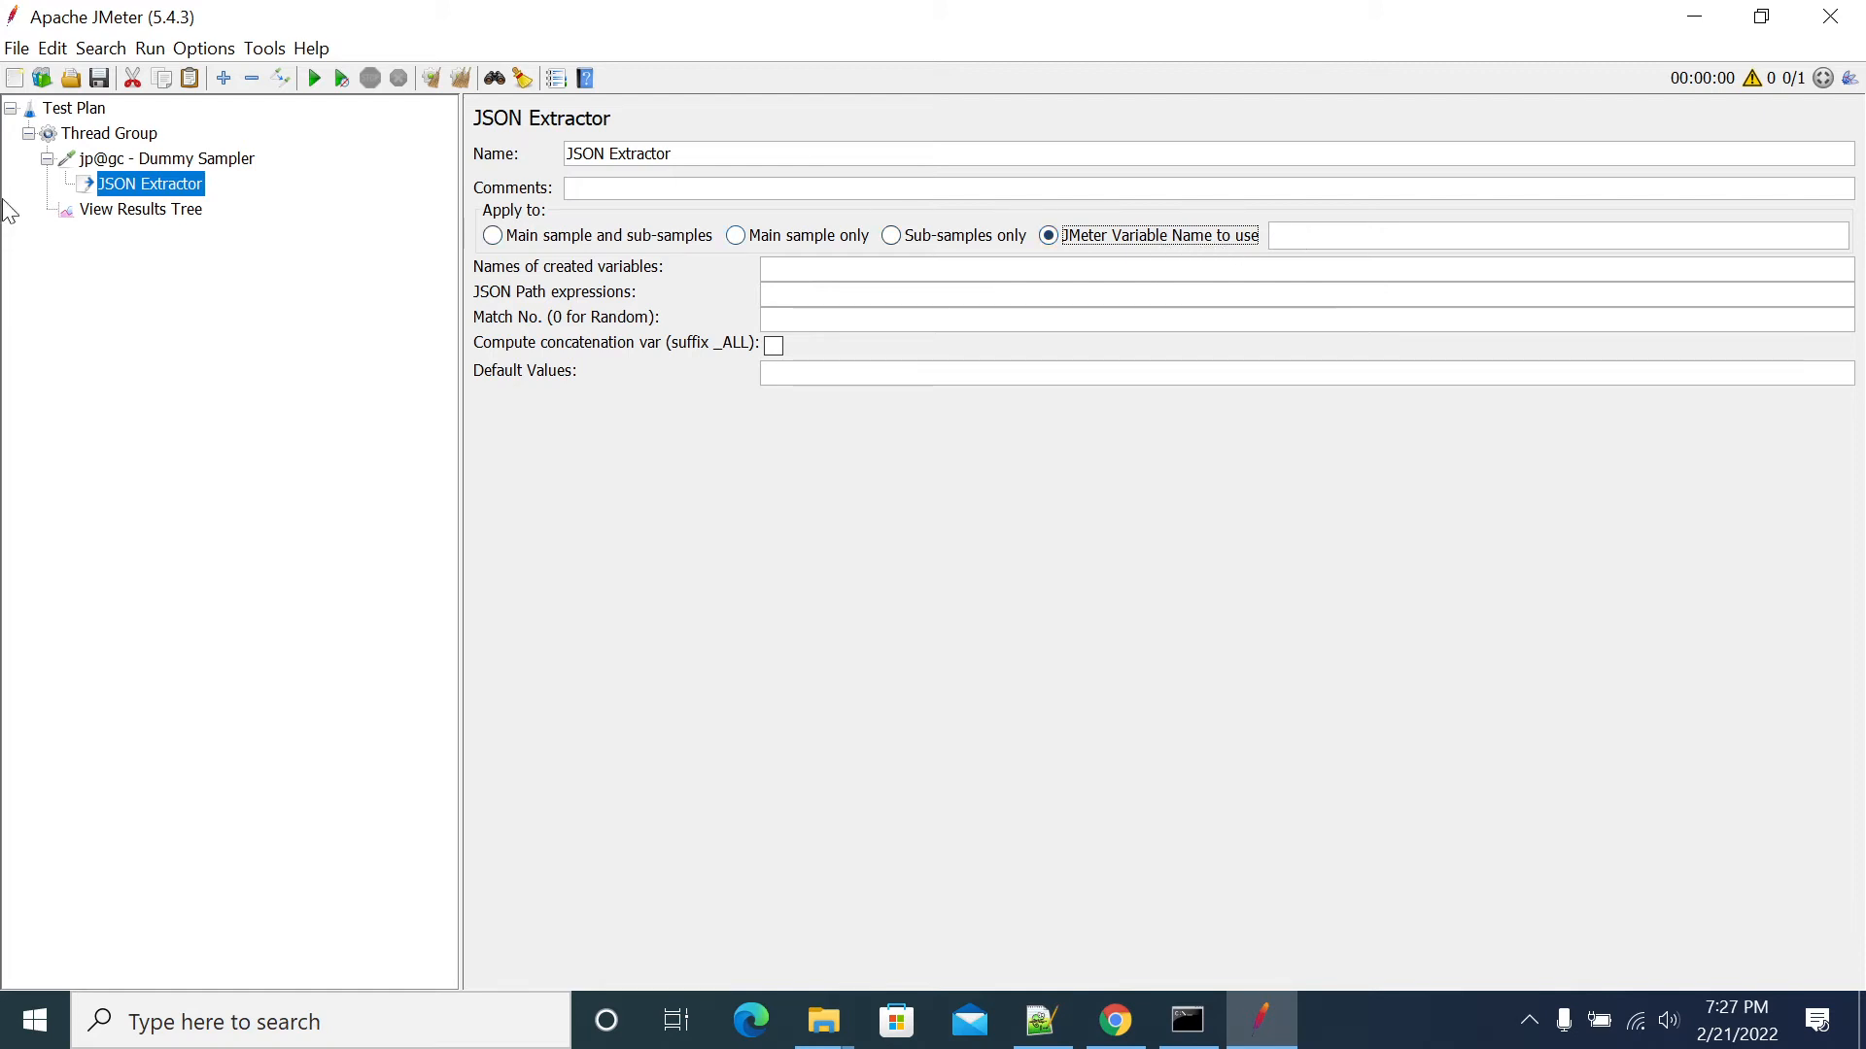
left_click(66, 109)
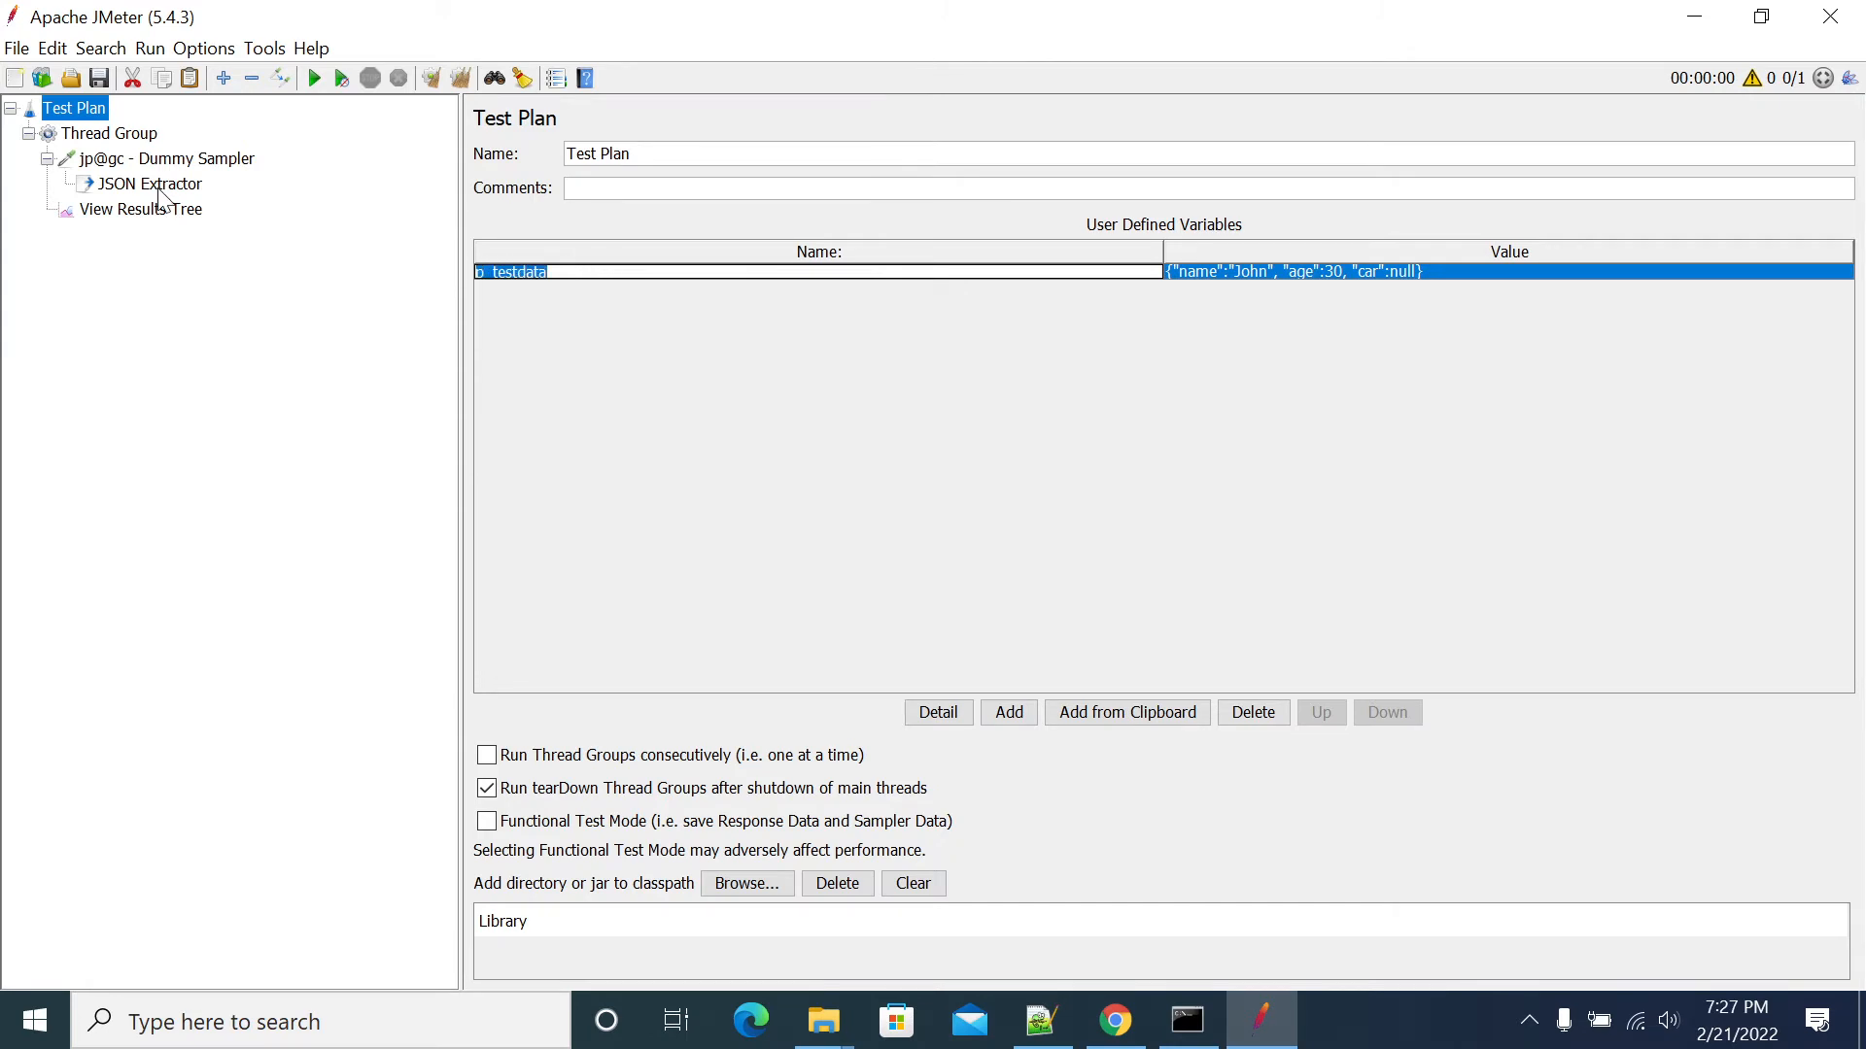
left_click(148, 182)
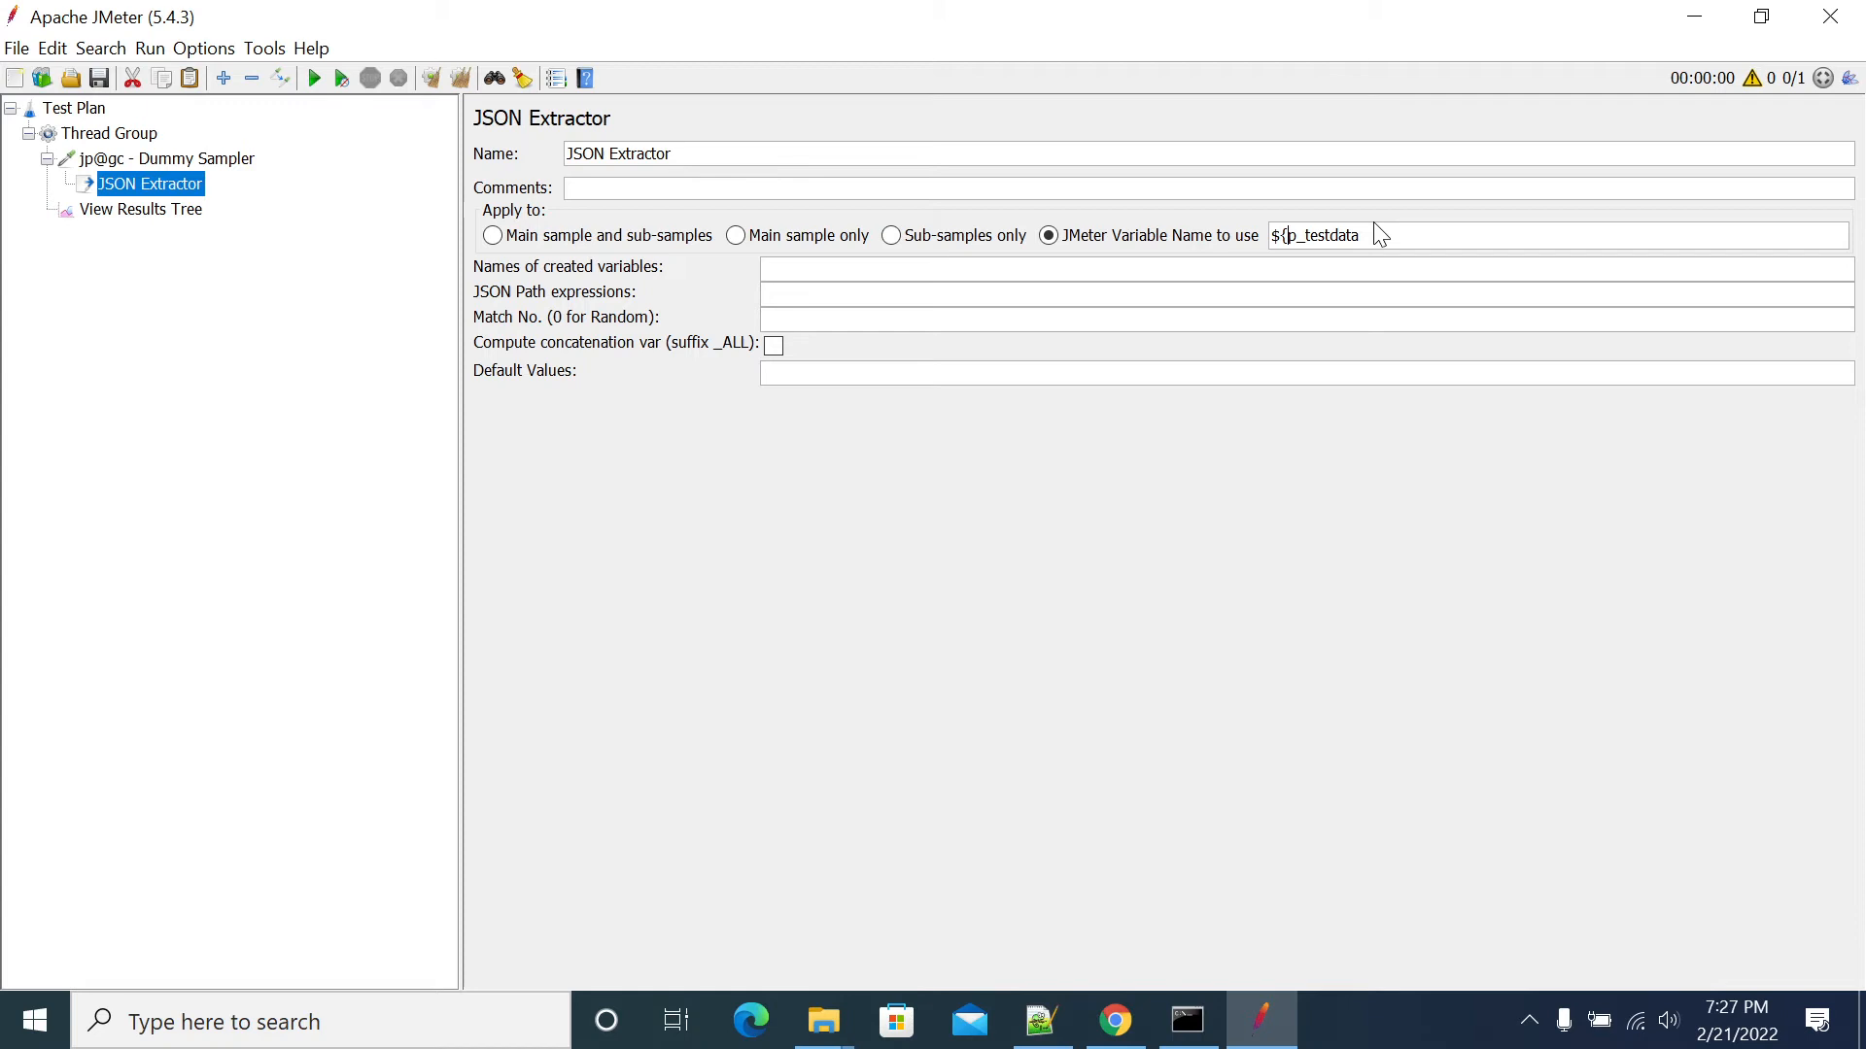
type("}")
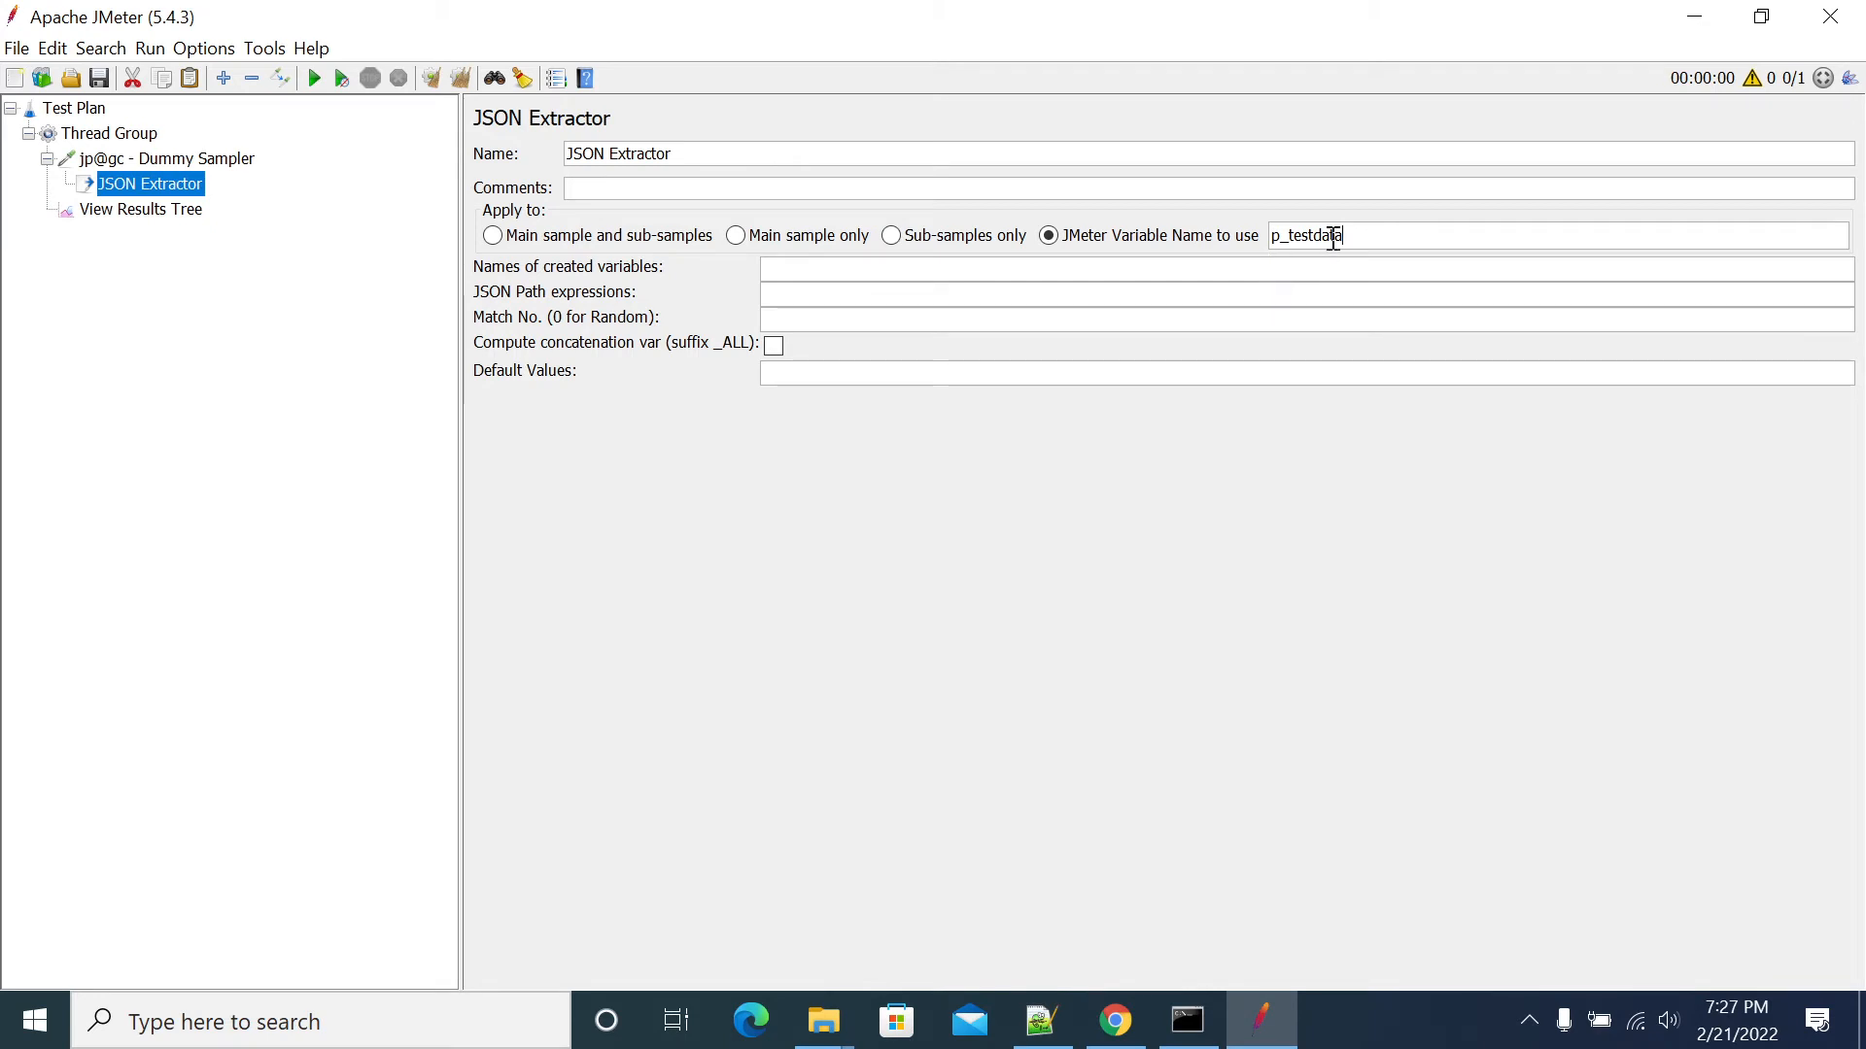
double_click(1306, 236)
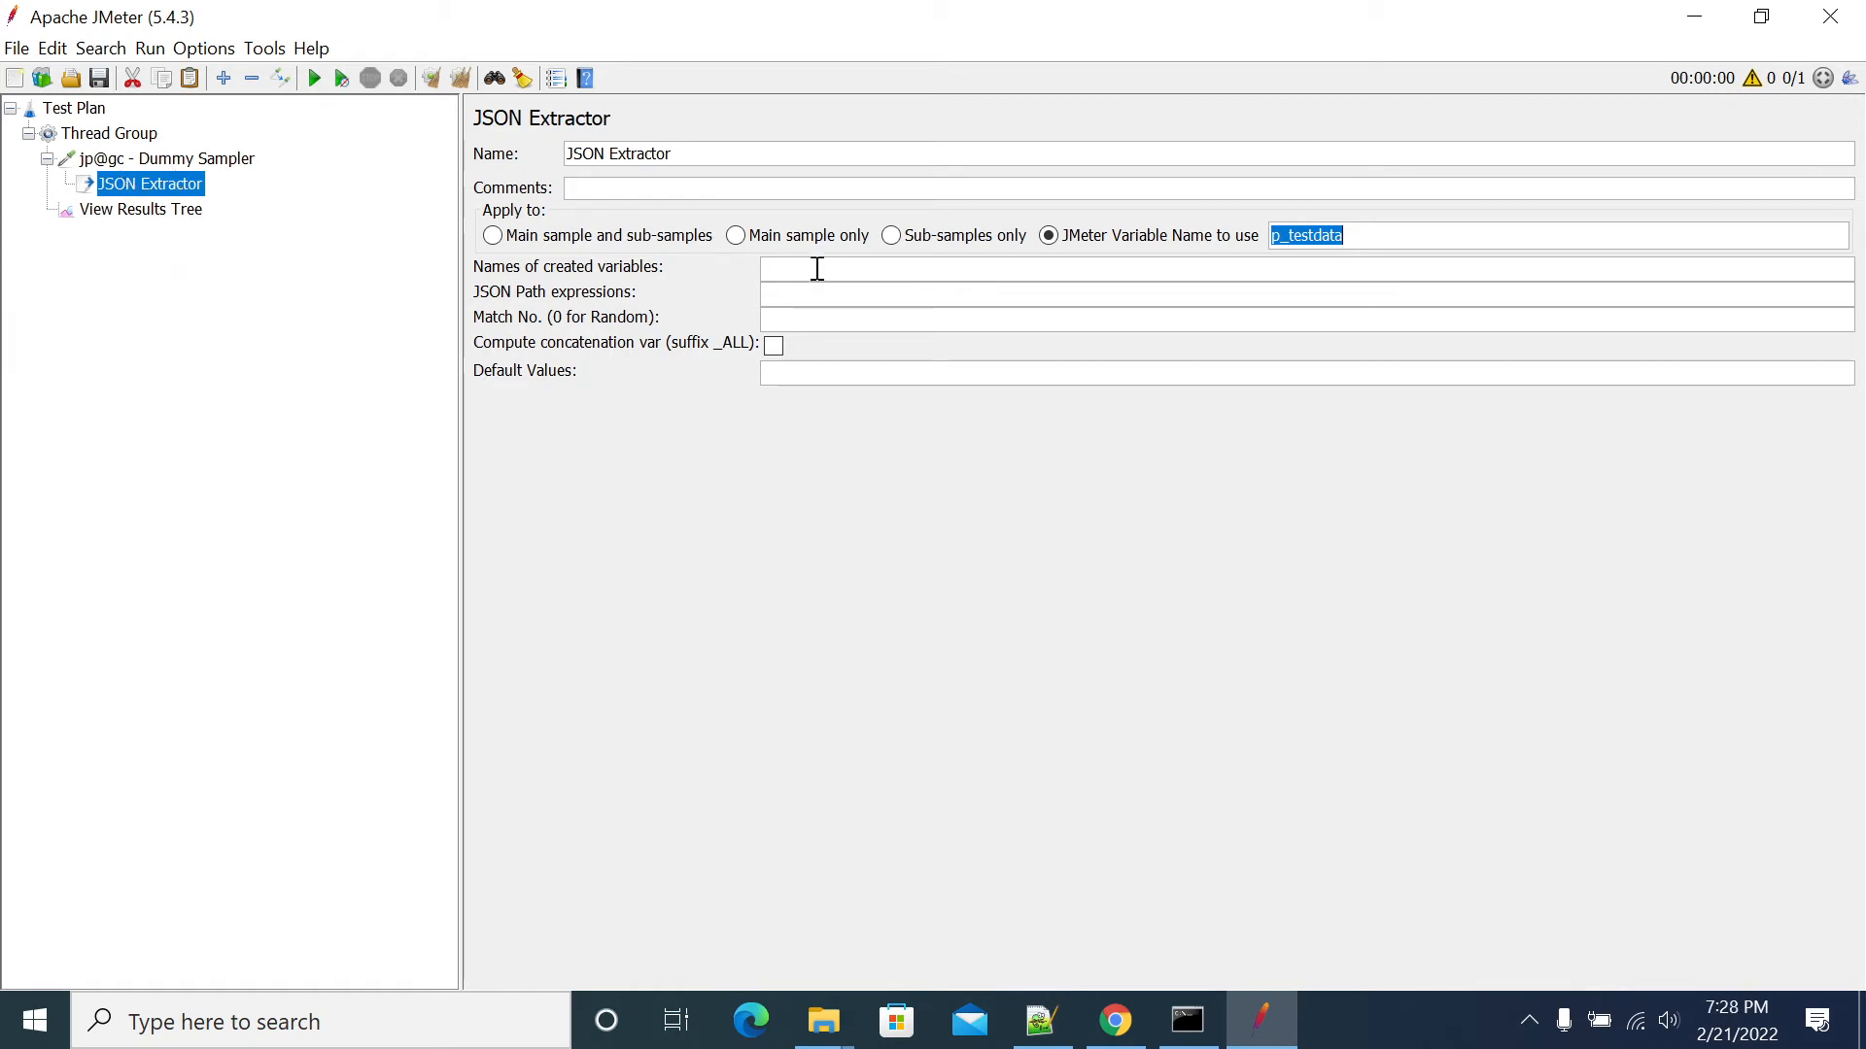
Fill the extractor with variable C_age, JSON path $..age and match number 1, then move to the results listener
type("c")
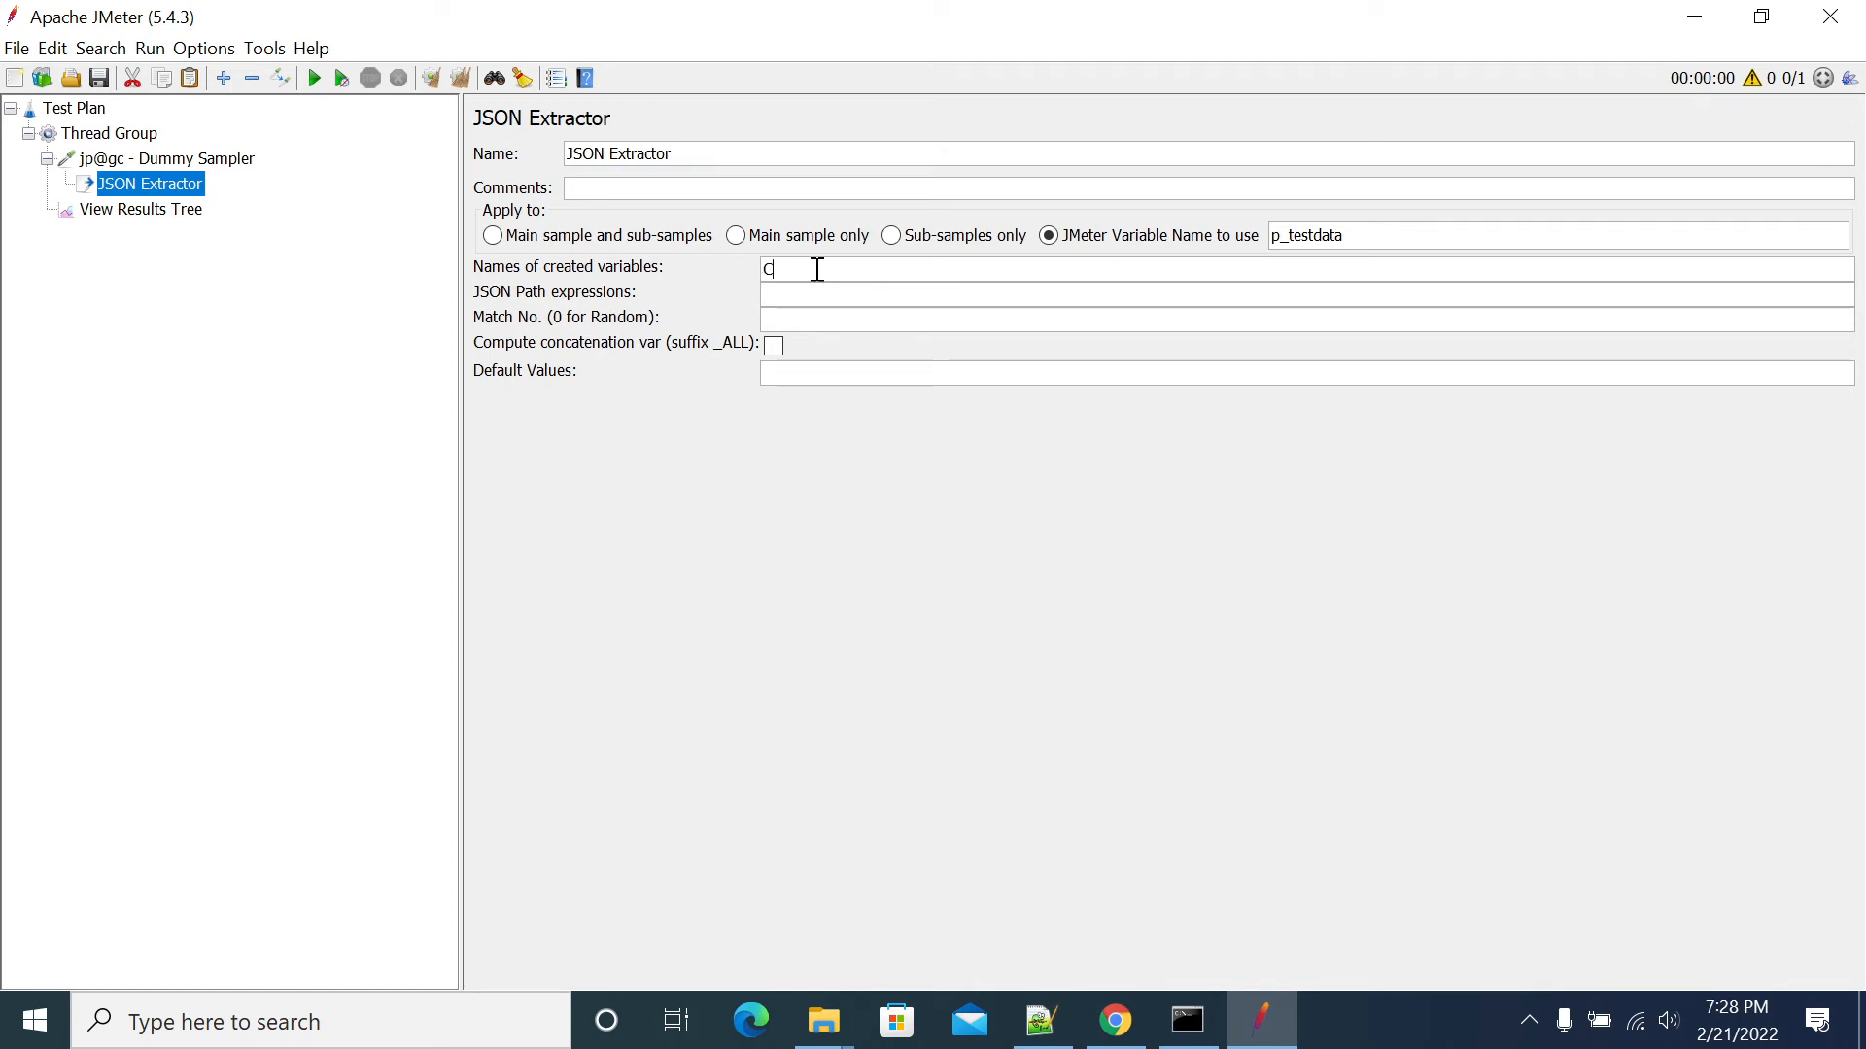
type("_age")
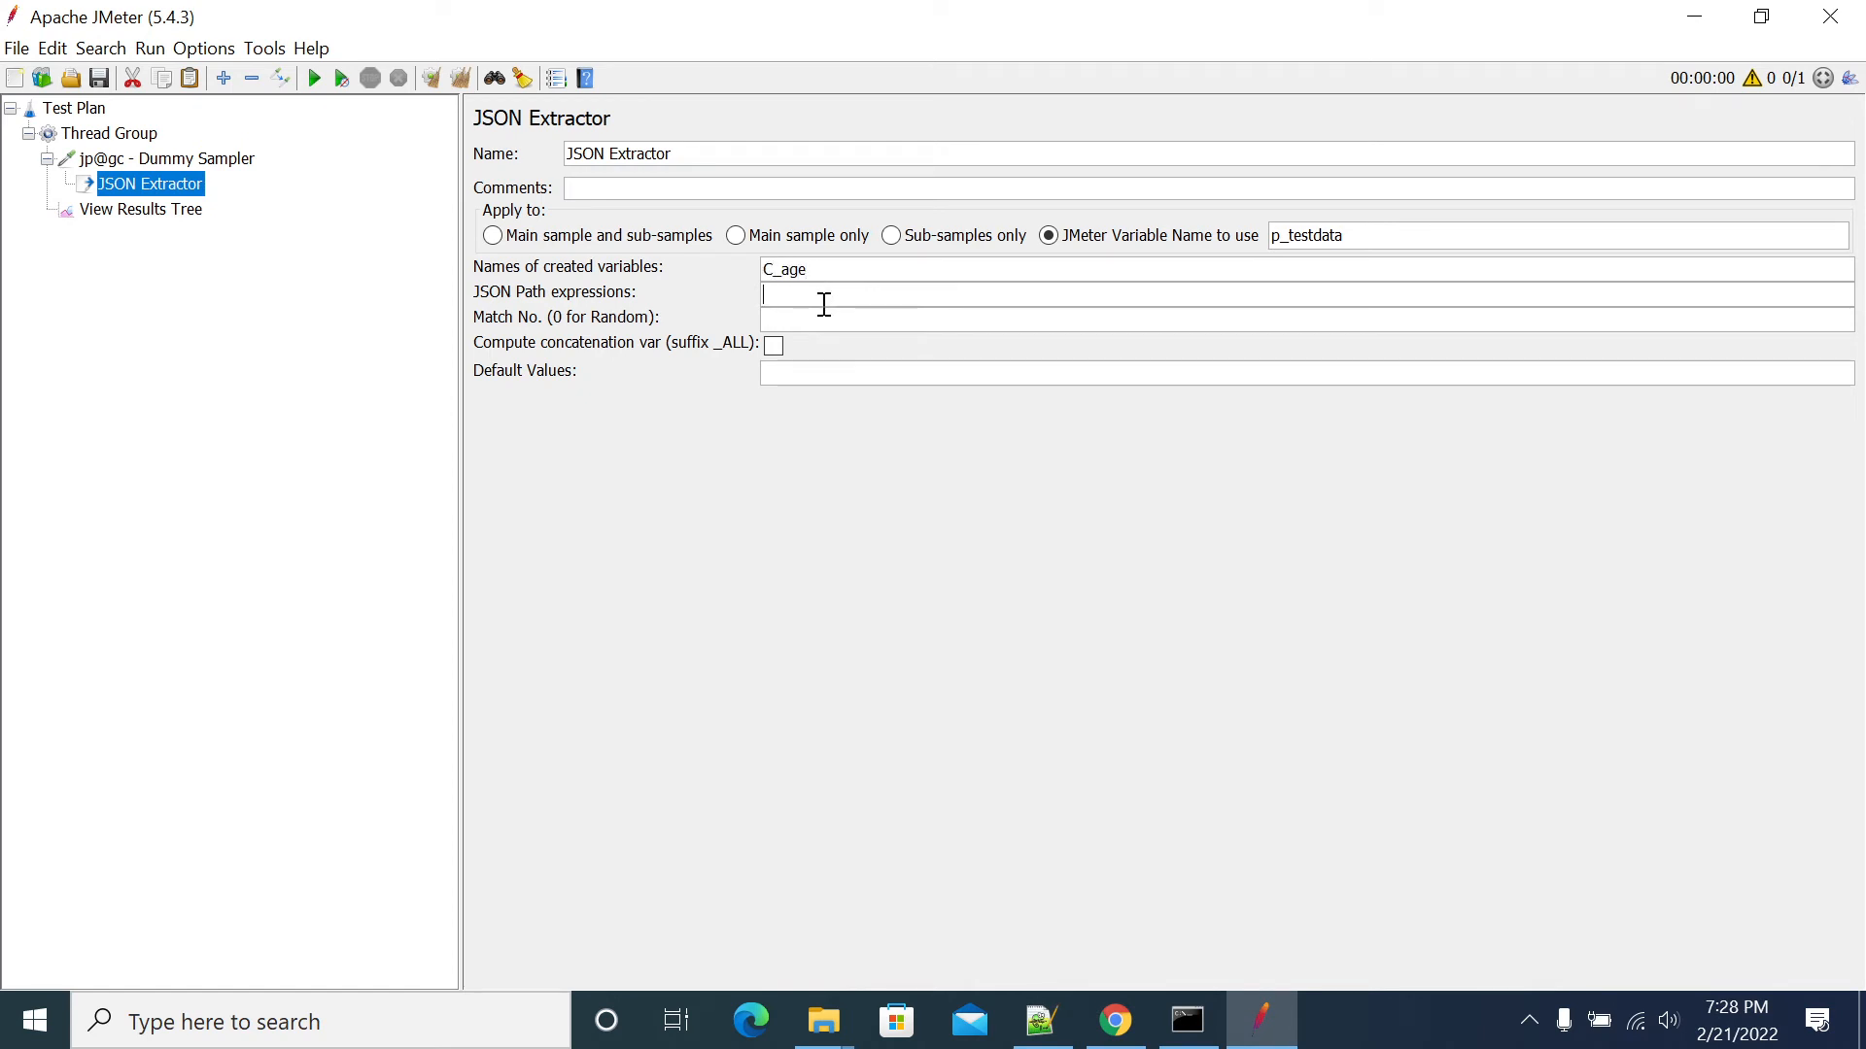
type("$..")
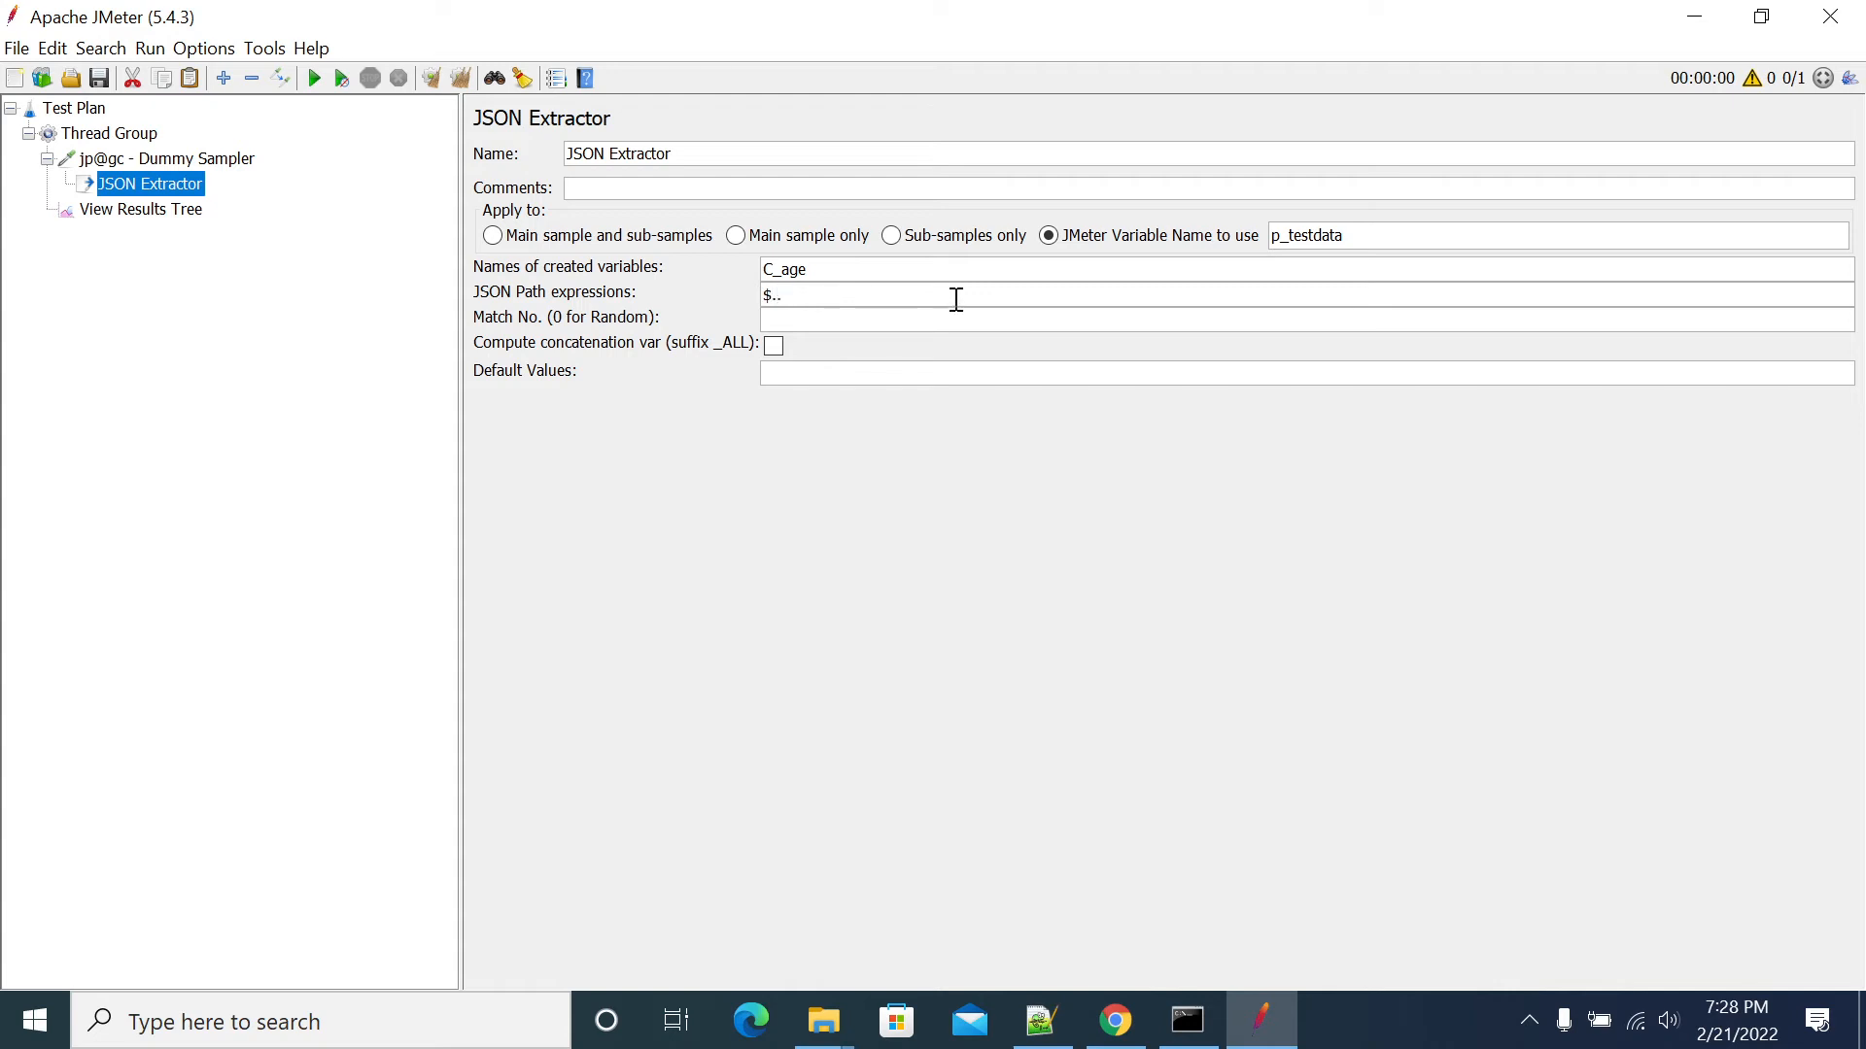
type("age")
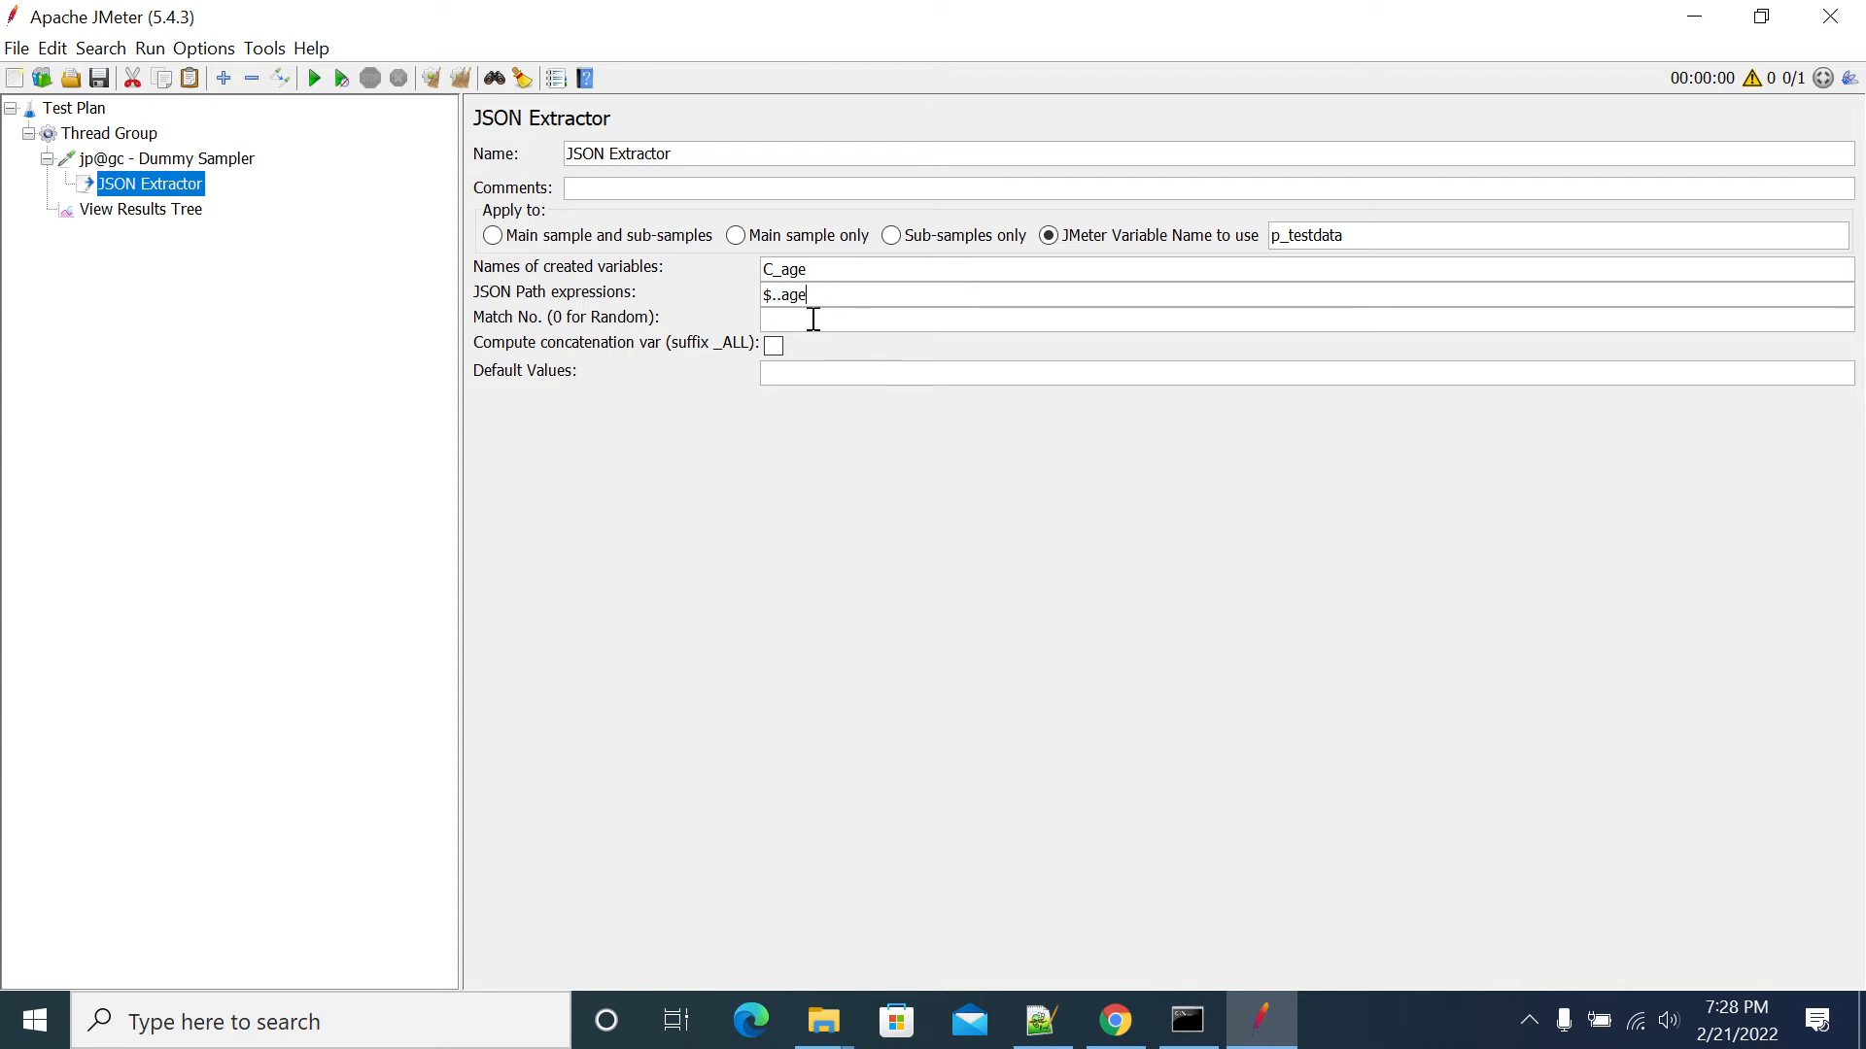
type("1")
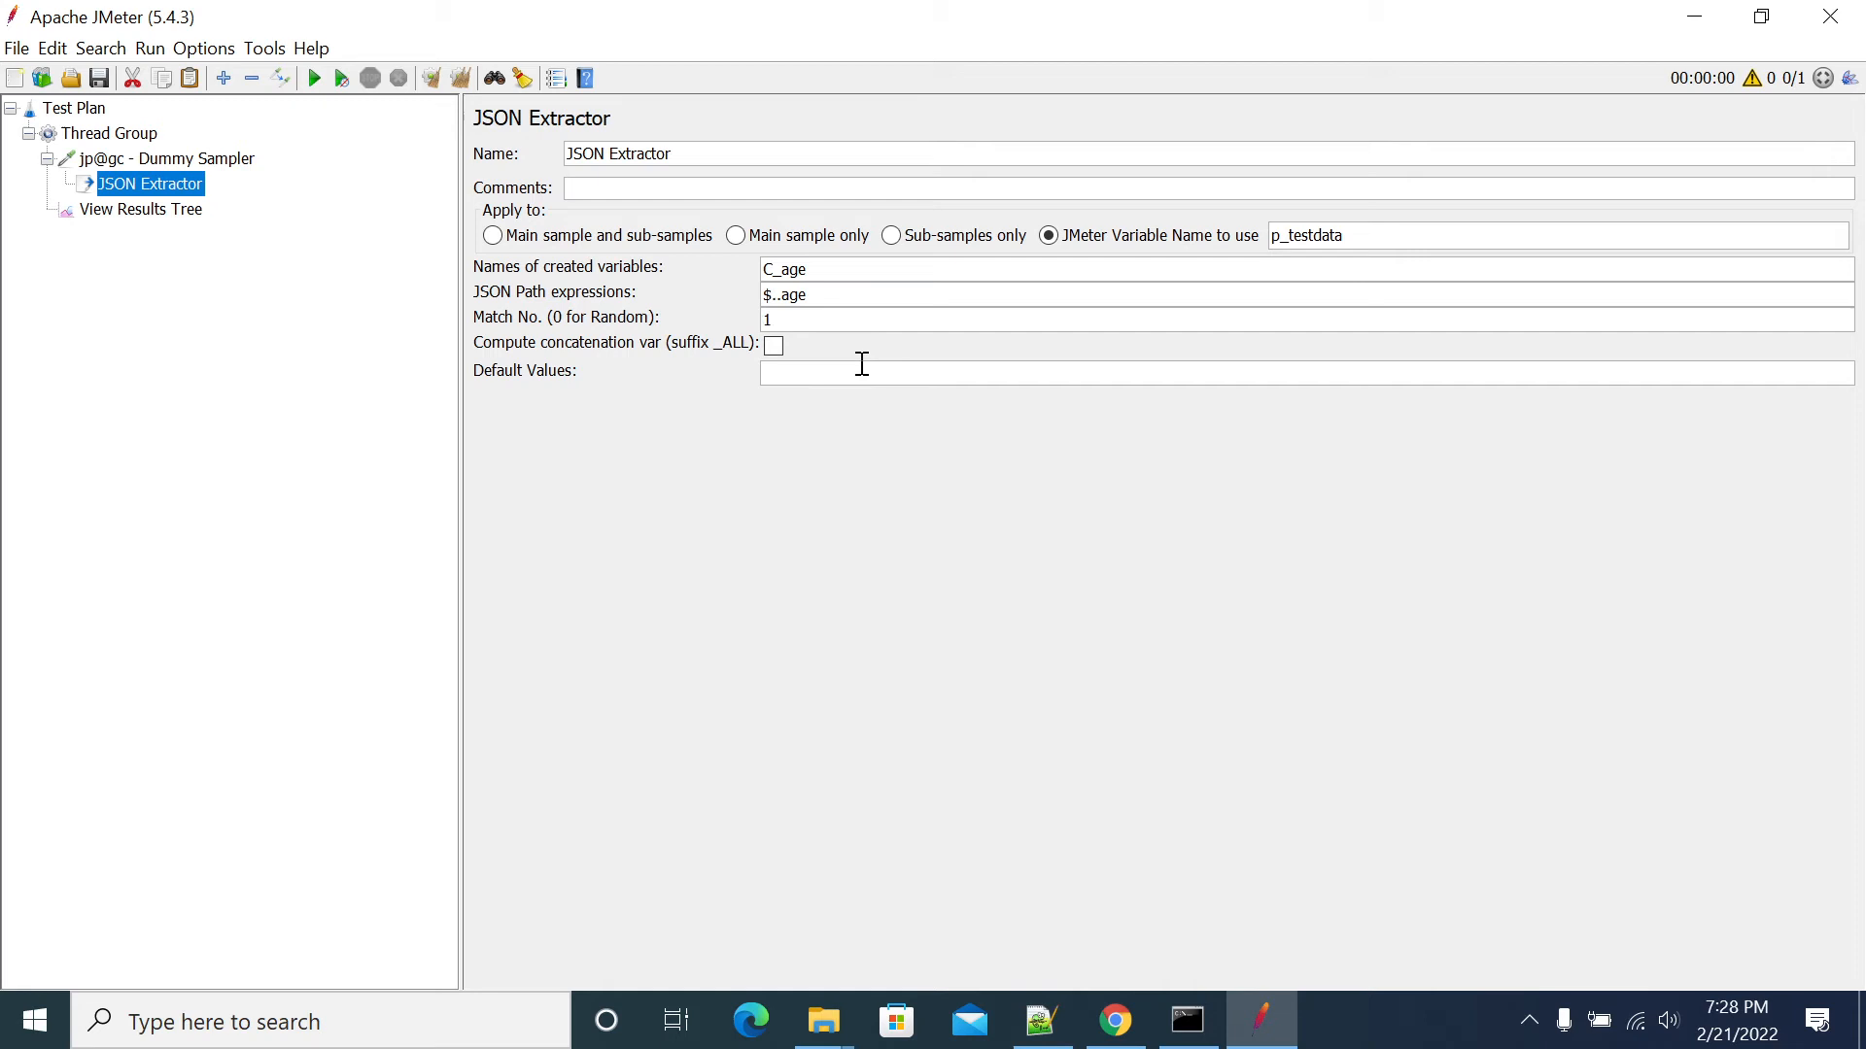
left_click(139, 210)
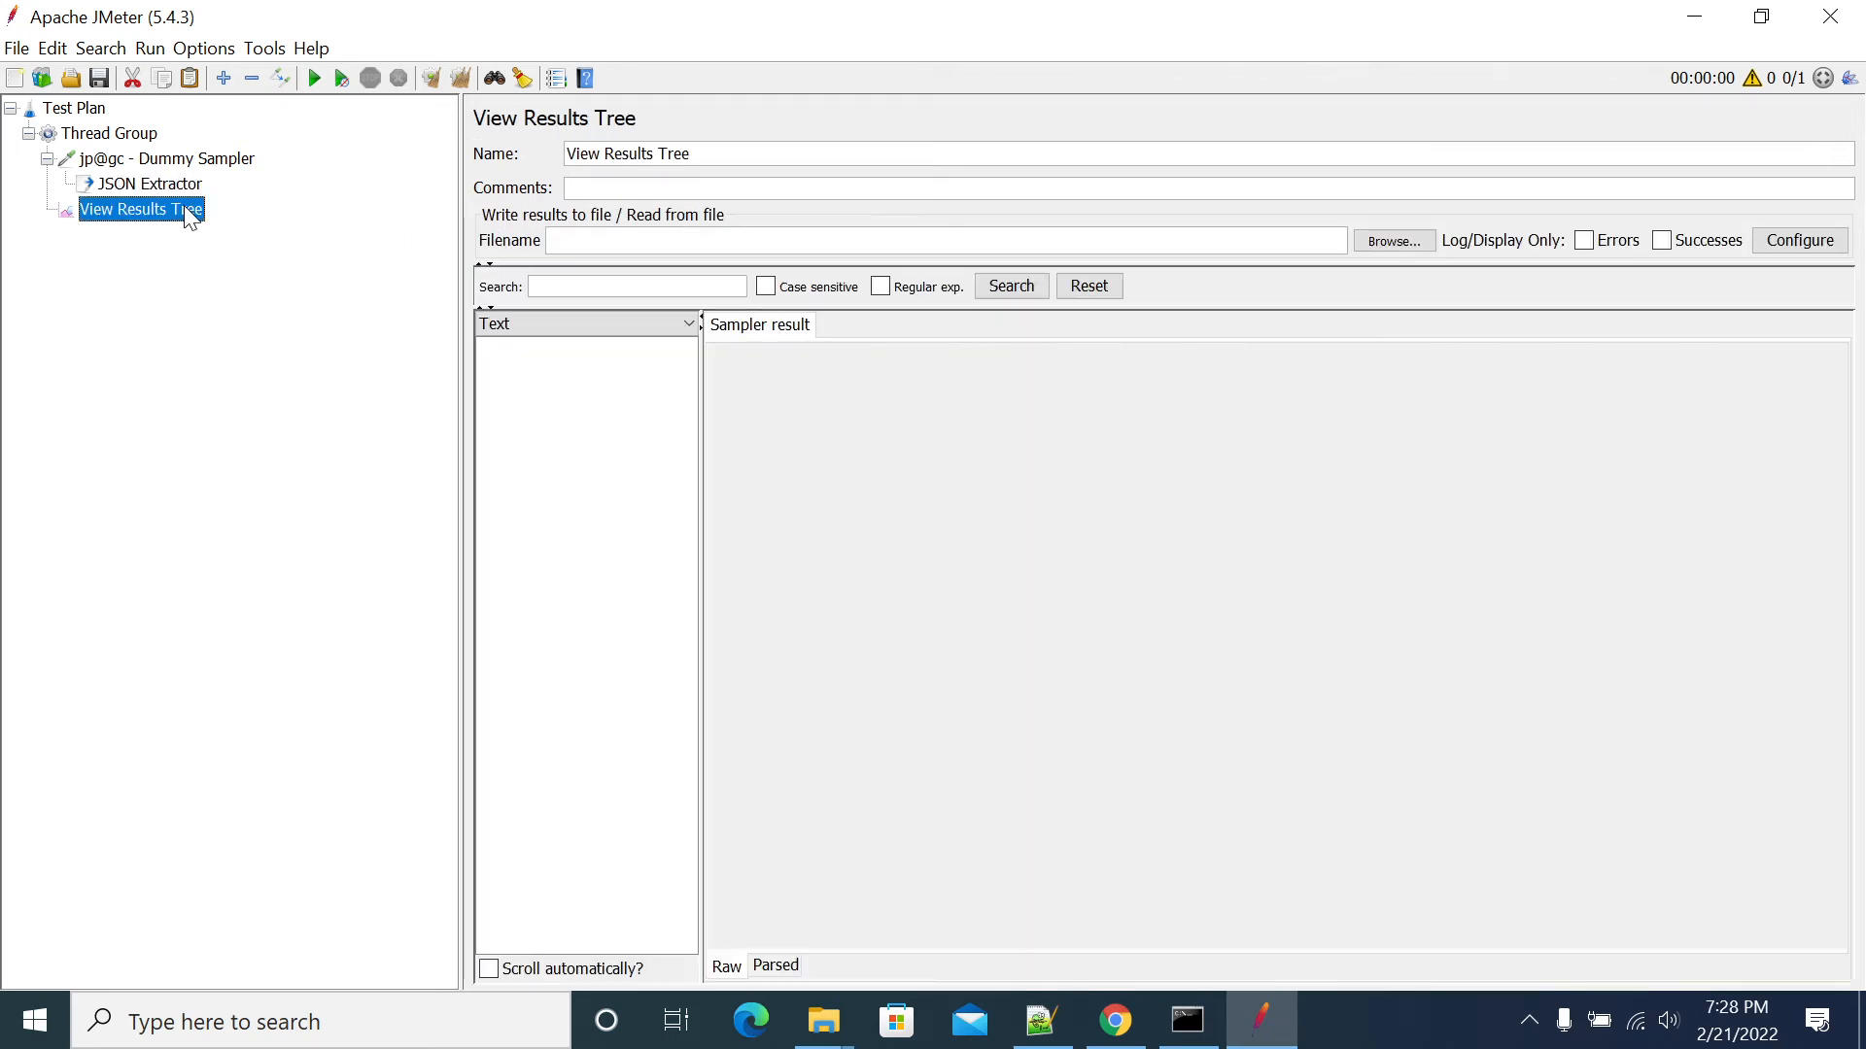
left_click(146, 159)
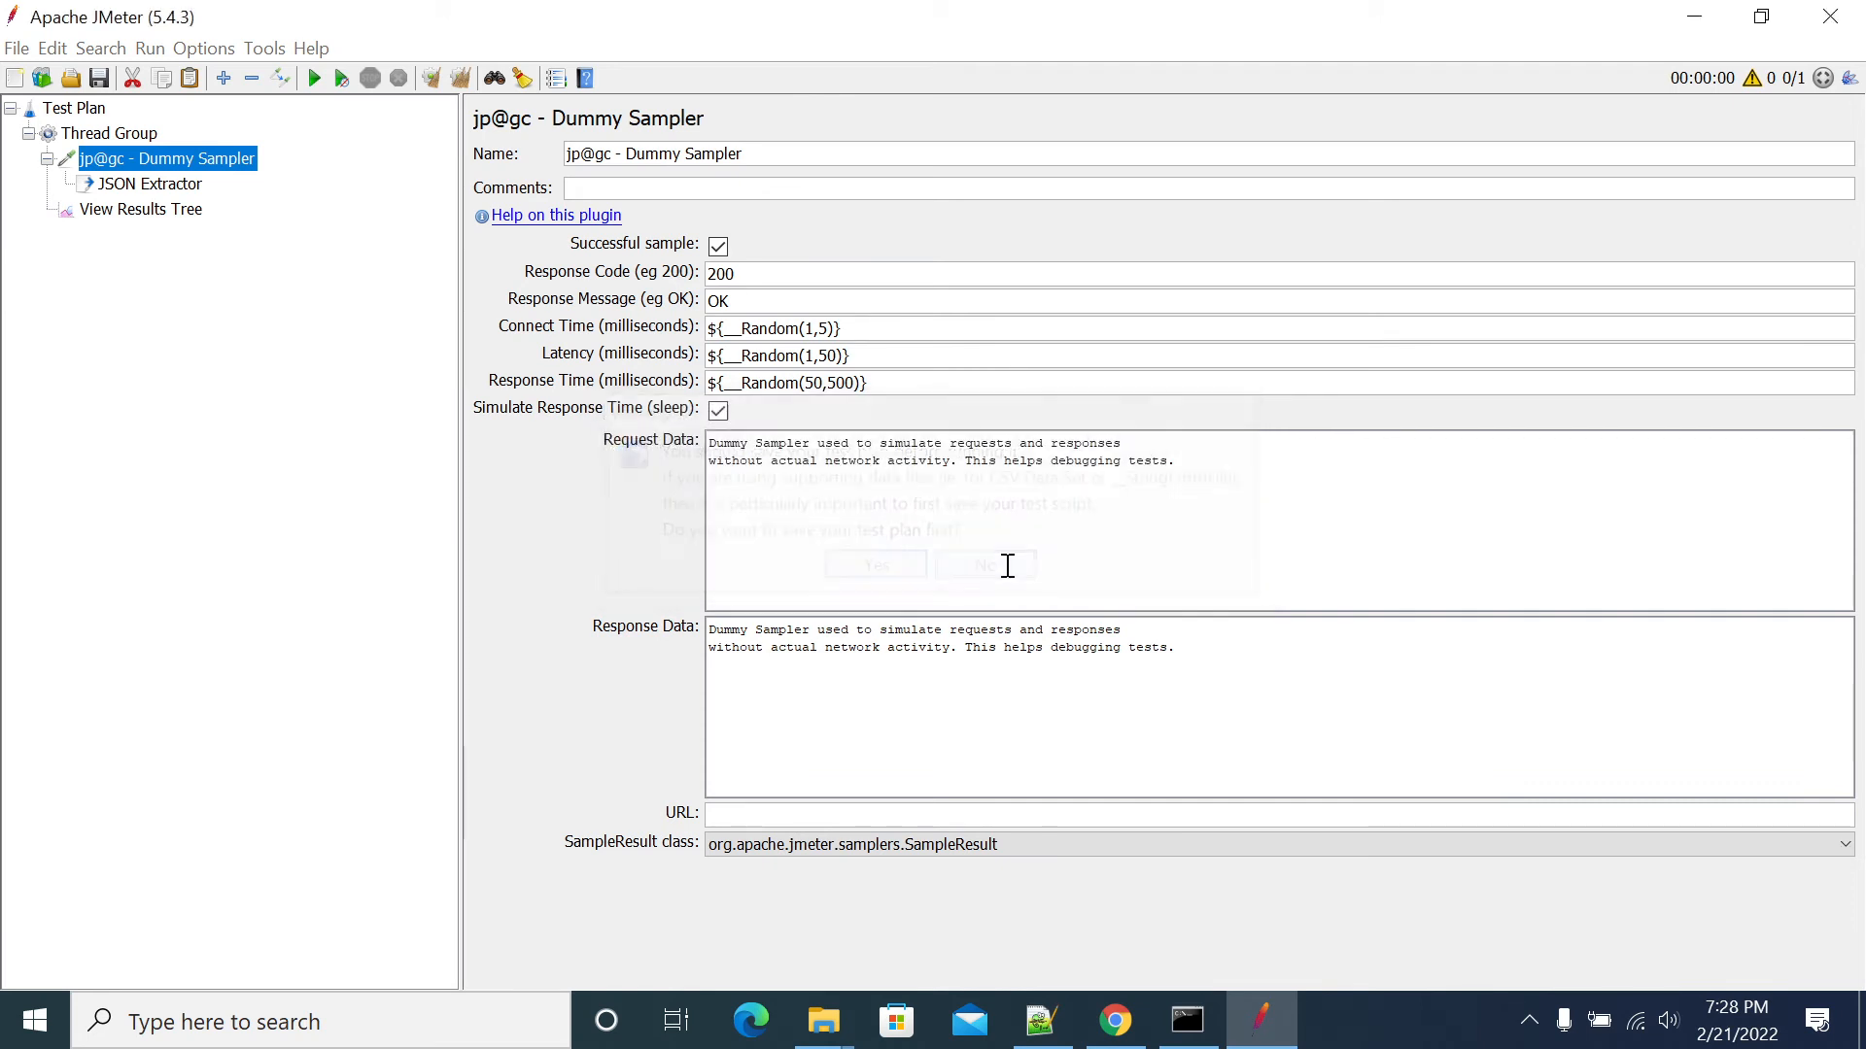
Run the plan without saving and add a Debug Sampler to the Thread Group
left_click(140, 210)
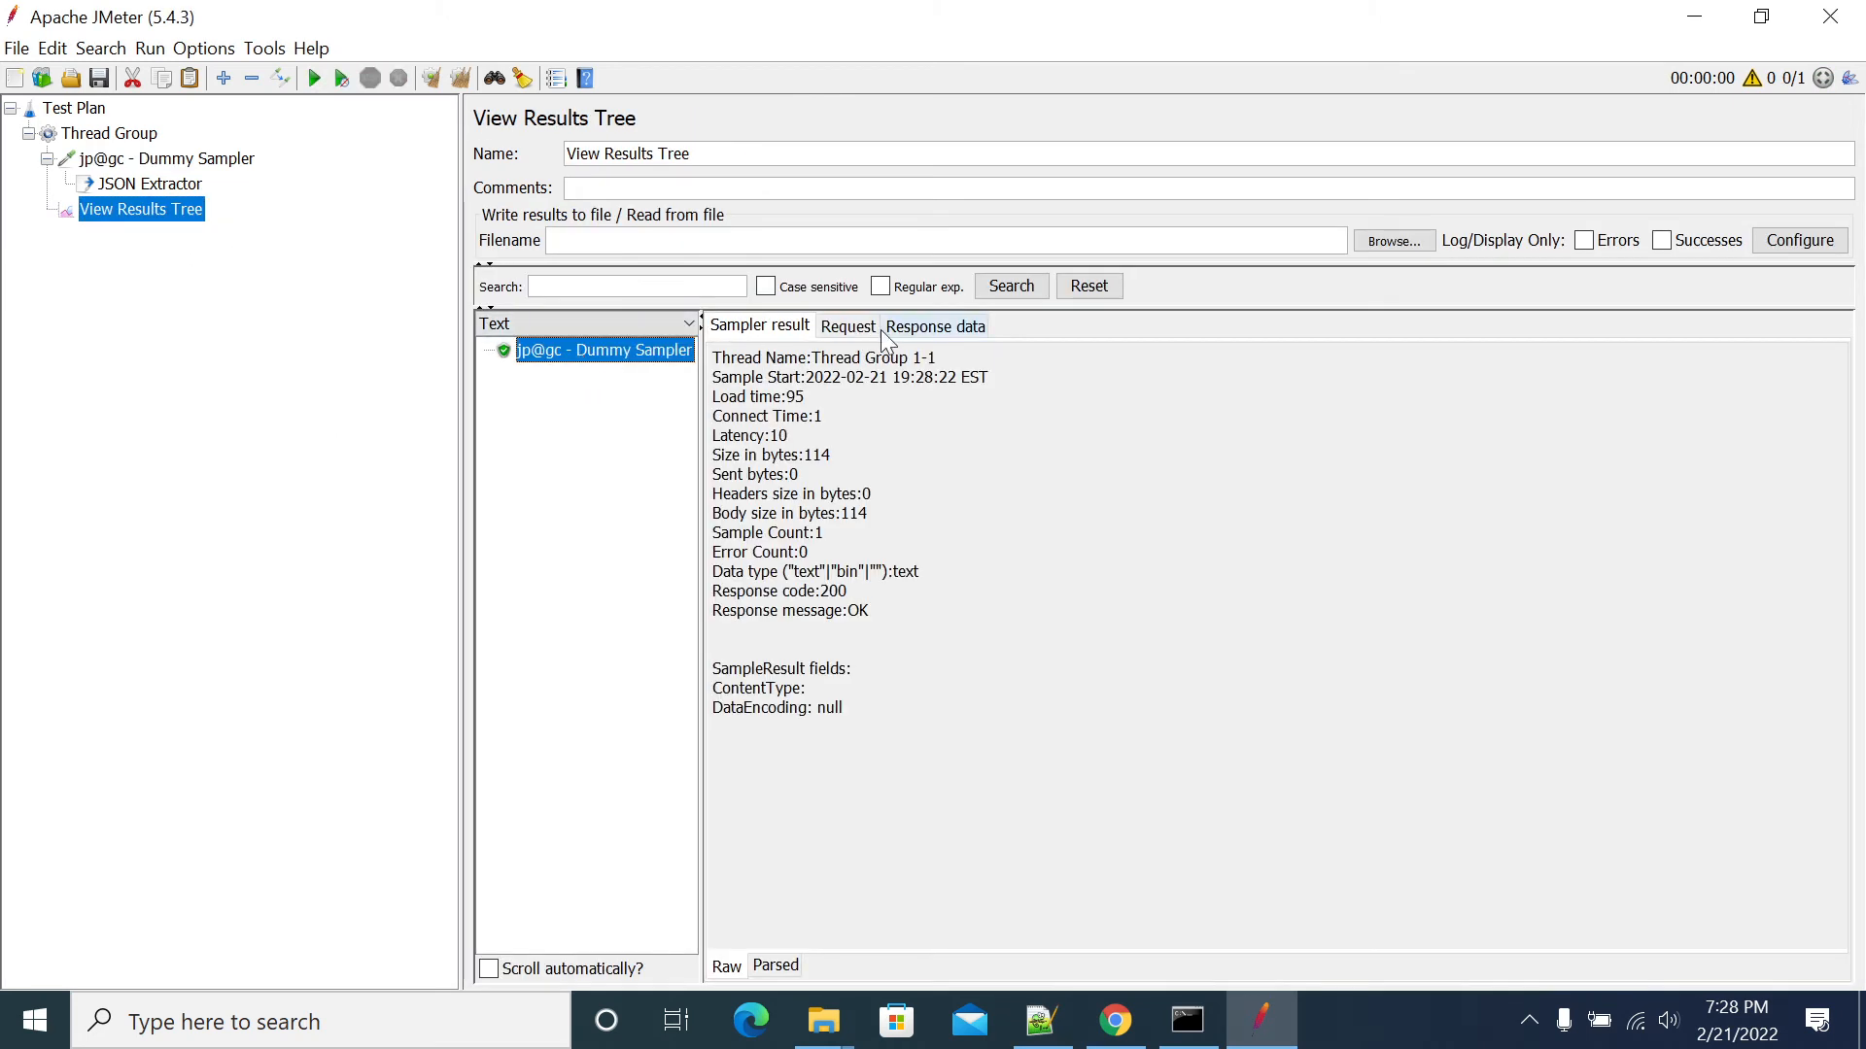
right_click(98, 132)
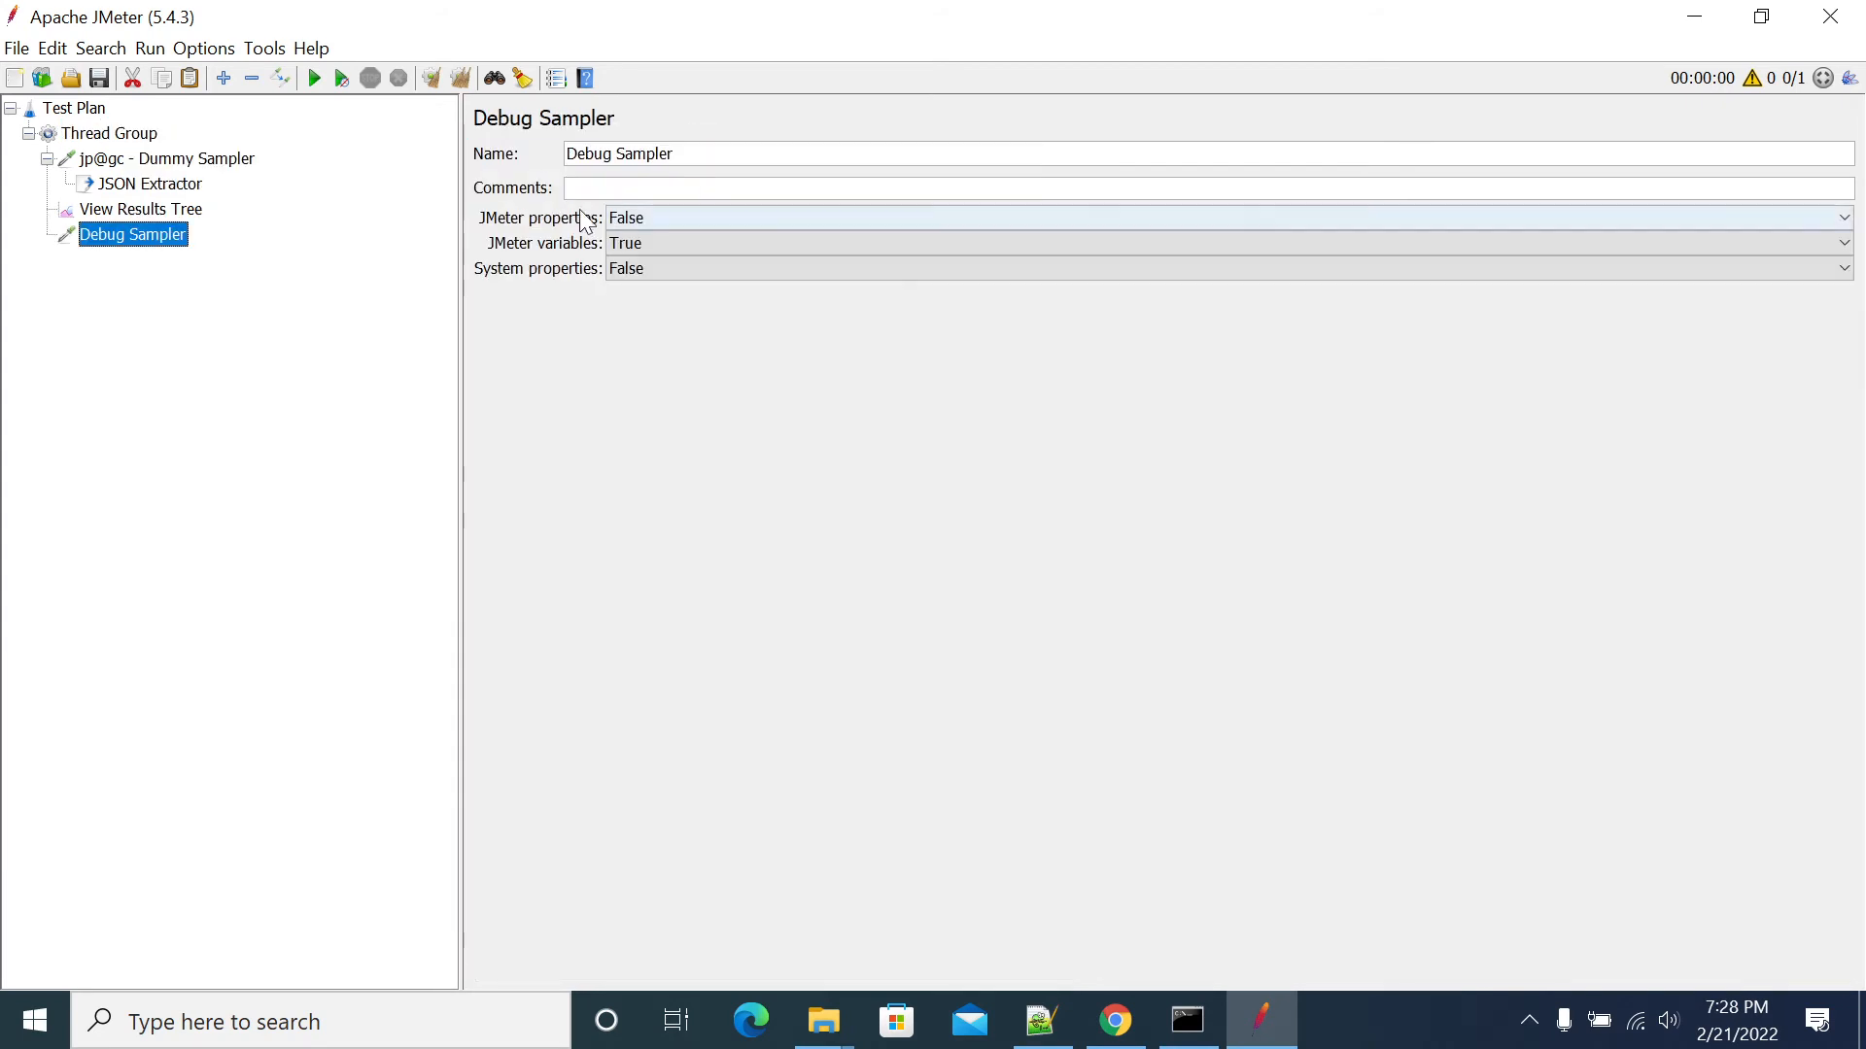
left_click(140, 210)
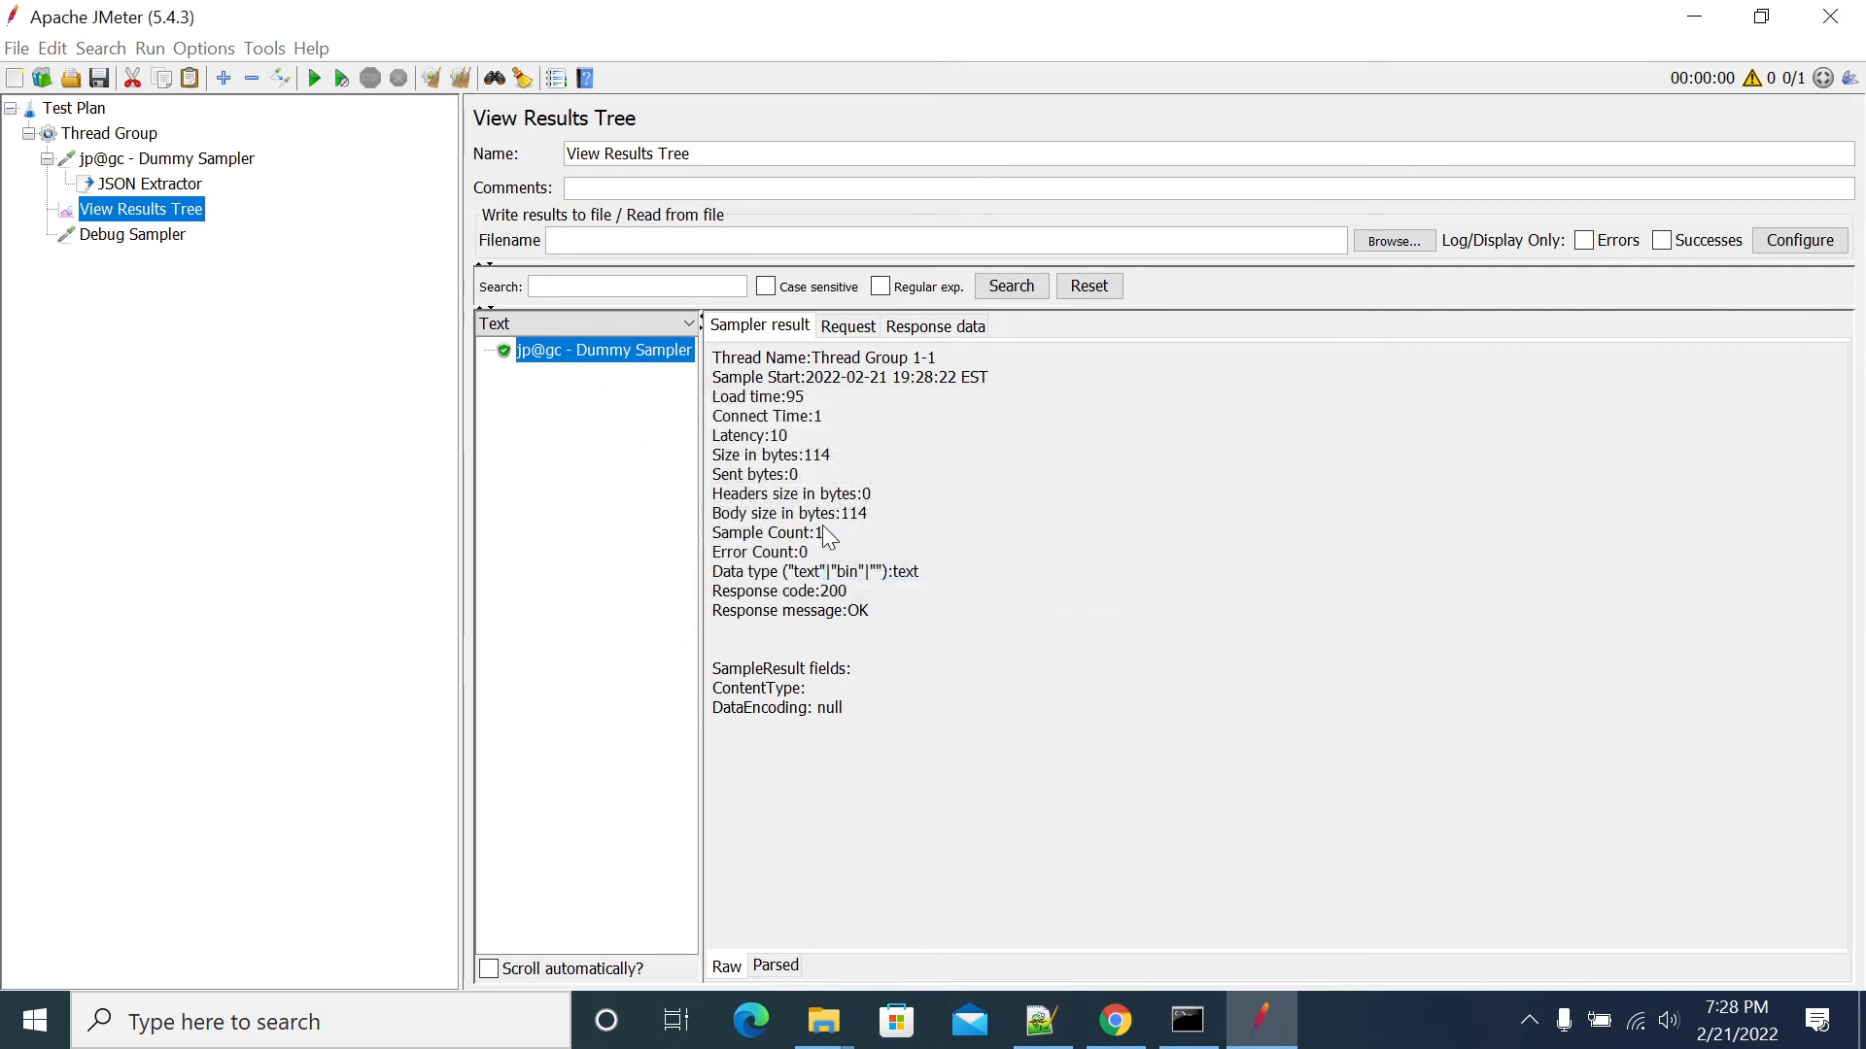
Run the plan again and inspect the Debug Sampler output showing C_age=30 from p_testdata
left_click(570, 400)
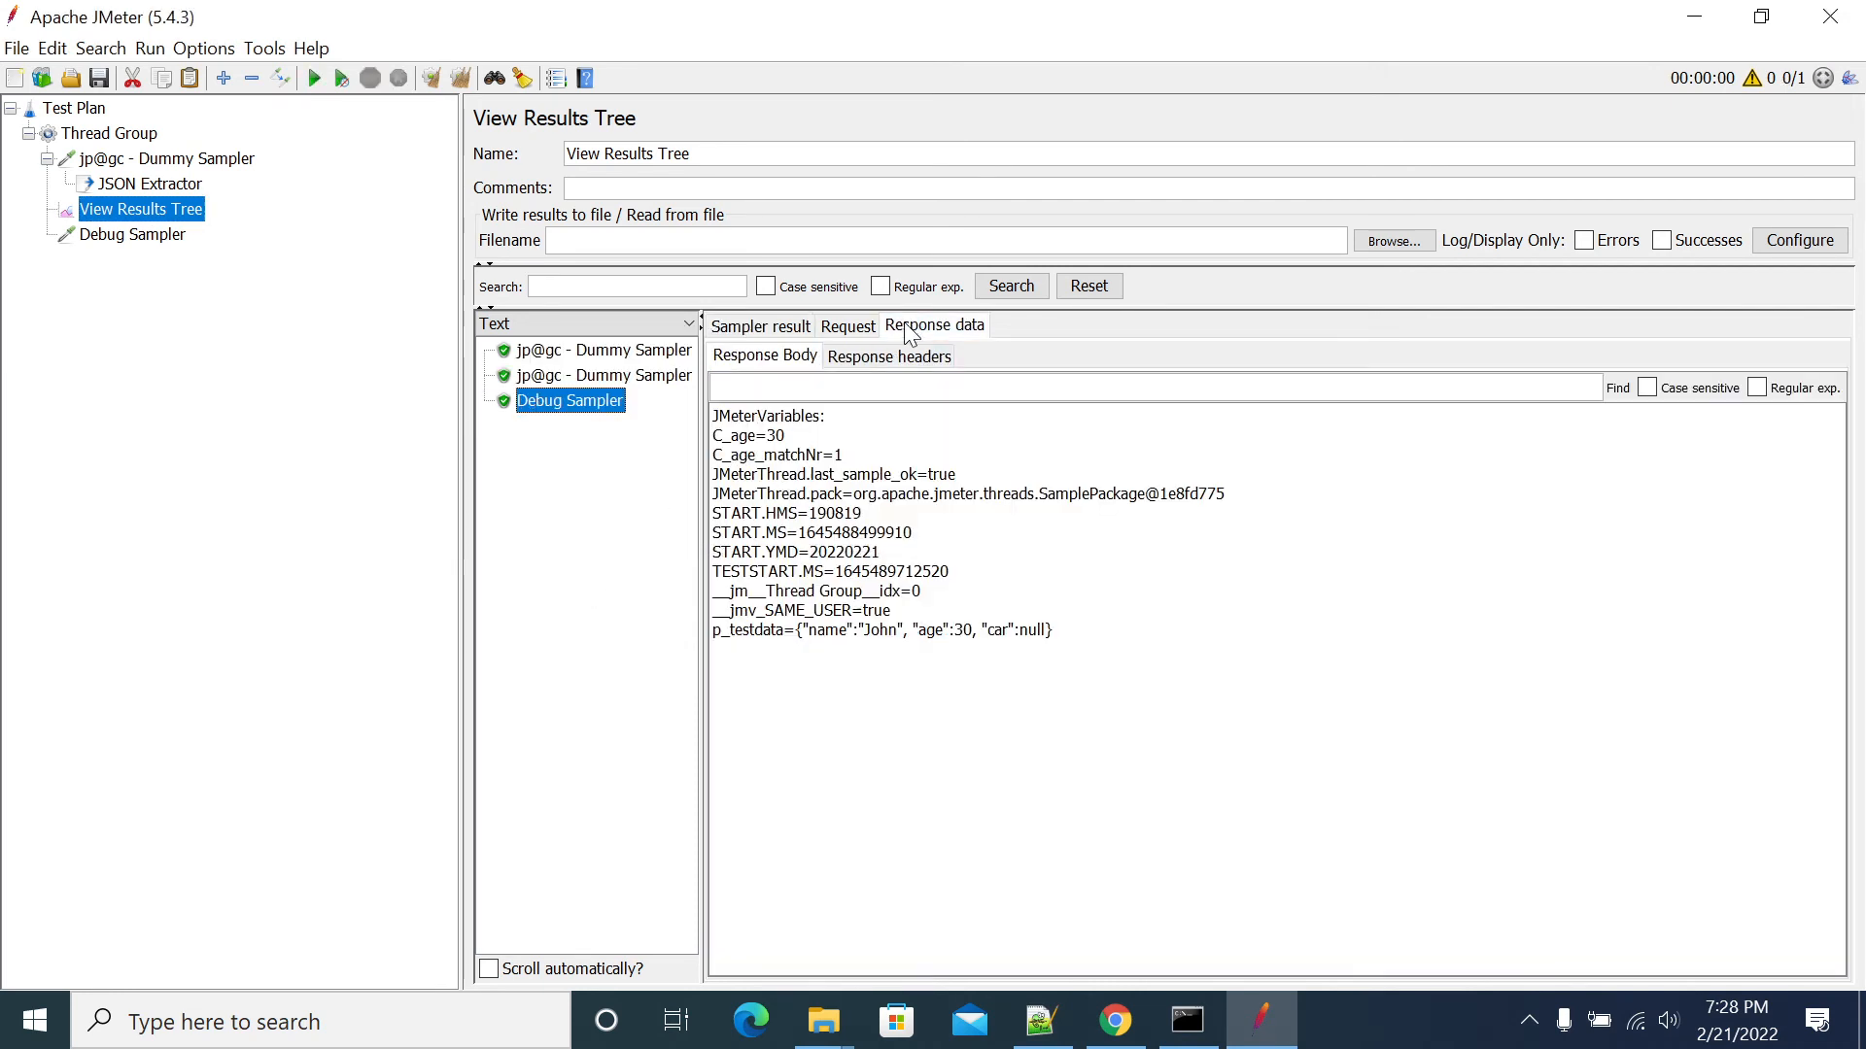
double_click(746, 435)
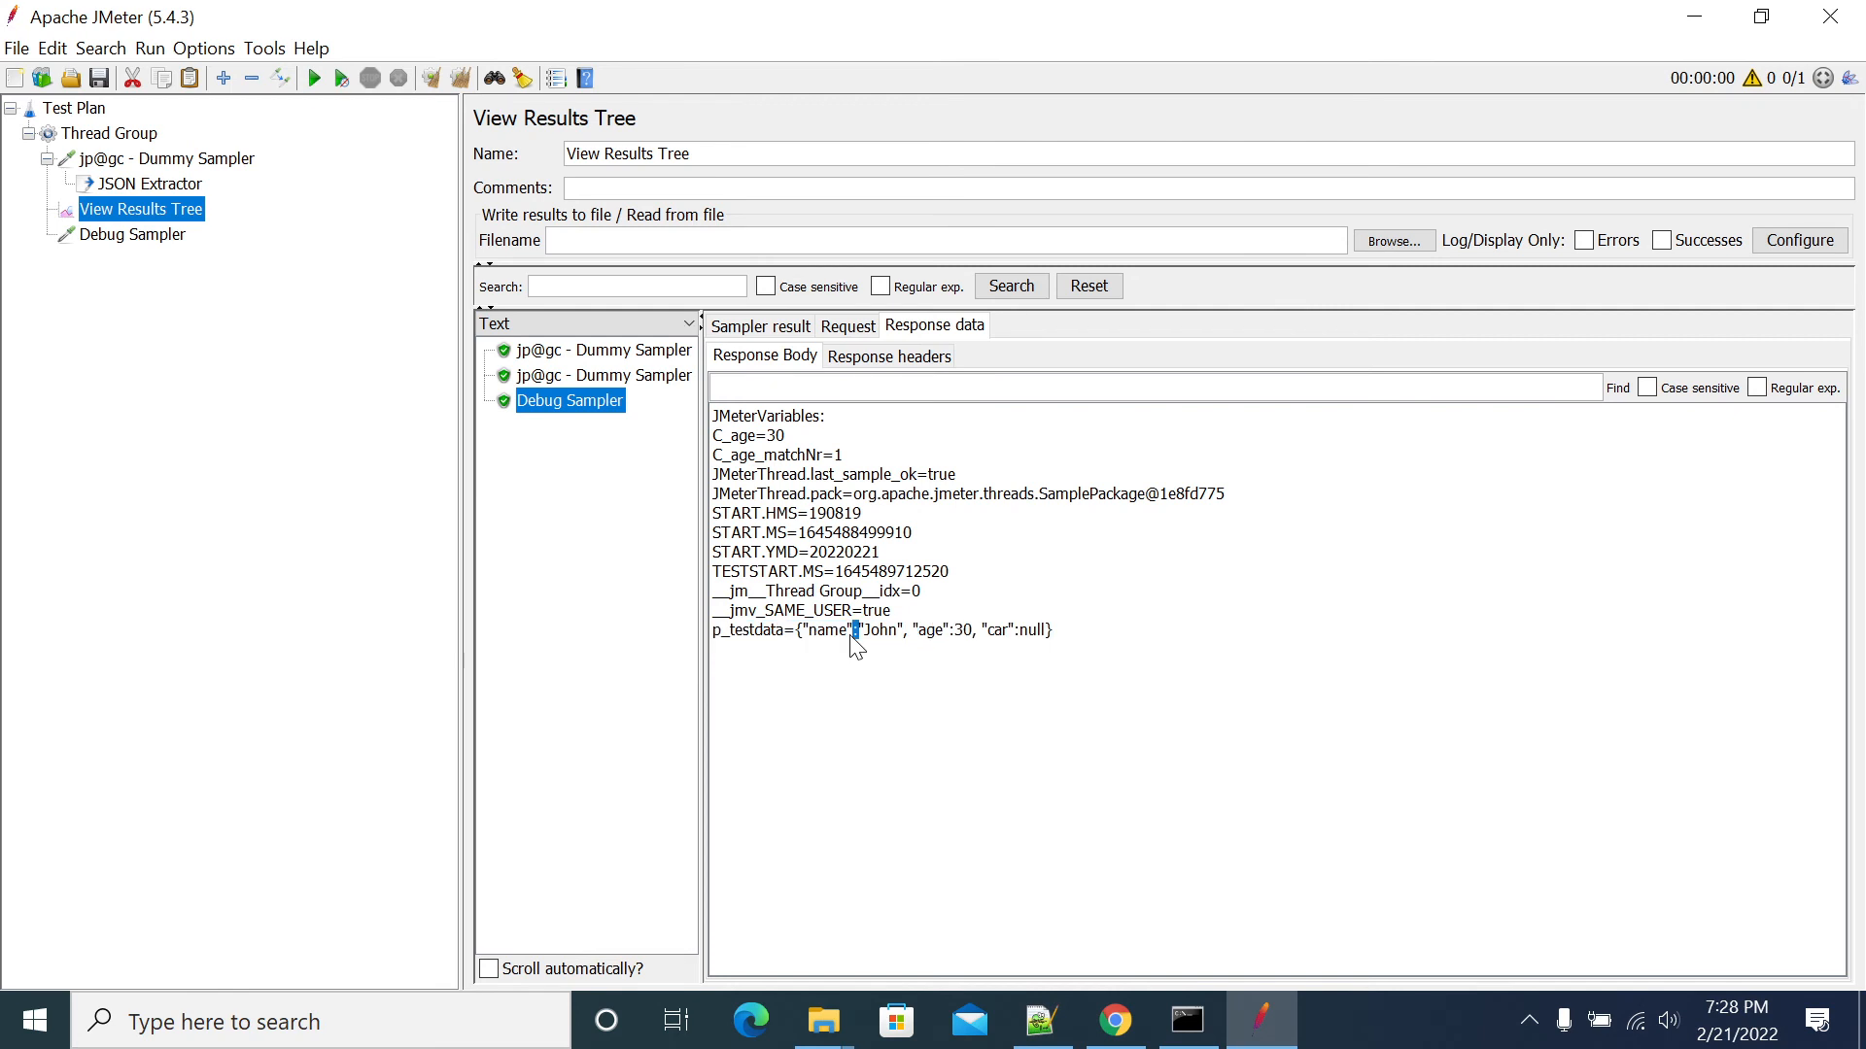
double_click(732, 436)
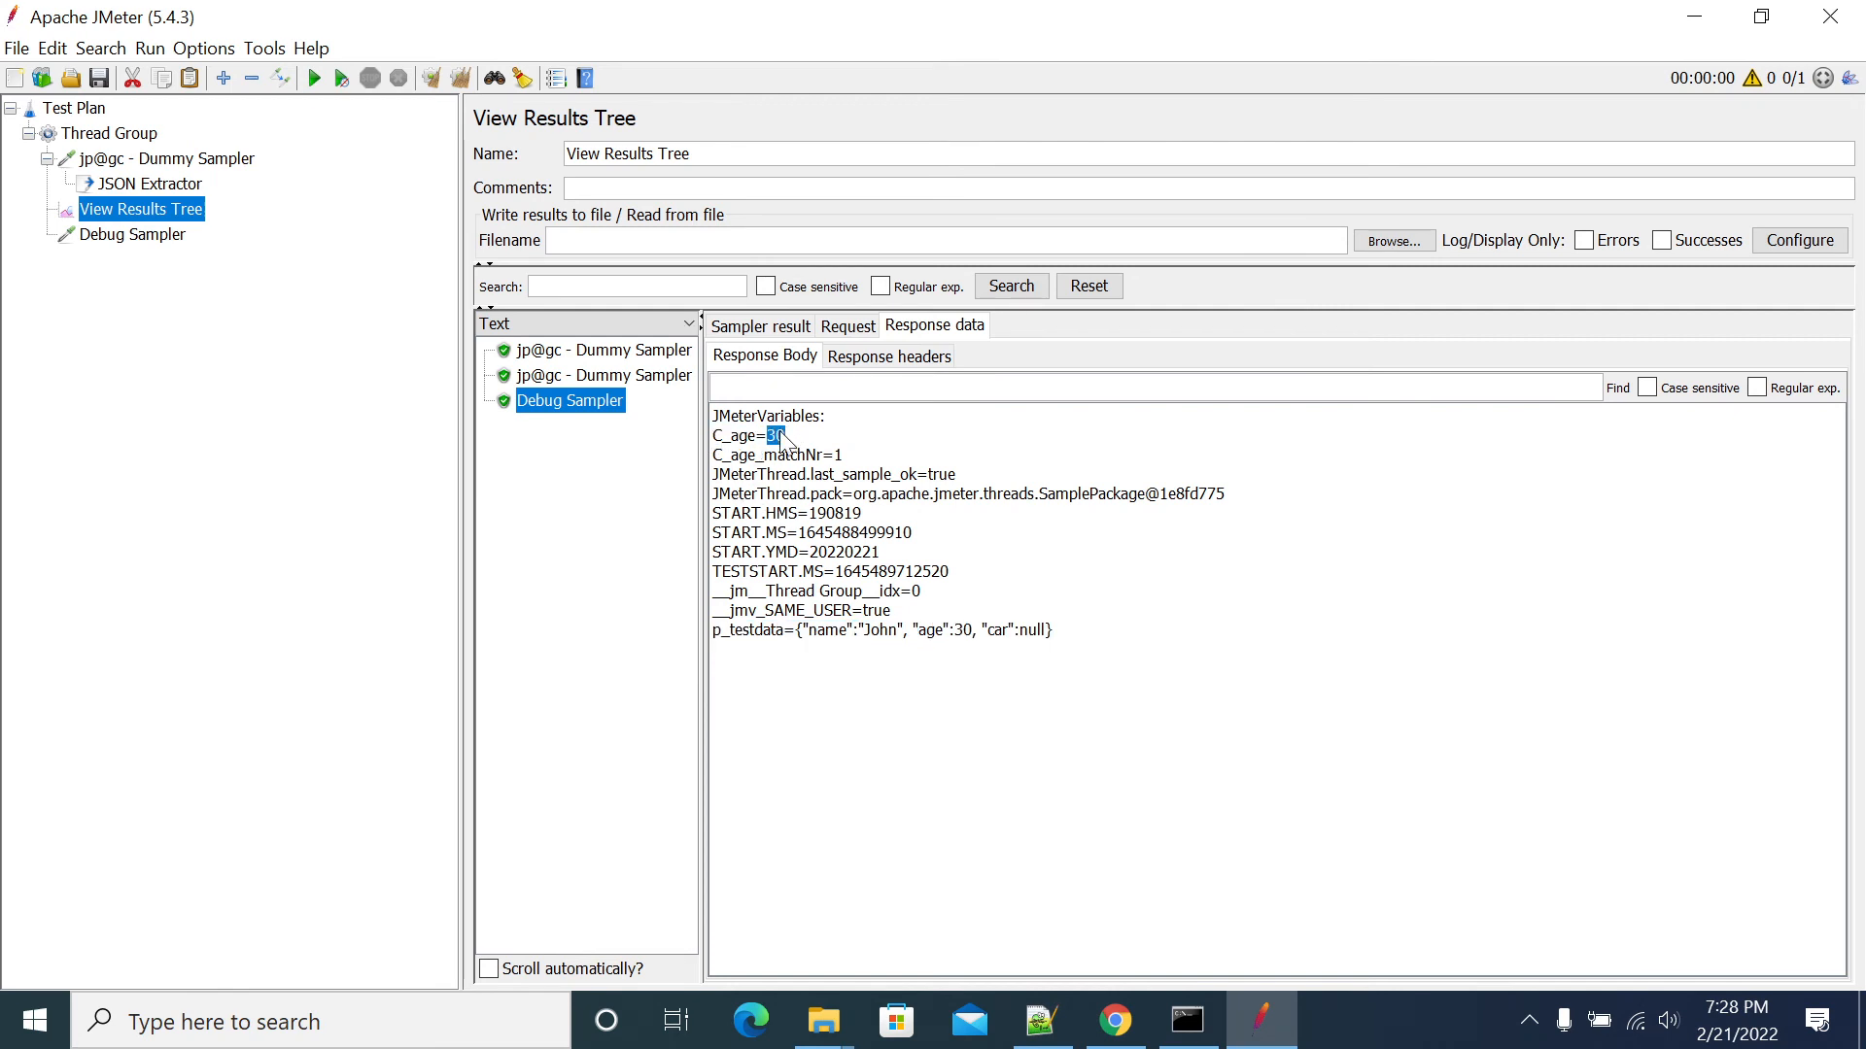
mouse_move(360, 330)
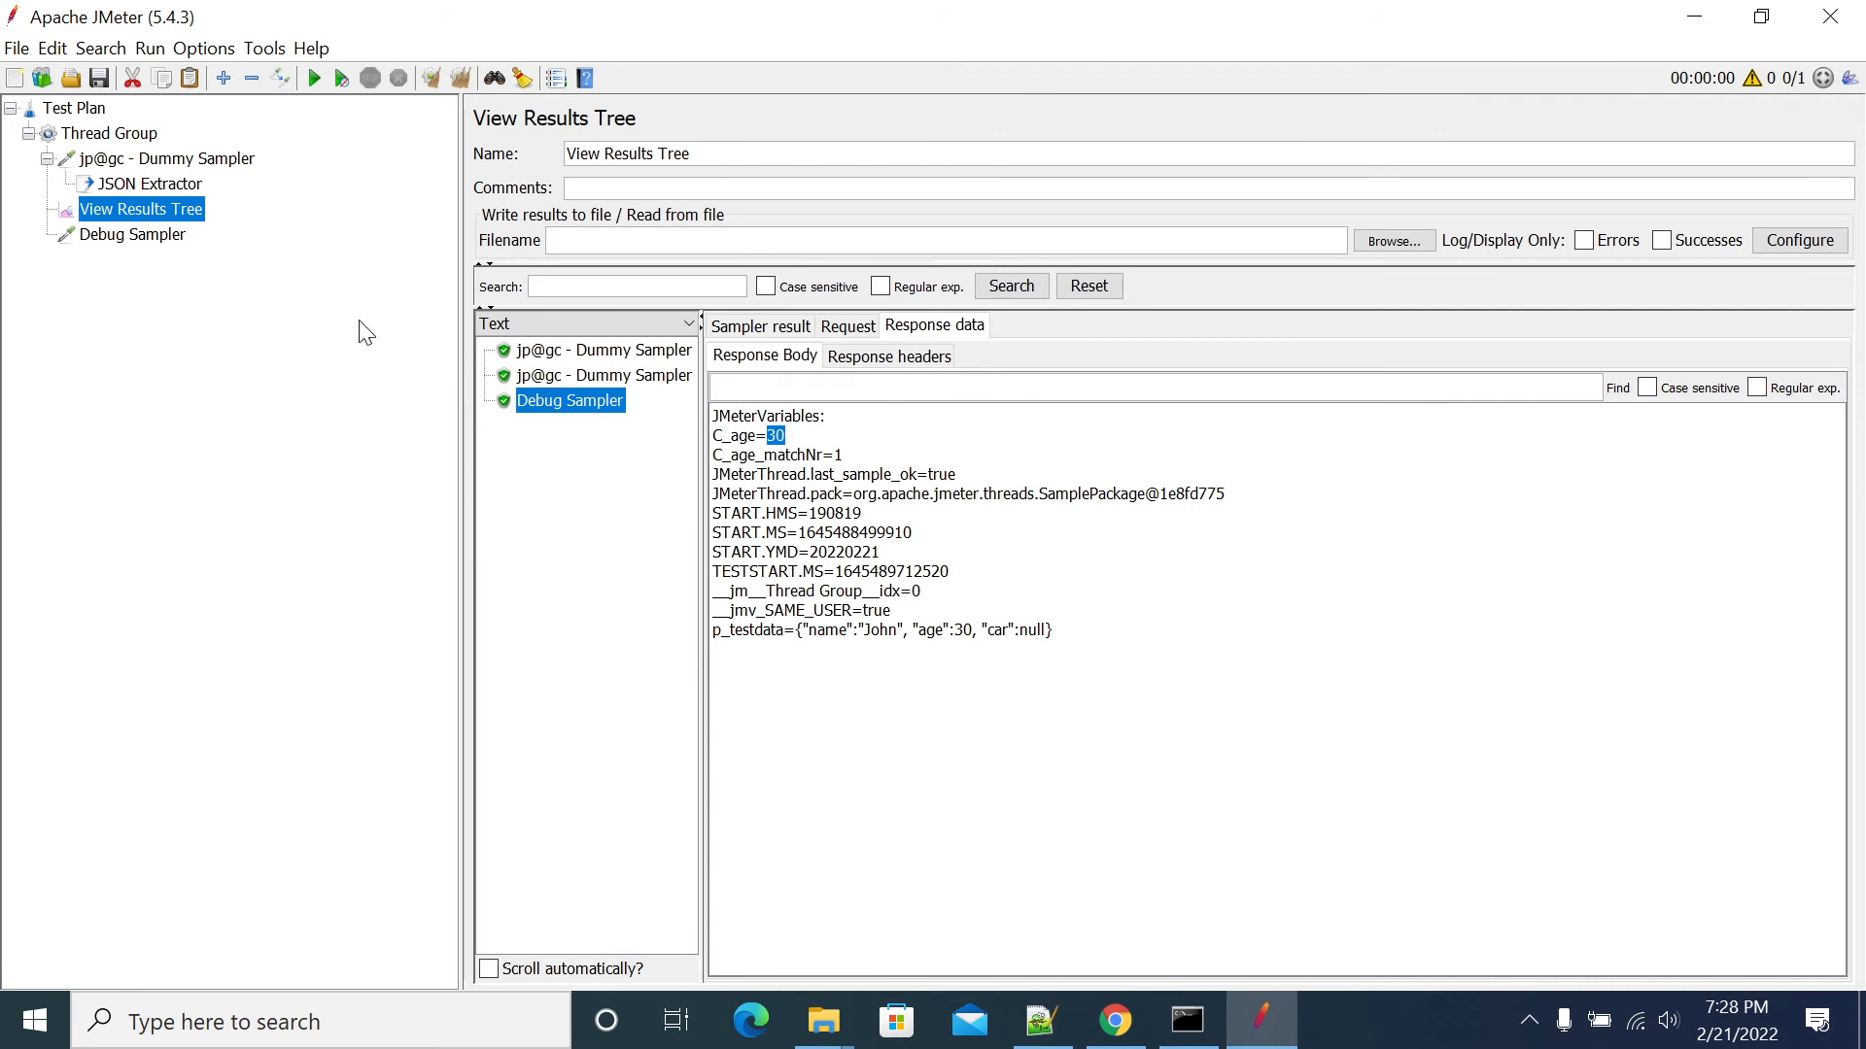
right_click(165, 160)
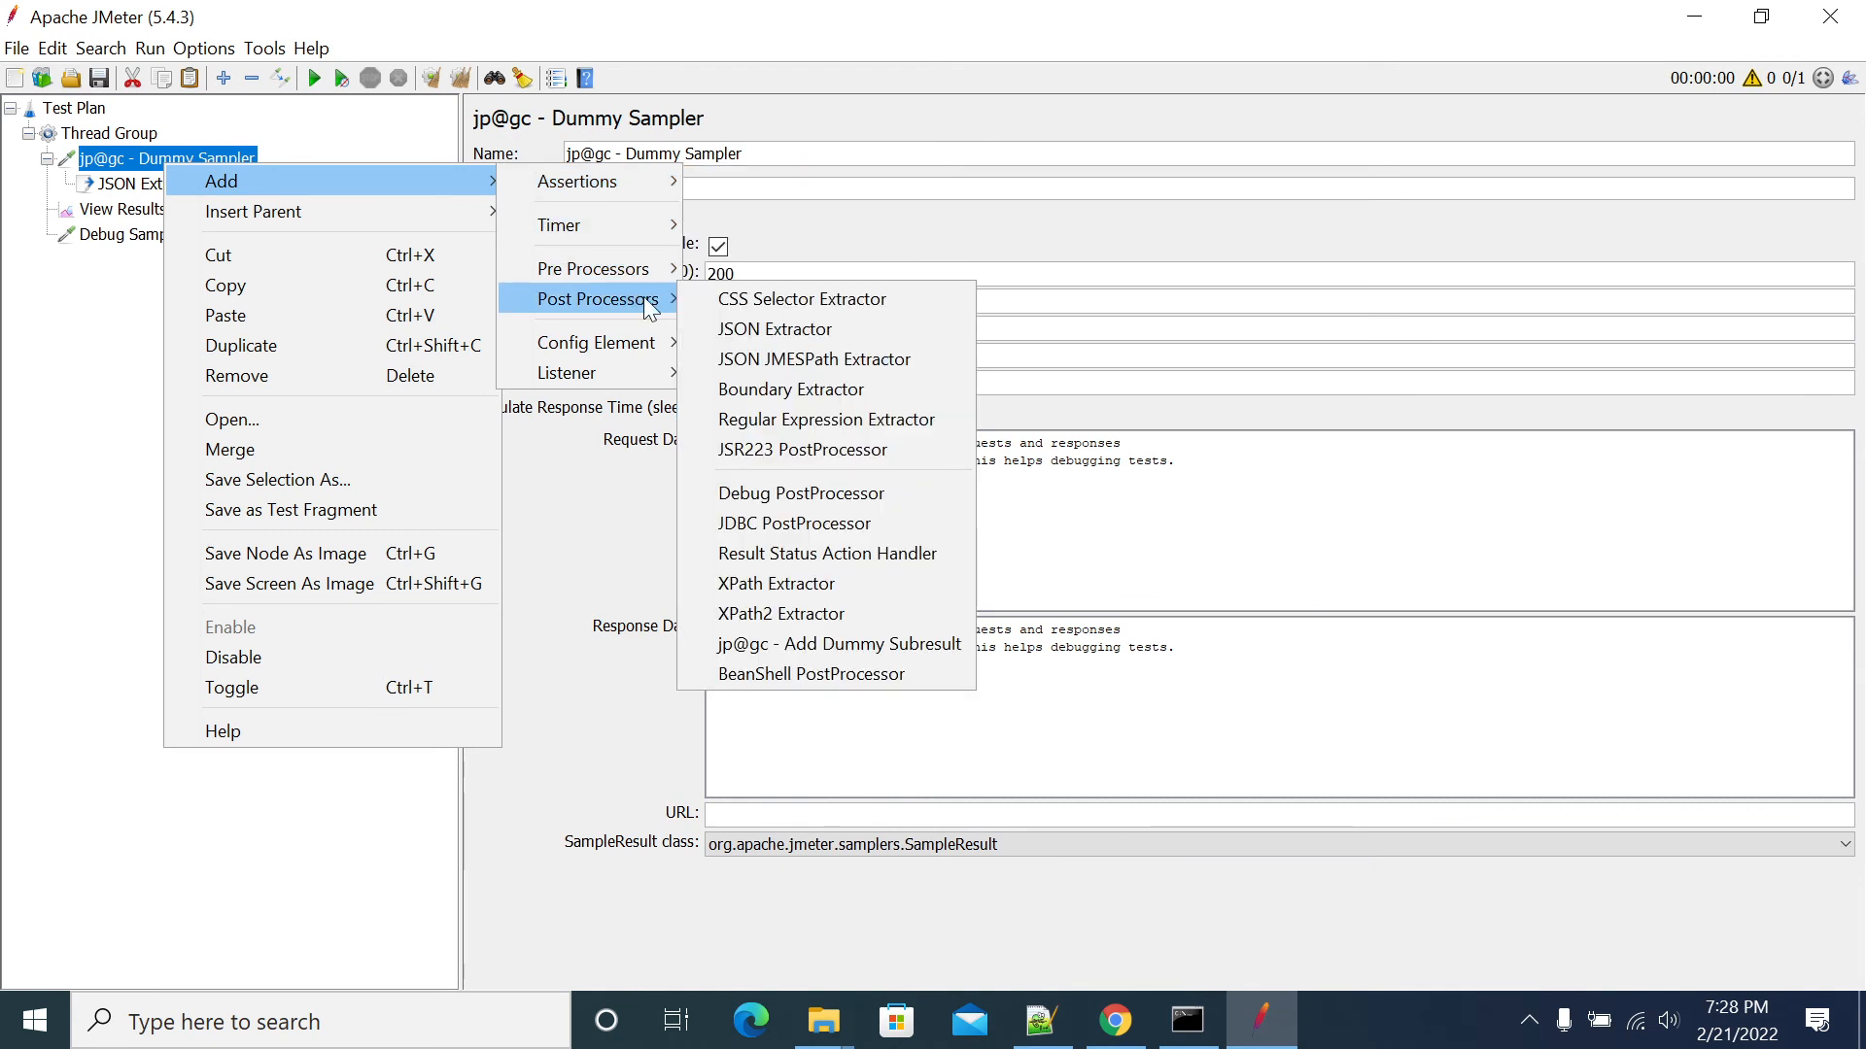
Add Regular Expression, Boundary and XPath extractors under the Dummy Sampler
left_click(826, 420)
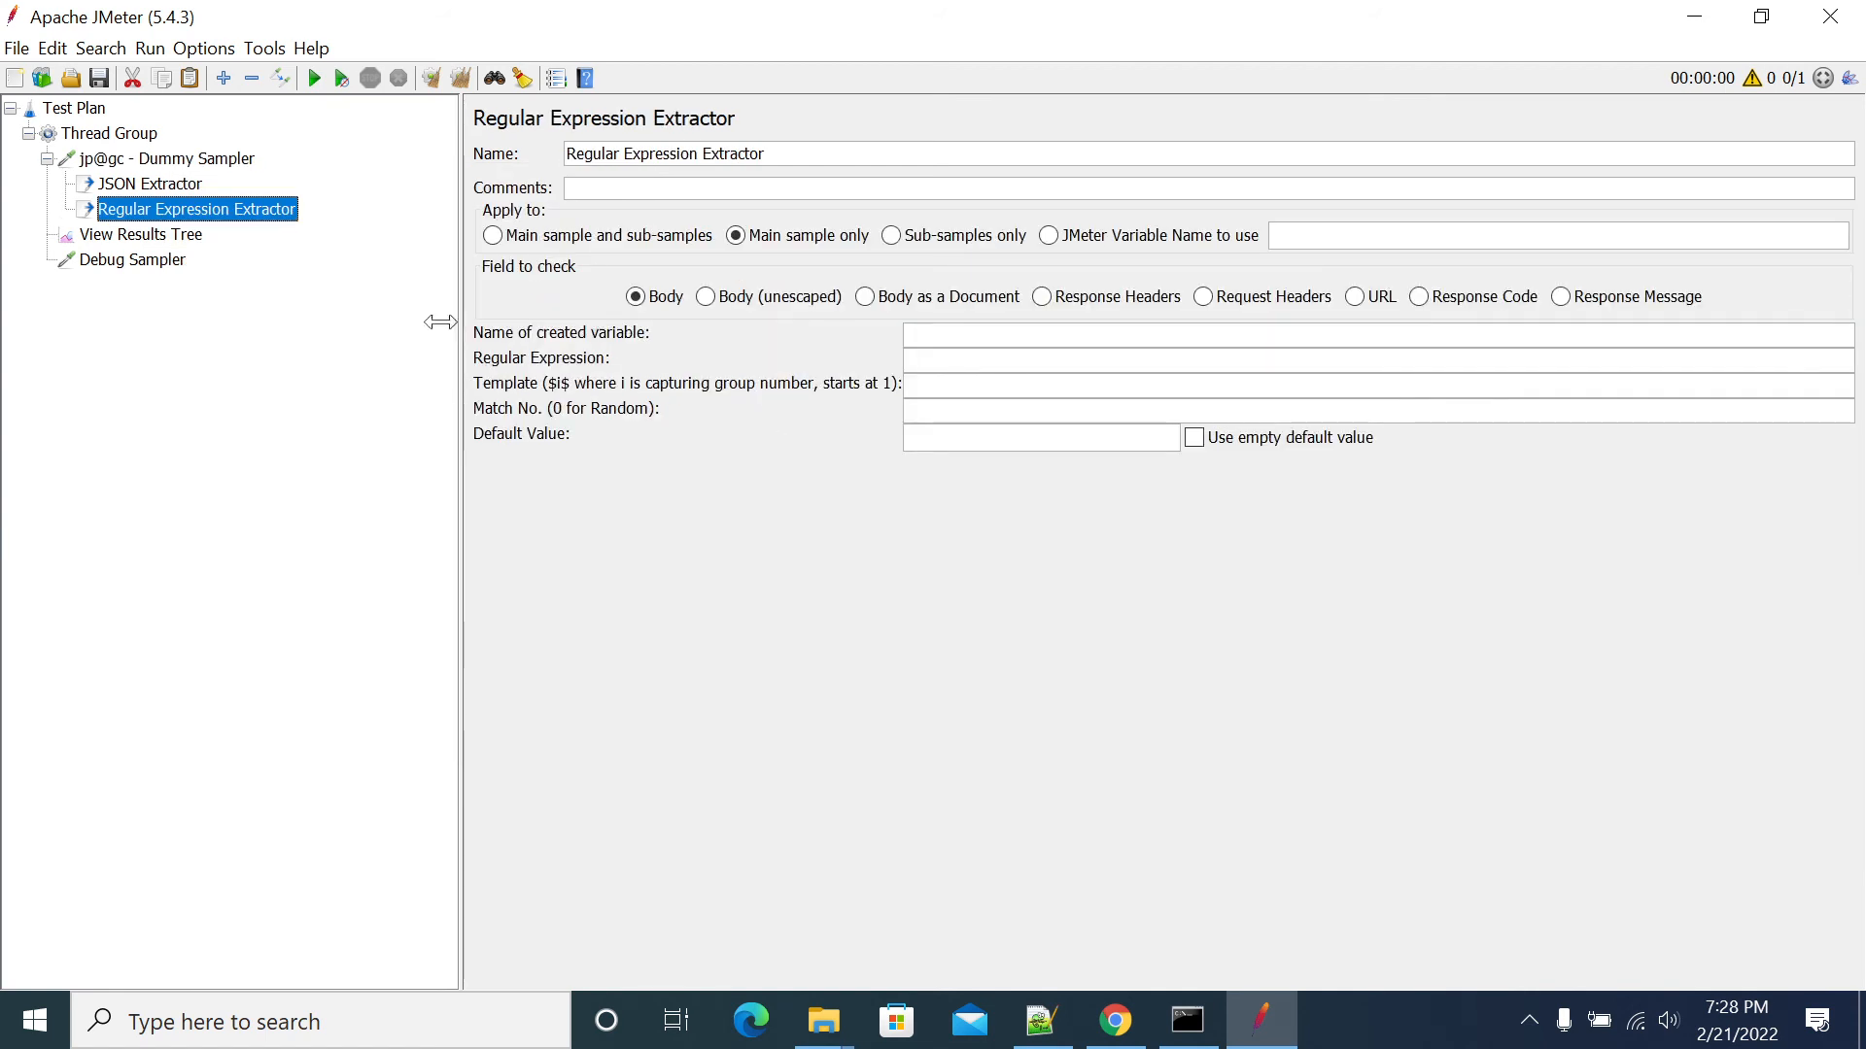
right_click(165, 160)
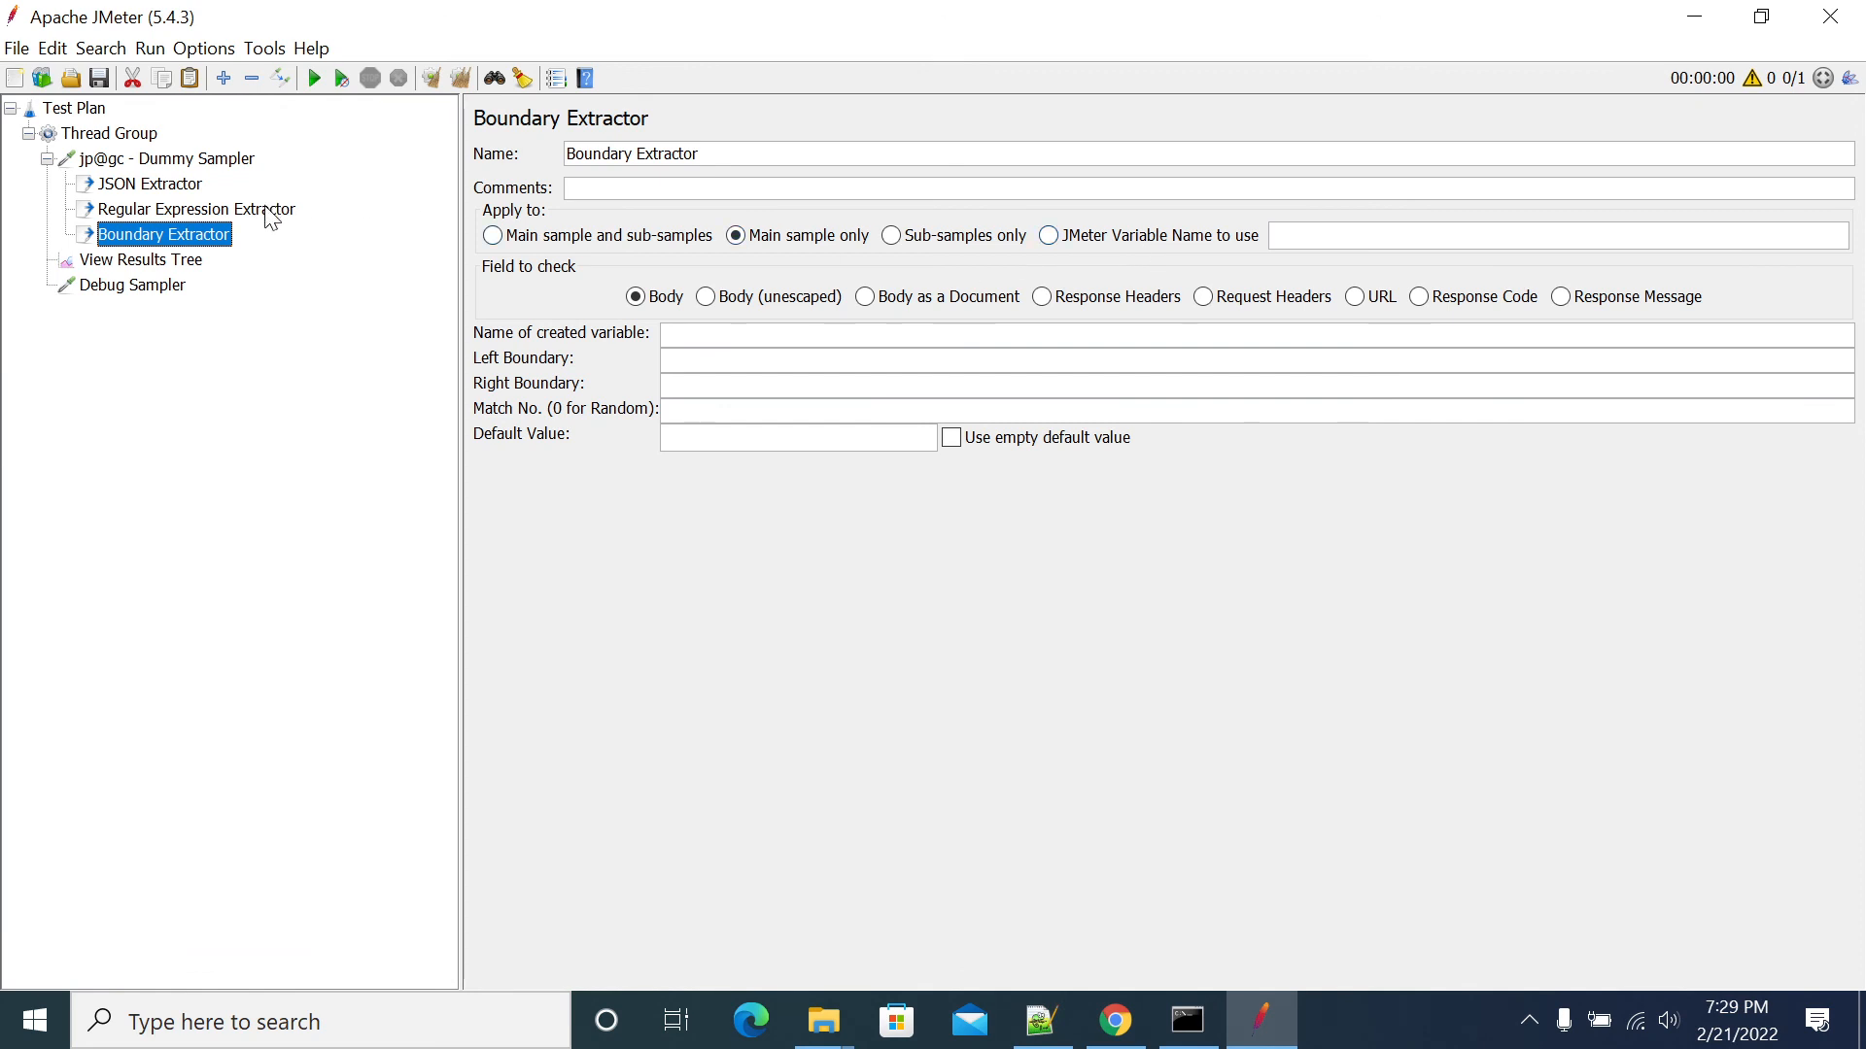
right_click(145, 160)
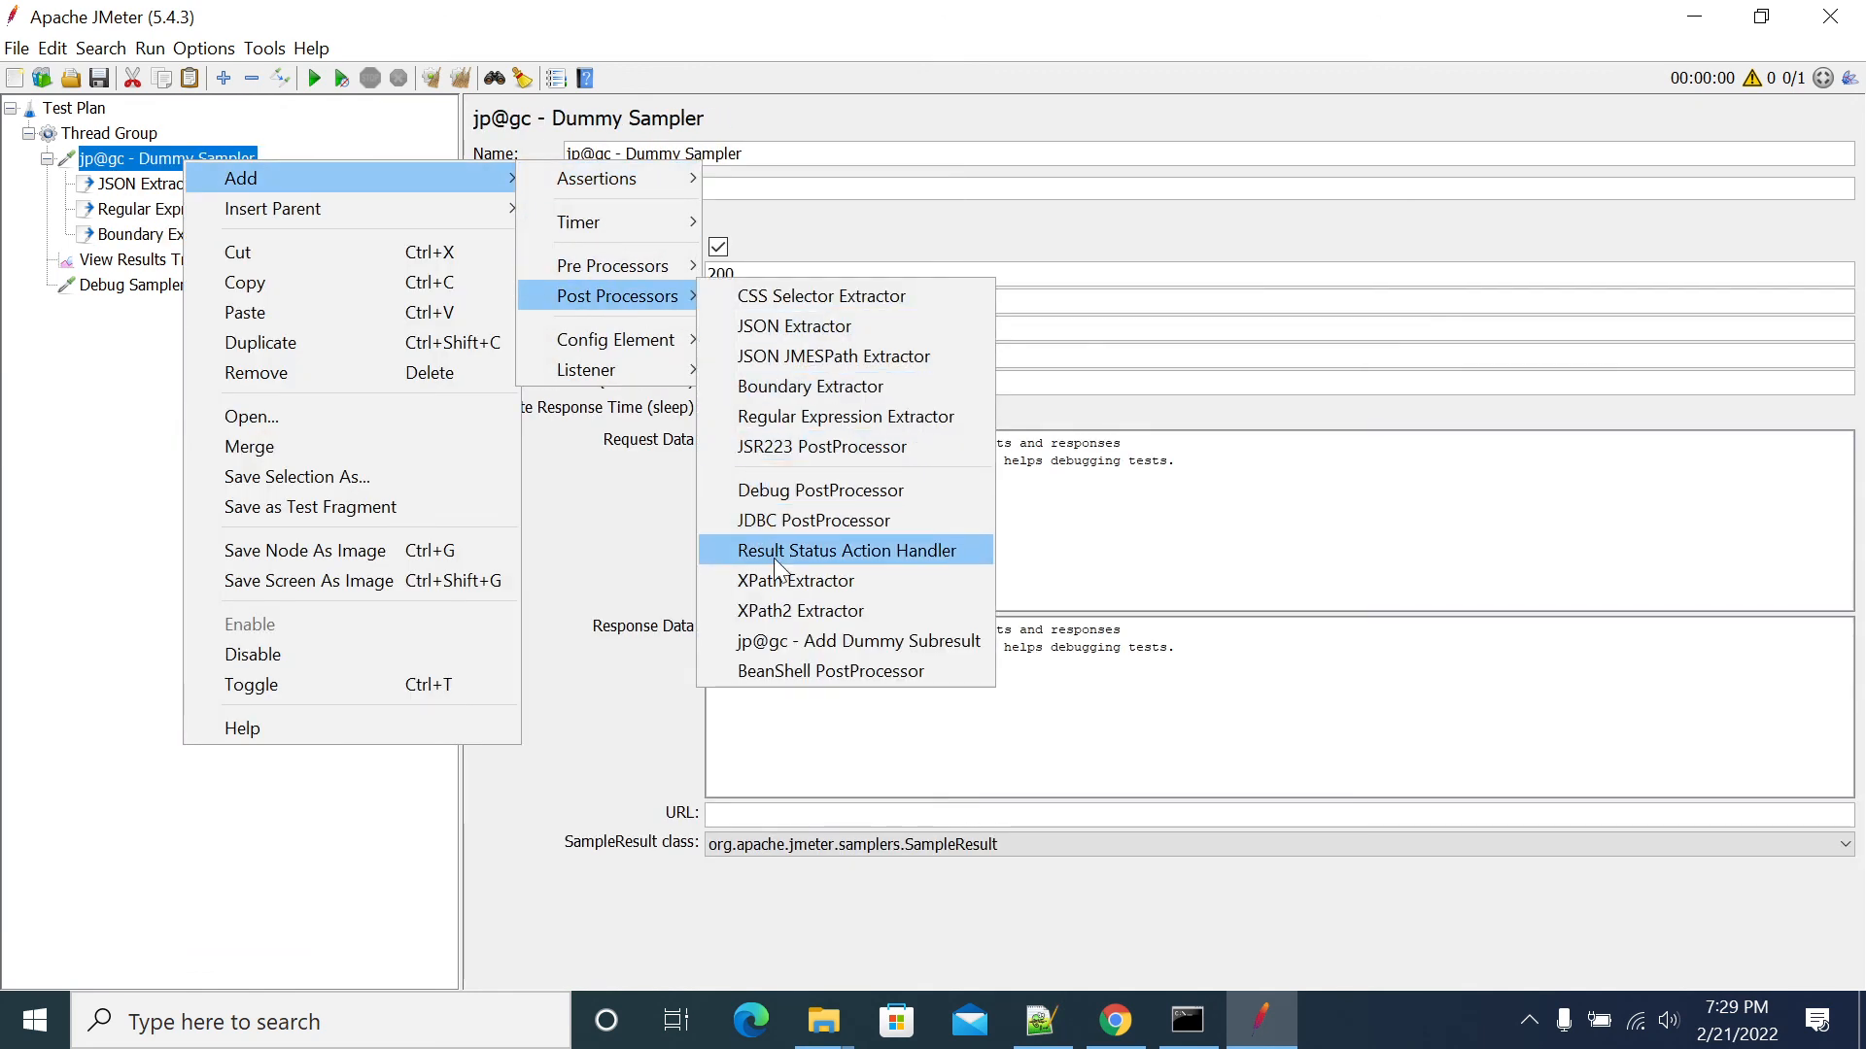
left_click(793, 579)
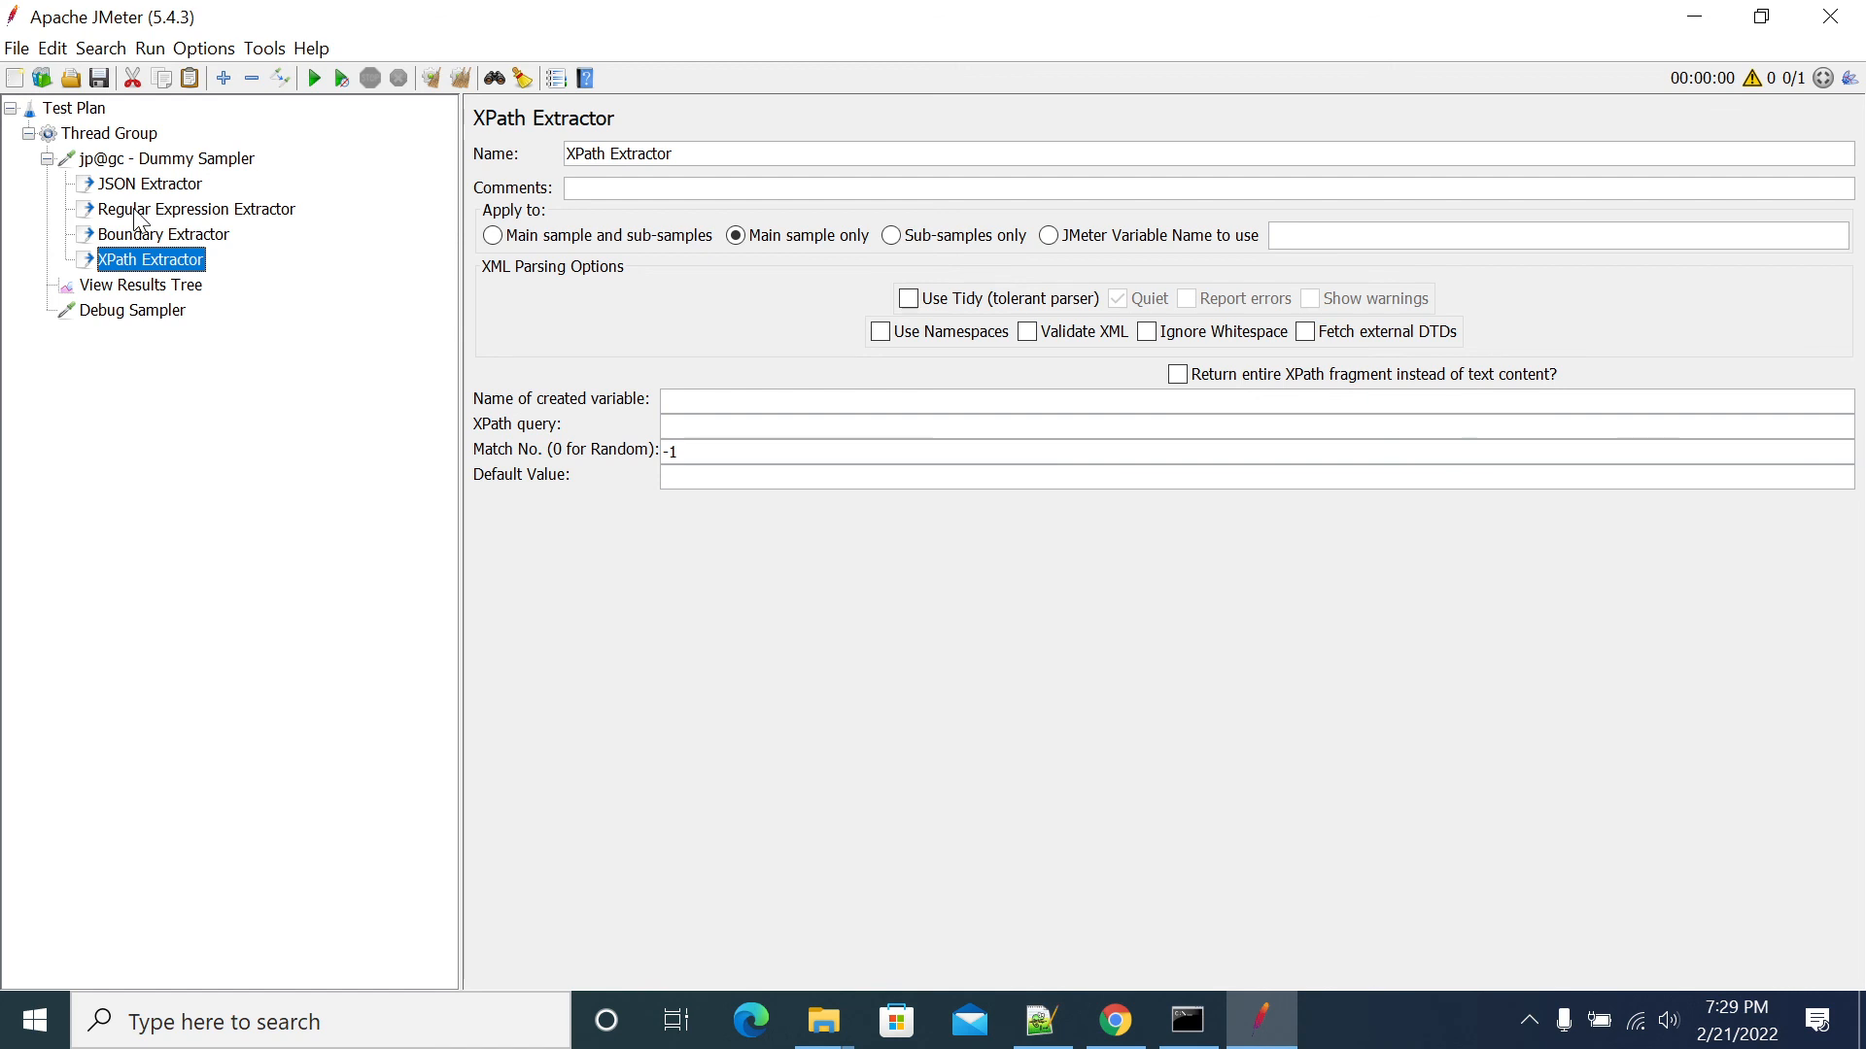
Delete the extra extractors, leaving only the JSON Extractor with default value NA
left_click(197, 210)
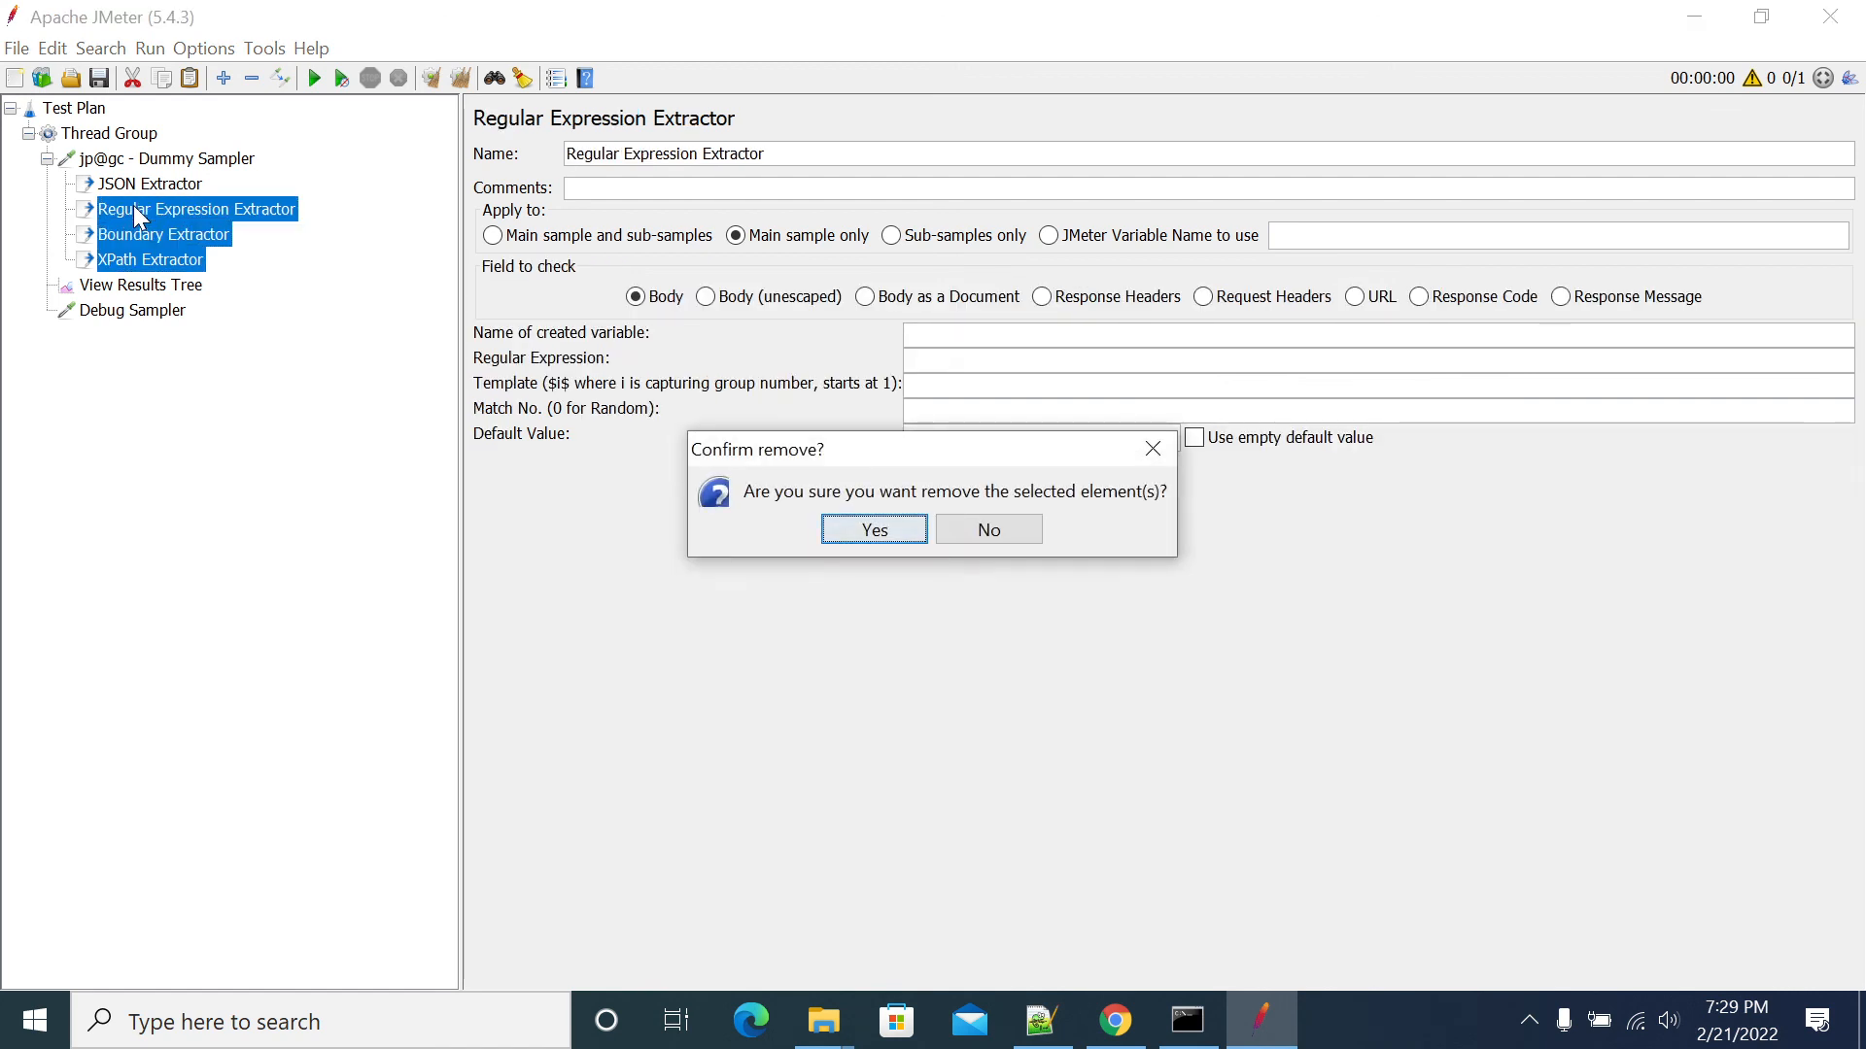
left_click(874, 528)
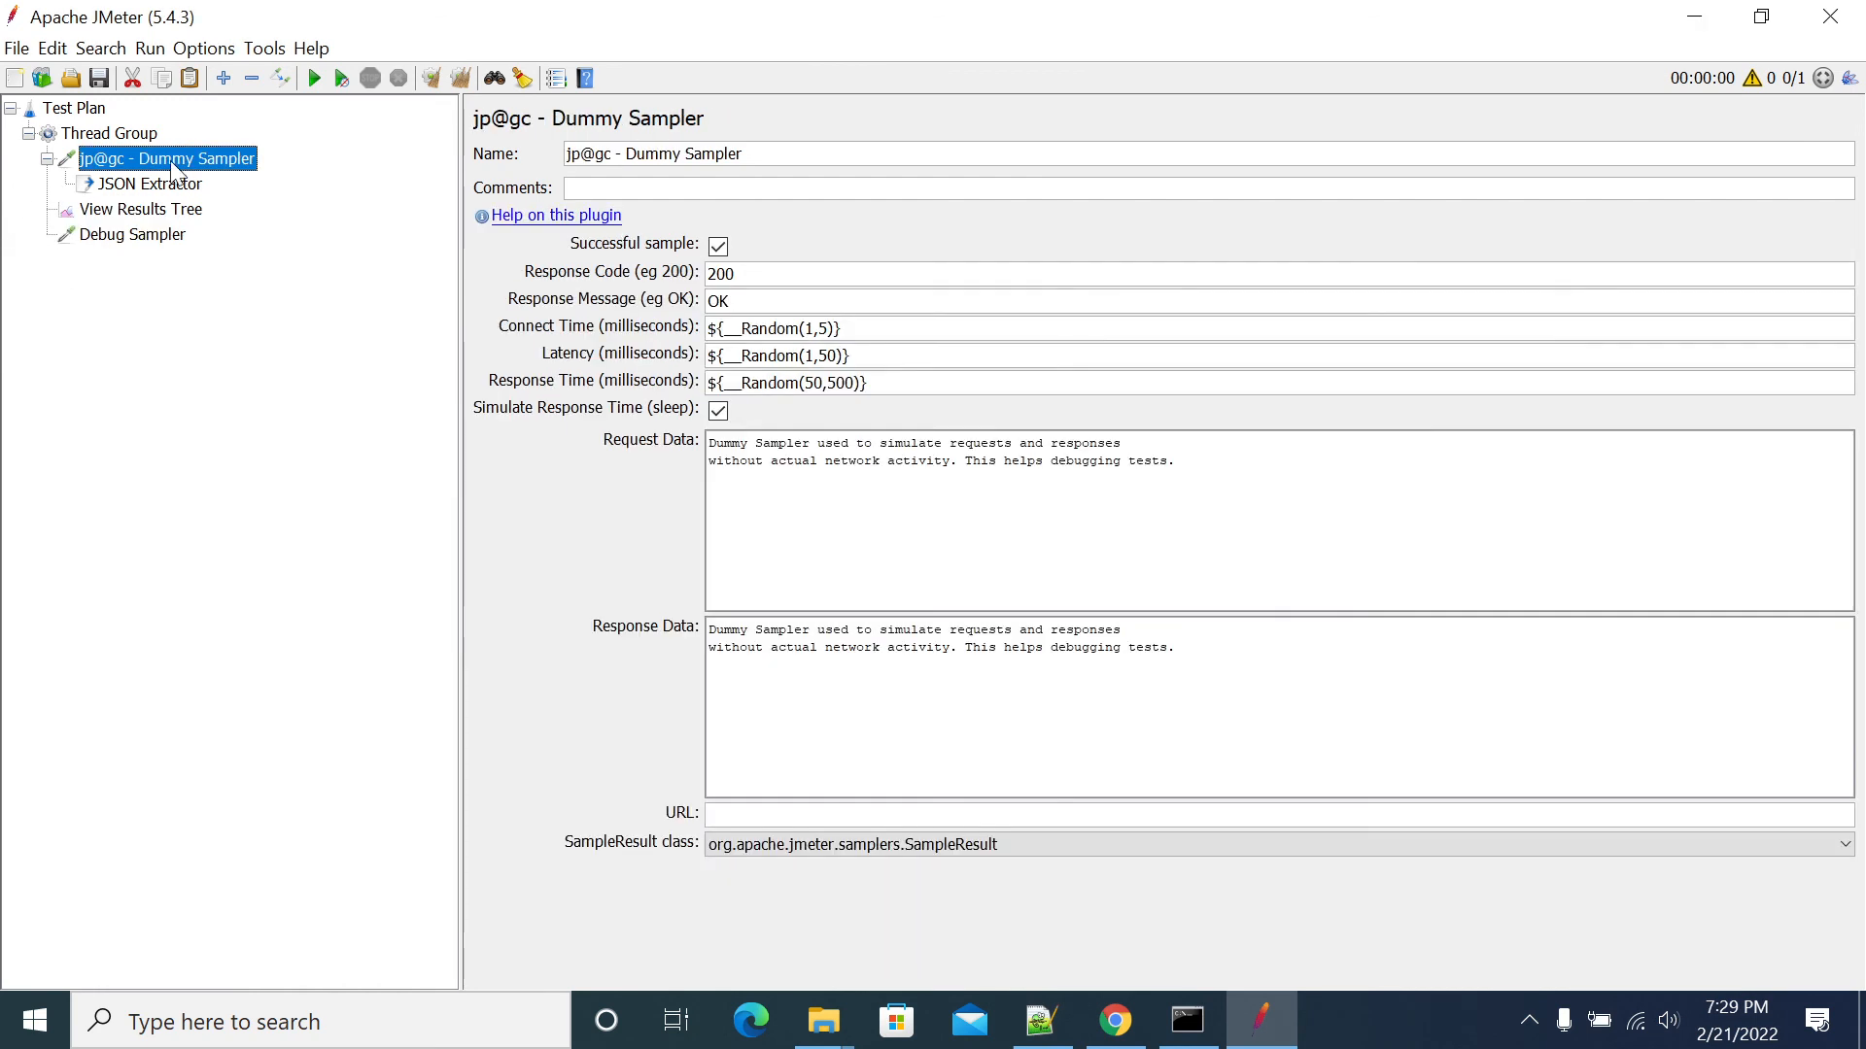
left_click(150, 182)
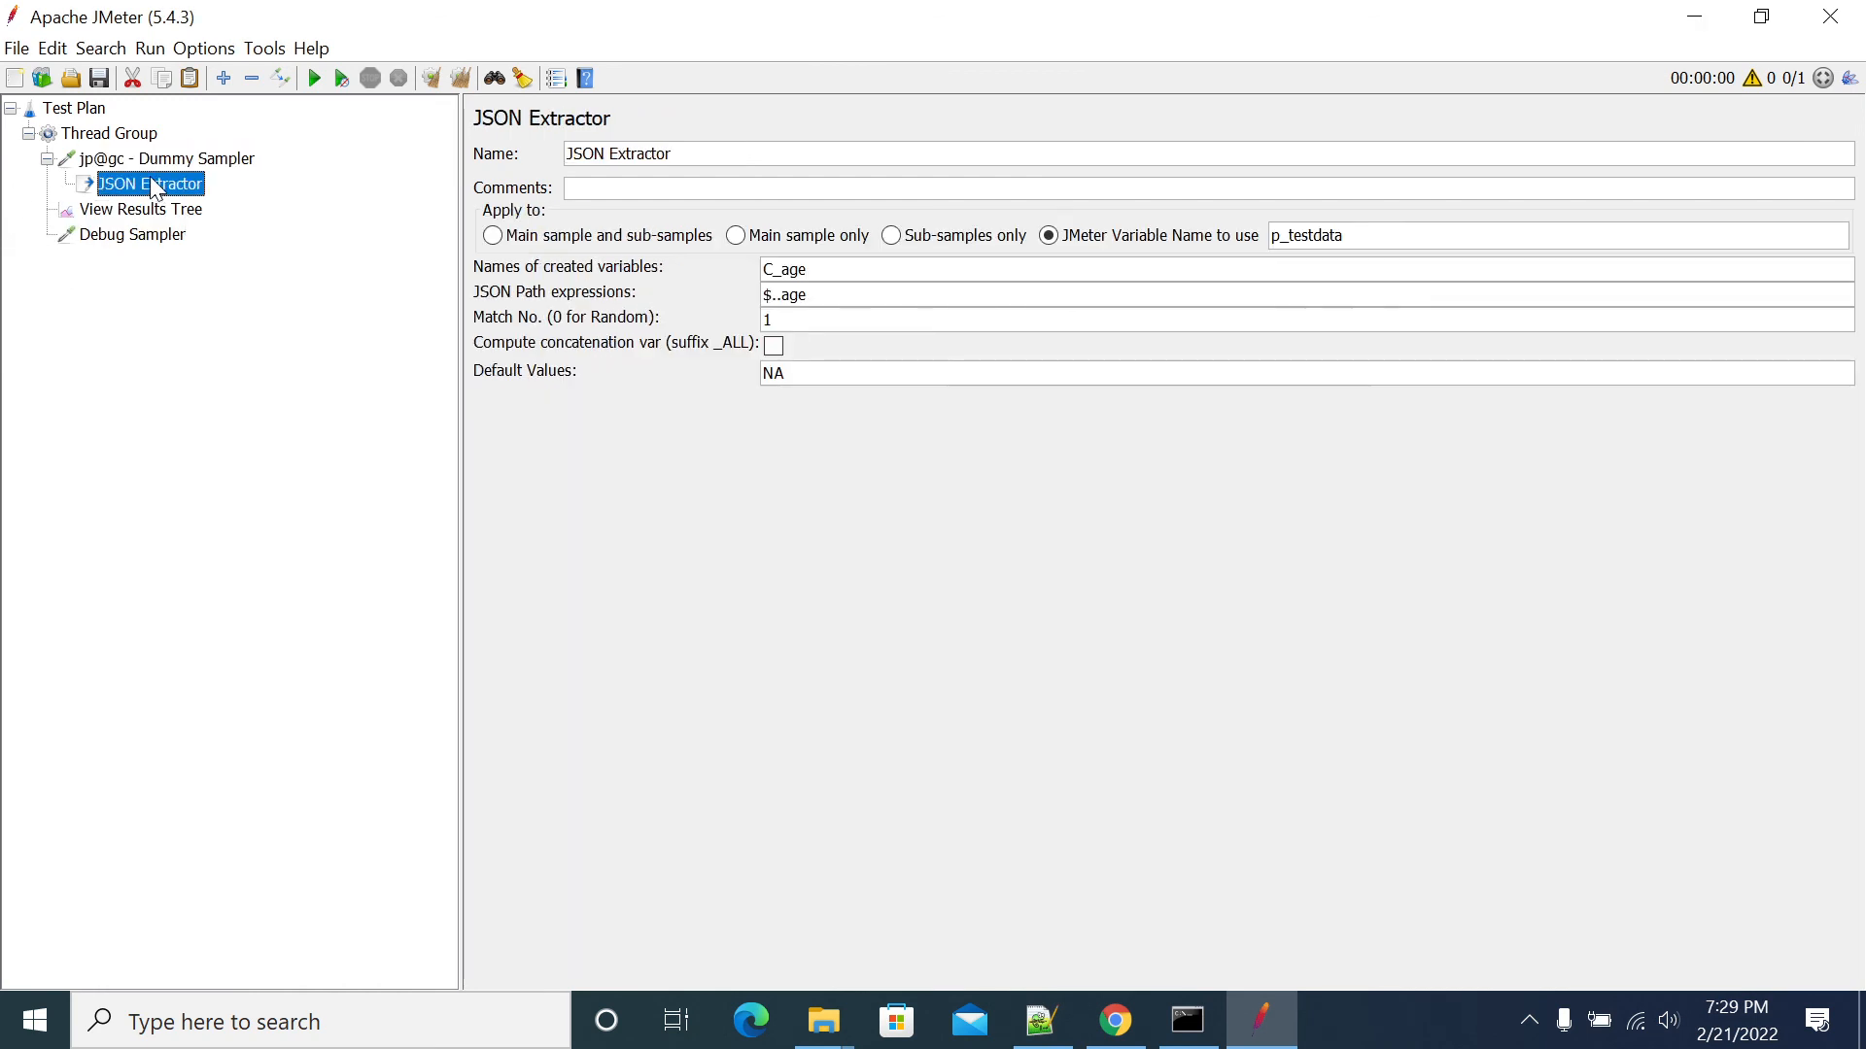